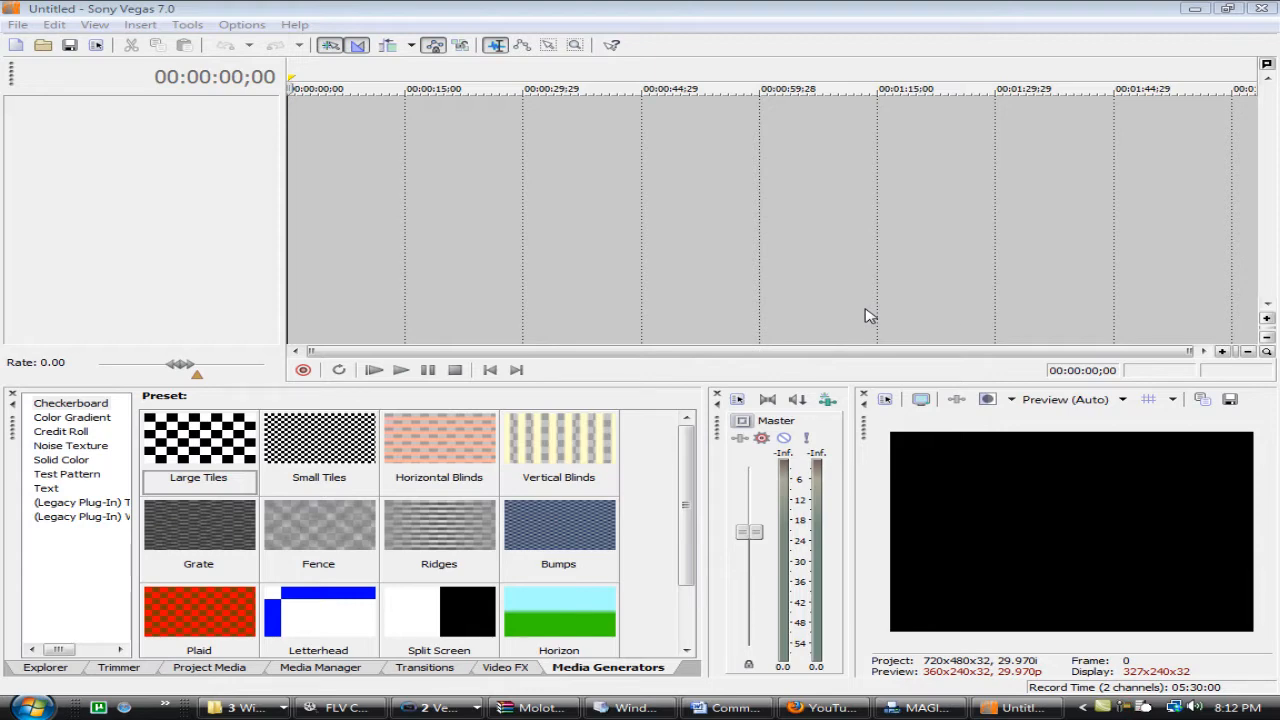
{"action": "mouse_move", "coordinate": [556, 508]}
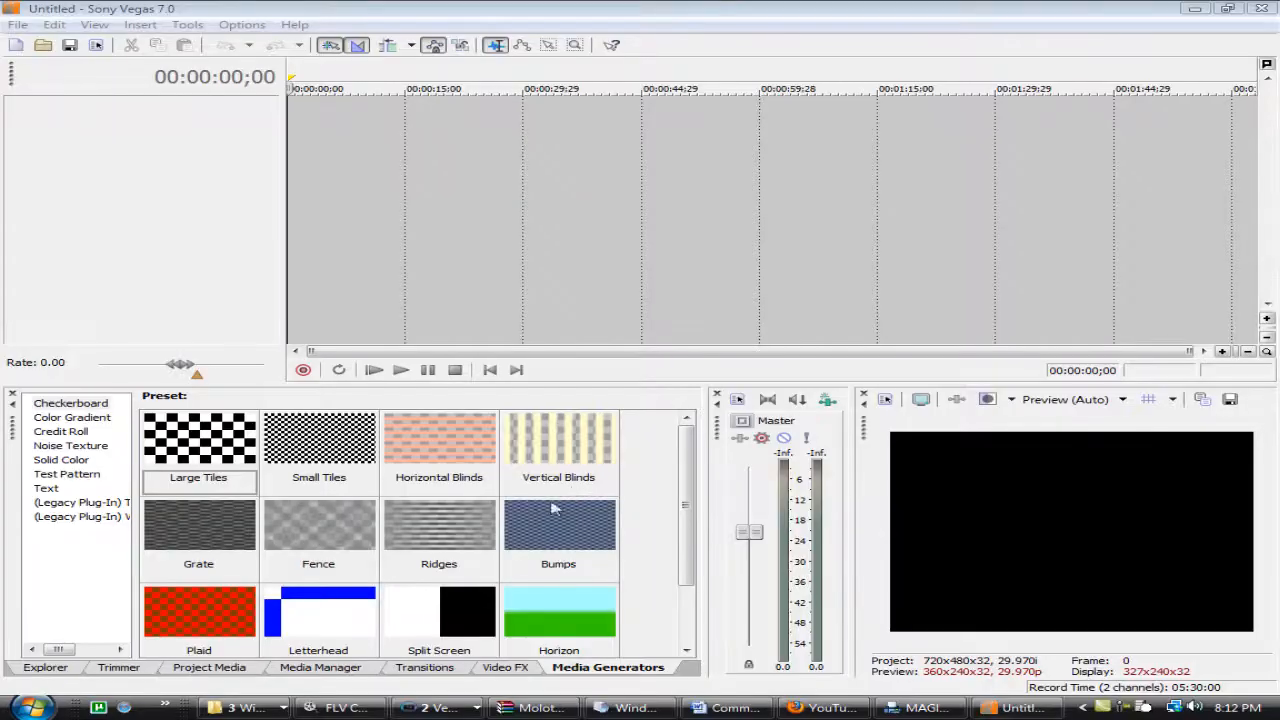
{"action": "mouse_move", "coordinate": [558, 676]}
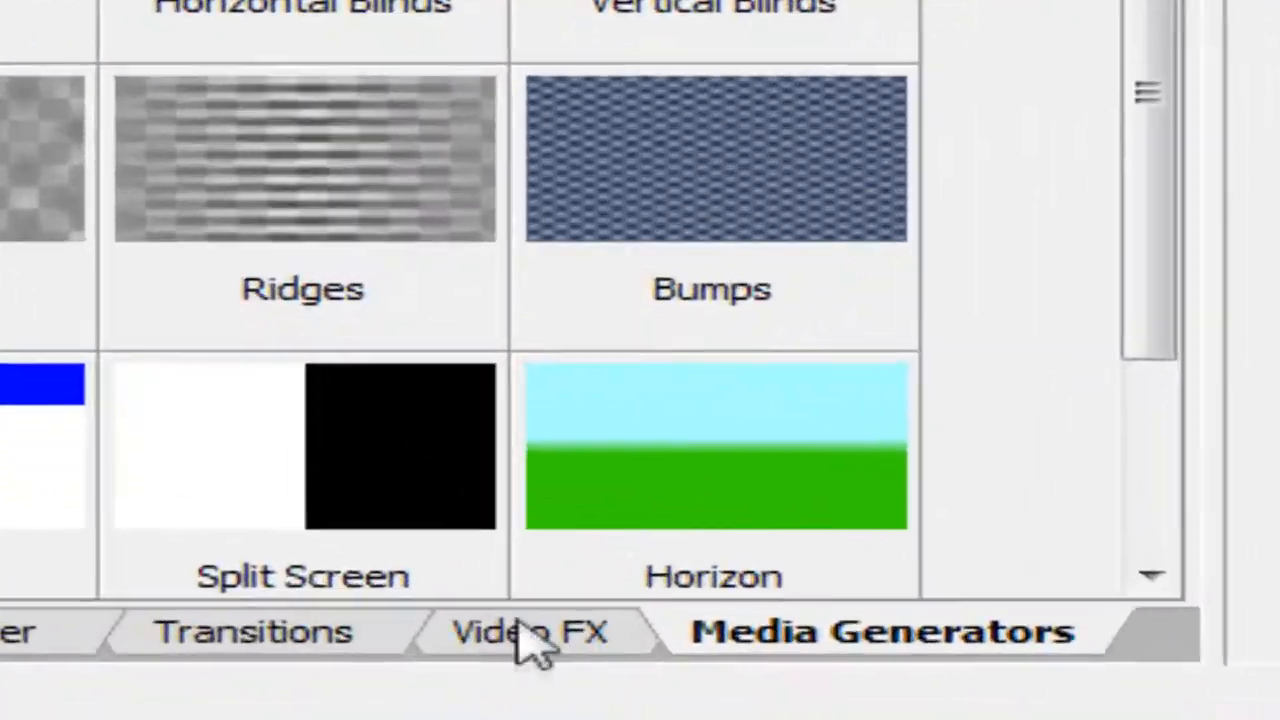
{"action": "mouse_move", "coordinate": [530, 640]}
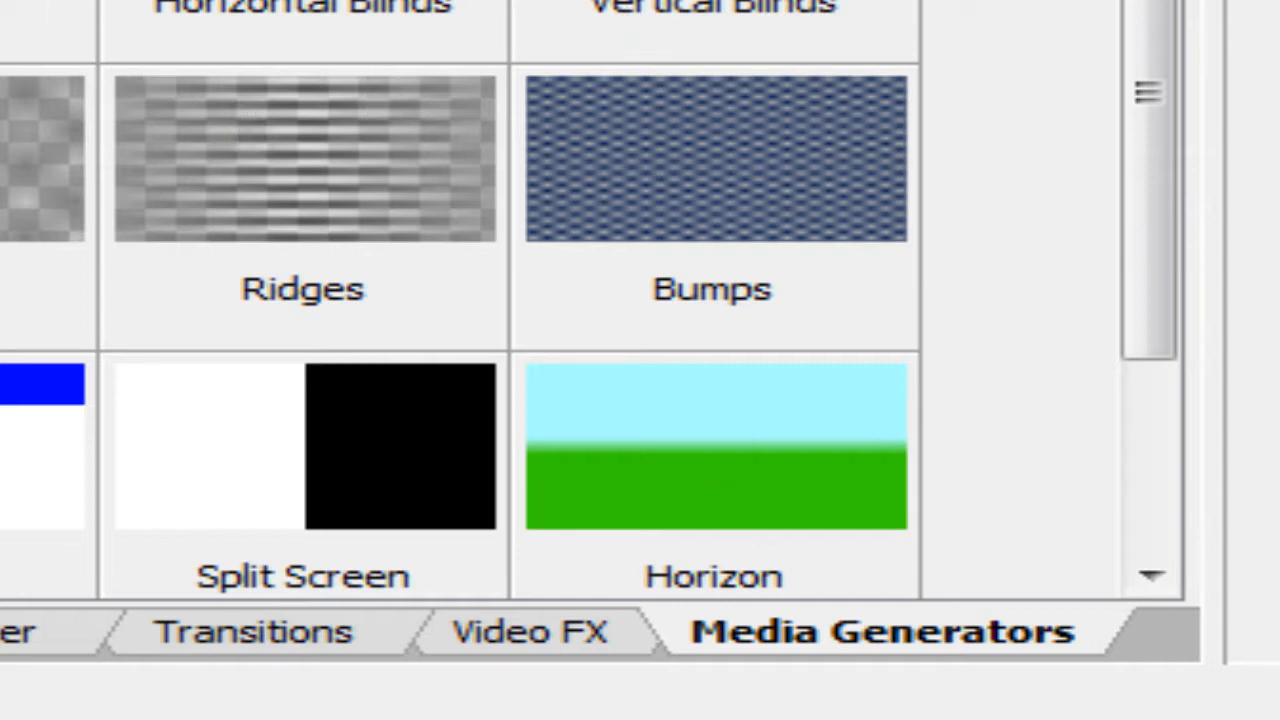
- Browse the Video FX and Transitions lists, then return to the Media Generators presets
{"action": "left_click", "coordinate": [508, 668]}
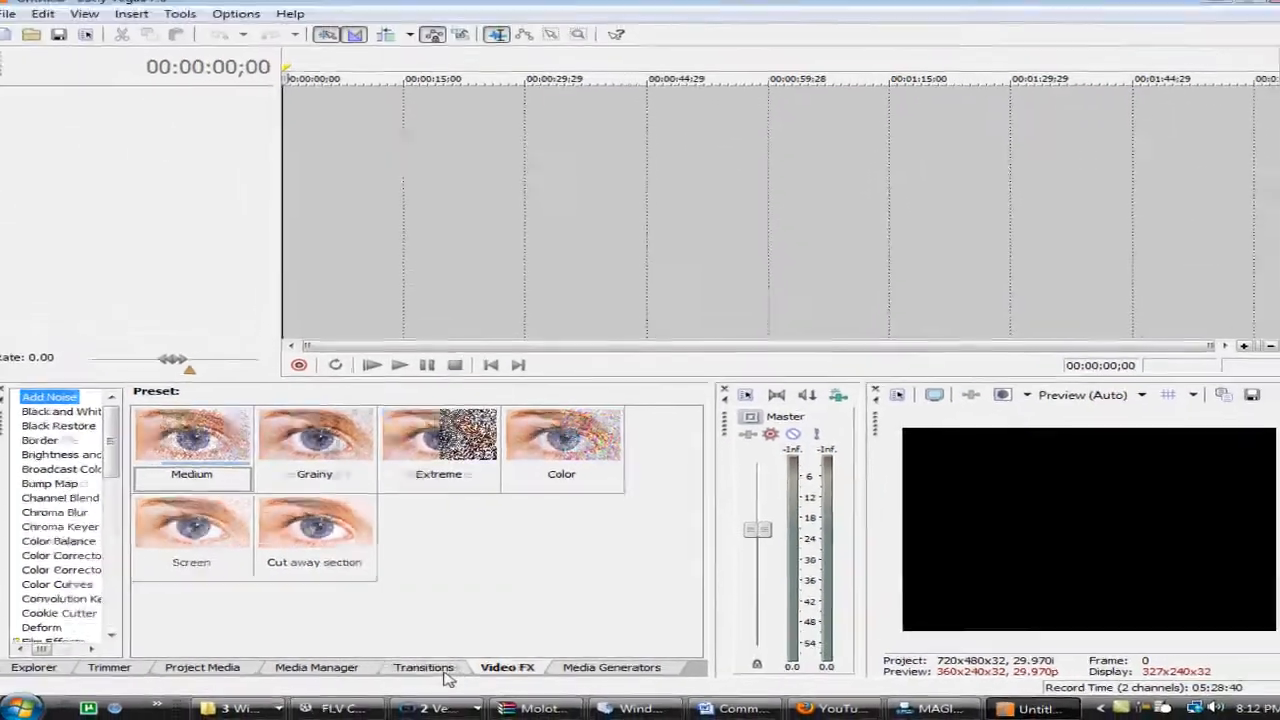
{"action": "left_click", "coordinate": [424, 668]}
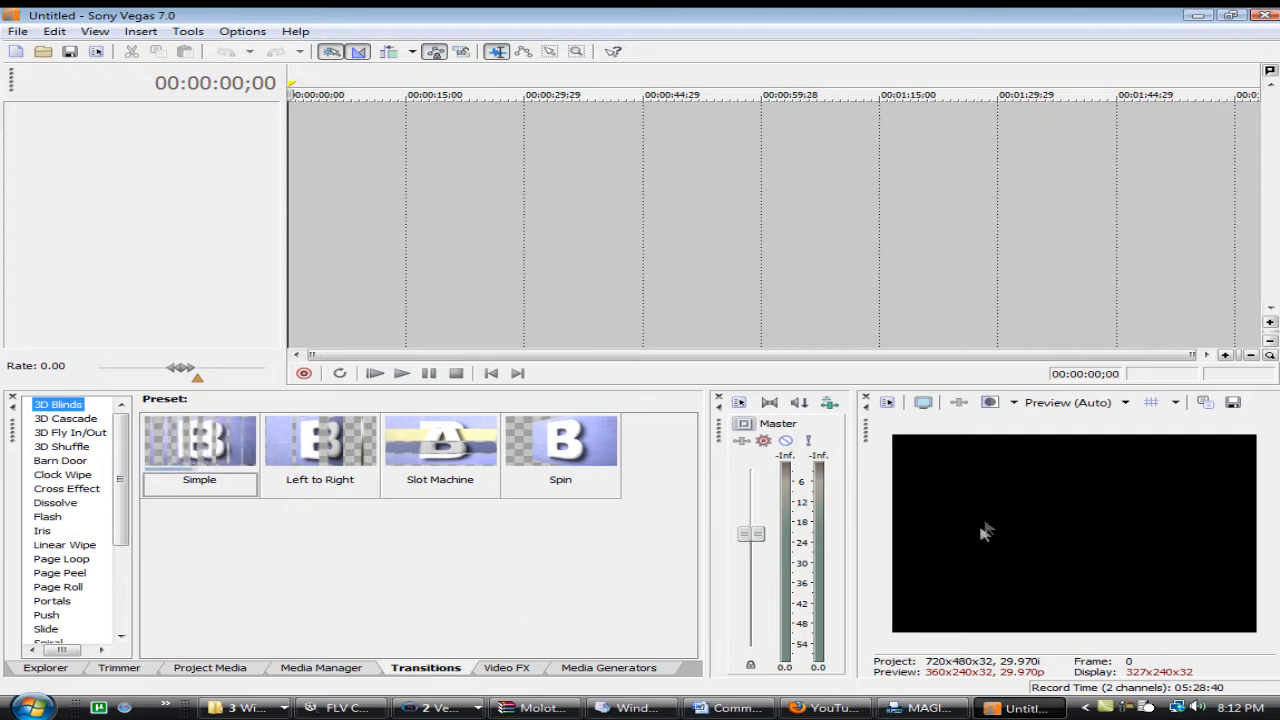
{"action": "left_click", "coordinate": [608, 668]}
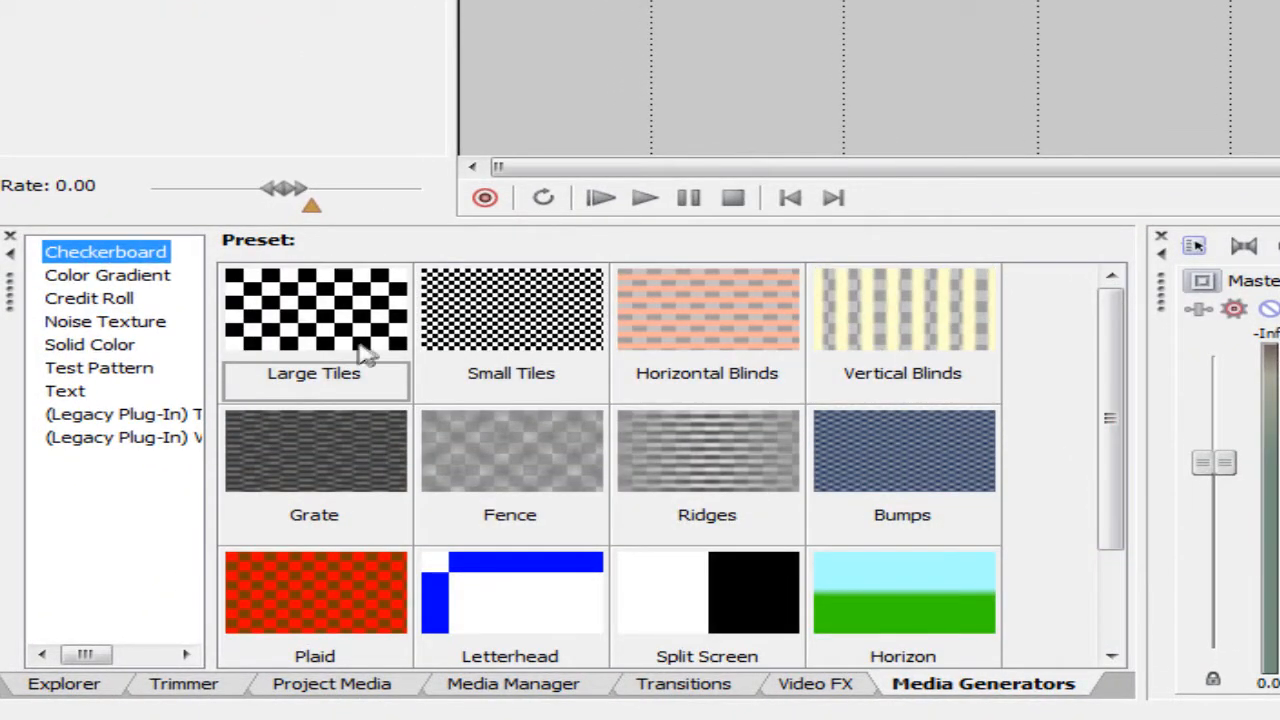
{"action": "mouse_move", "coordinate": [330, 384]}
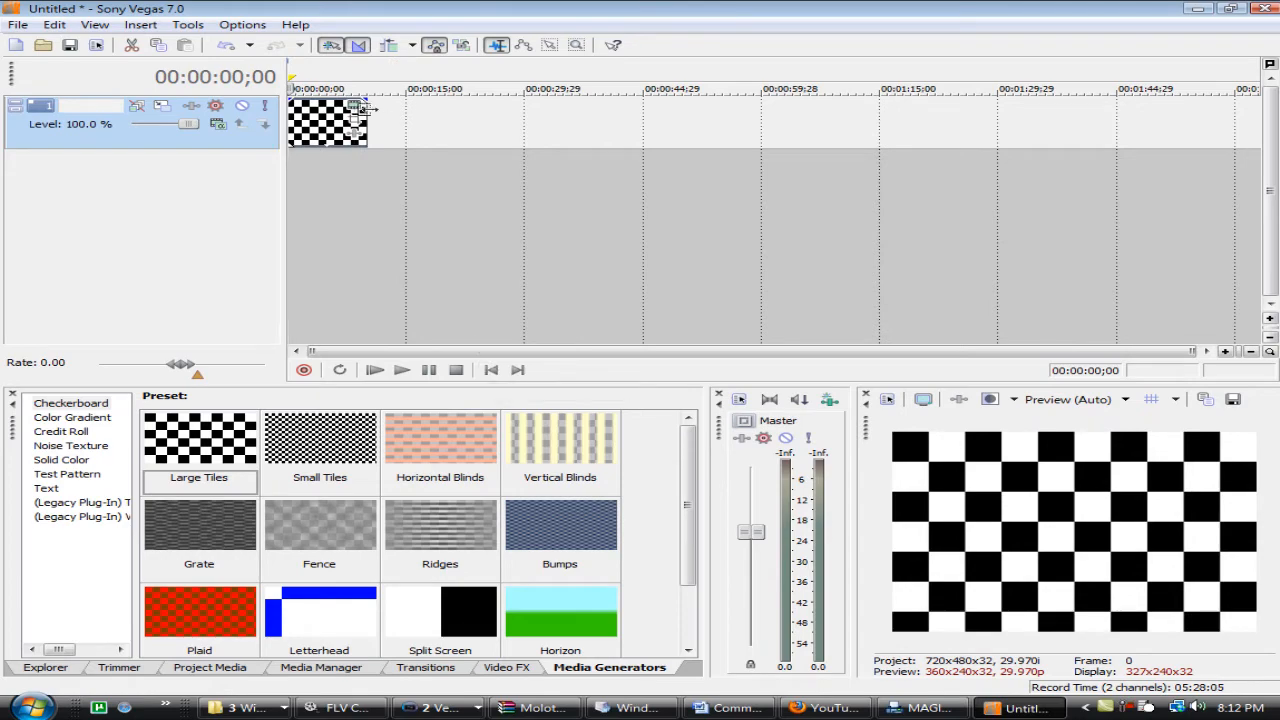
{"action": "mouse_move", "coordinate": [360, 110]}
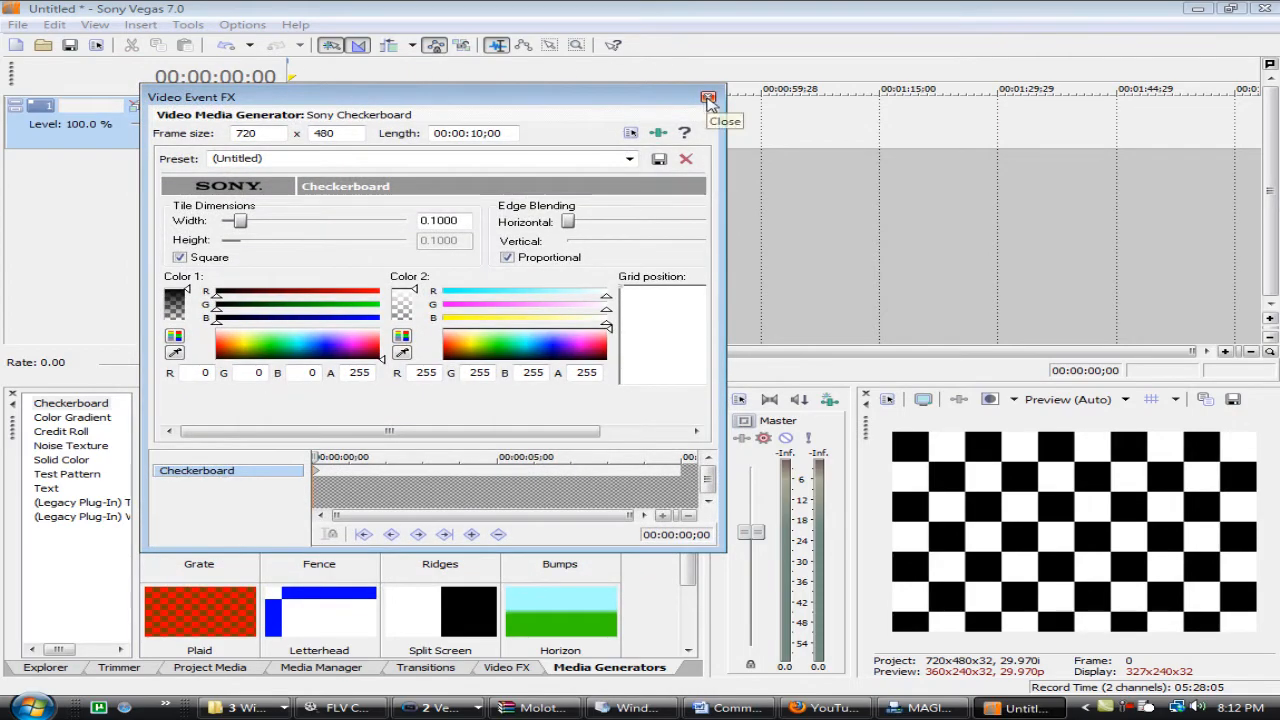
- Set the checkerboard's Color 1 to blue and Color 2 to cyan
{"action": "left_click", "coordinate": [708, 98]}
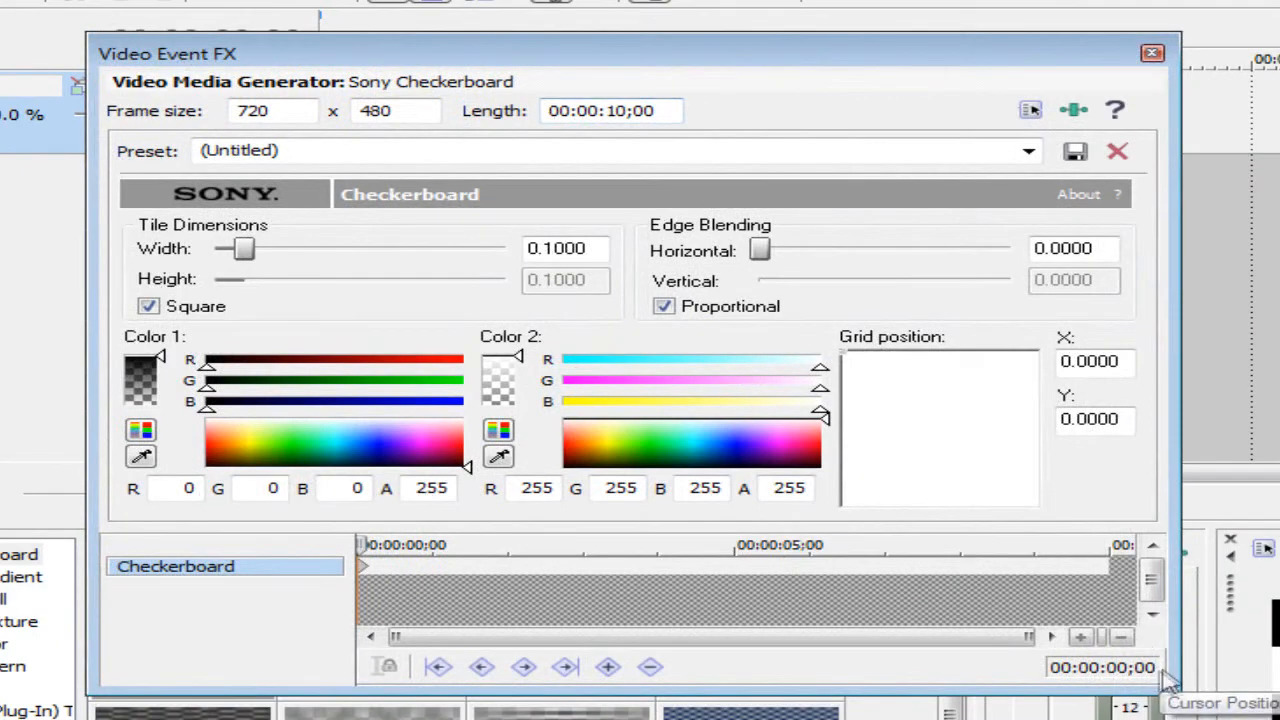
{"action": "mouse_move", "coordinate": [948, 58]}
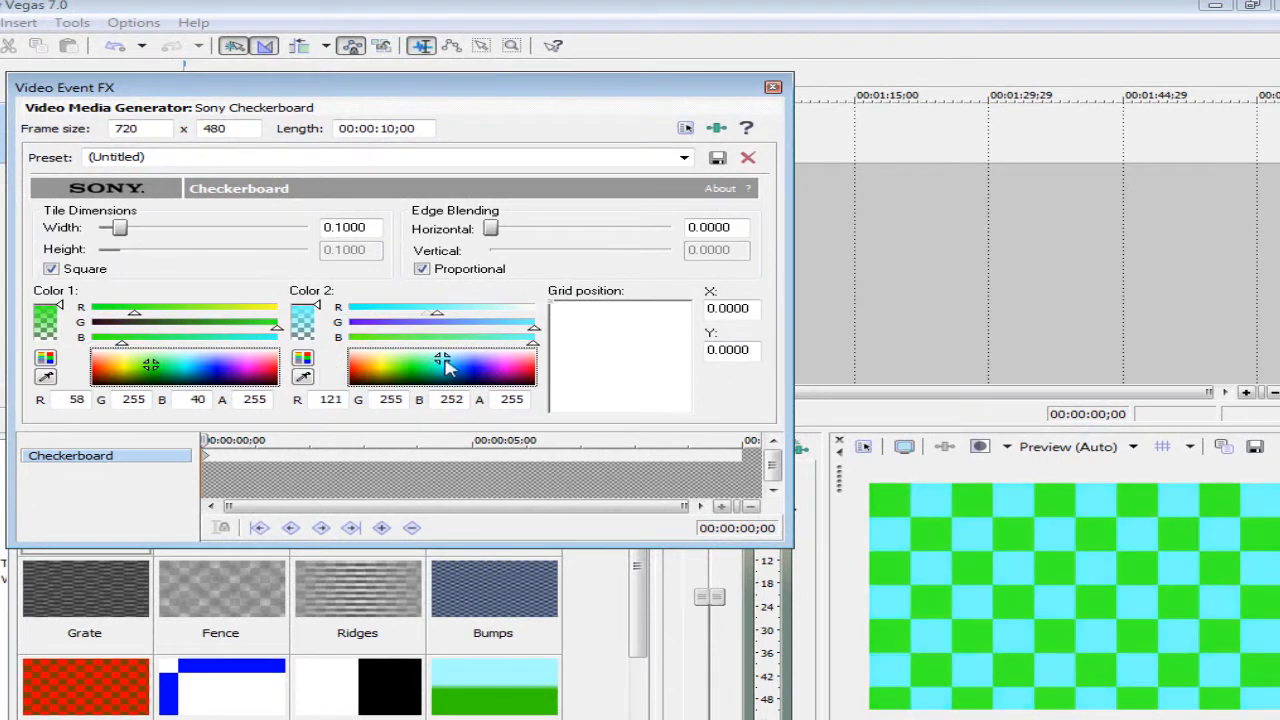
{"action": "left_click", "coordinate": [184, 376]}
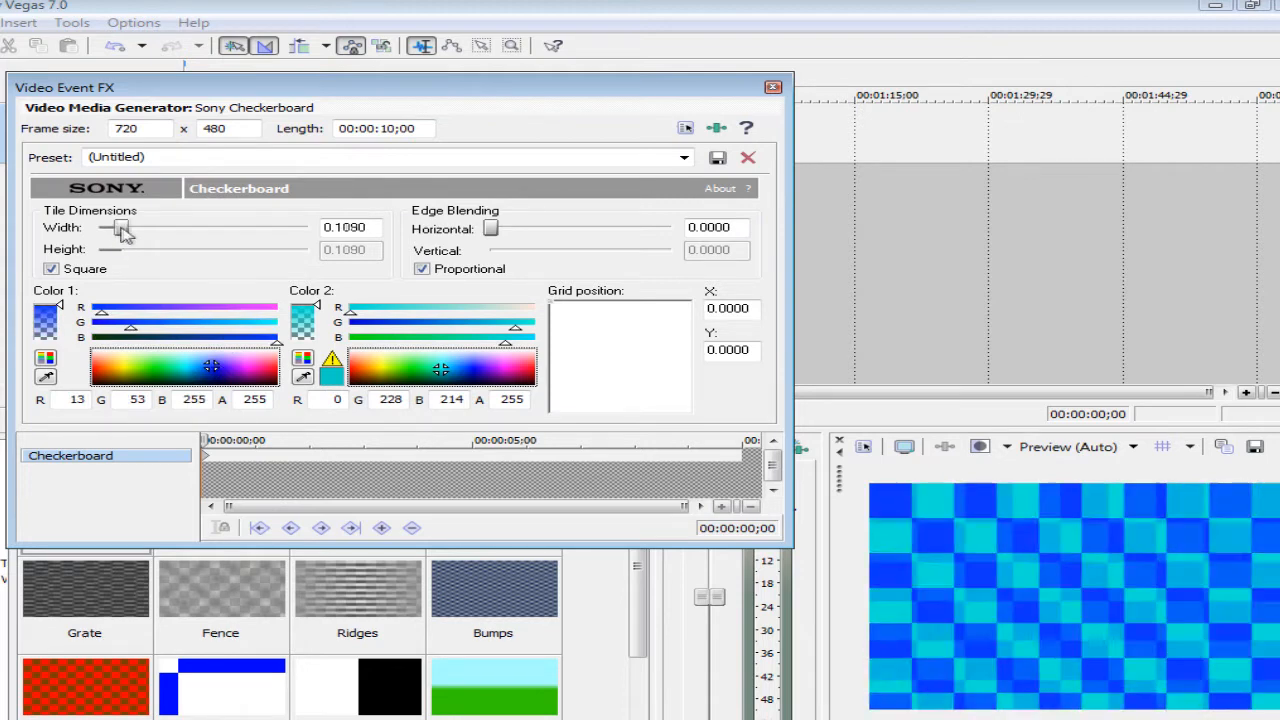
- Adjust the Tile Width slider back and forth, settling at 0.2030
{"action": "left_click_drag", "start_coordinate": [120, 228], "coordinate": [136, 228]}
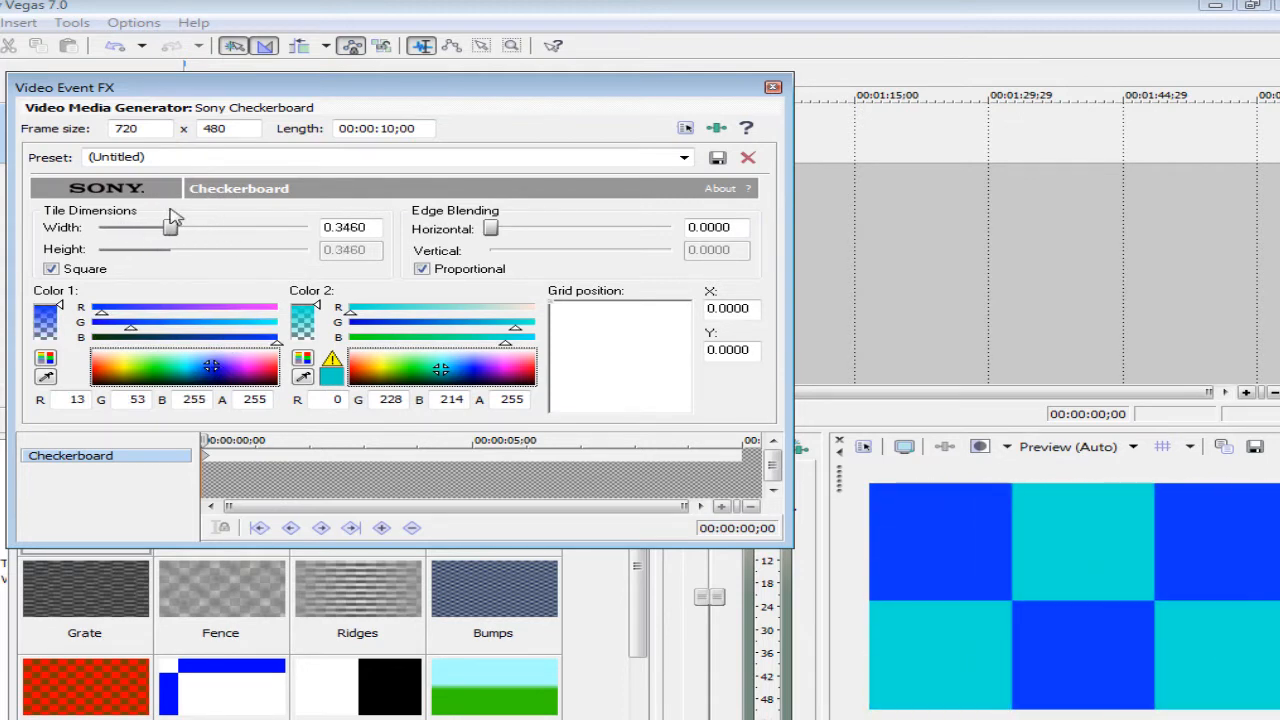
{"action": "left_click_drag", "start_coordinate": [164, 228], "coordinate": [130, 228]}
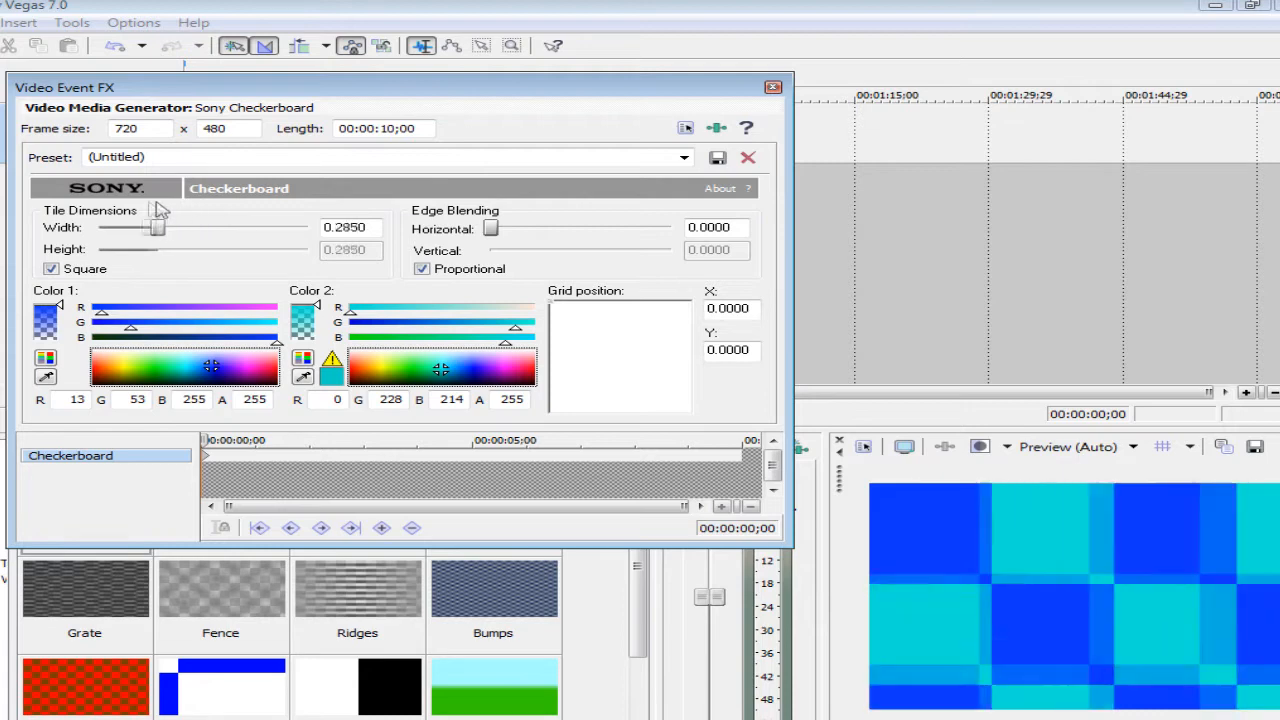
{"action": "left_click_drag", "start_coordinate": [156, 228], "coordinate": [118, 228]}
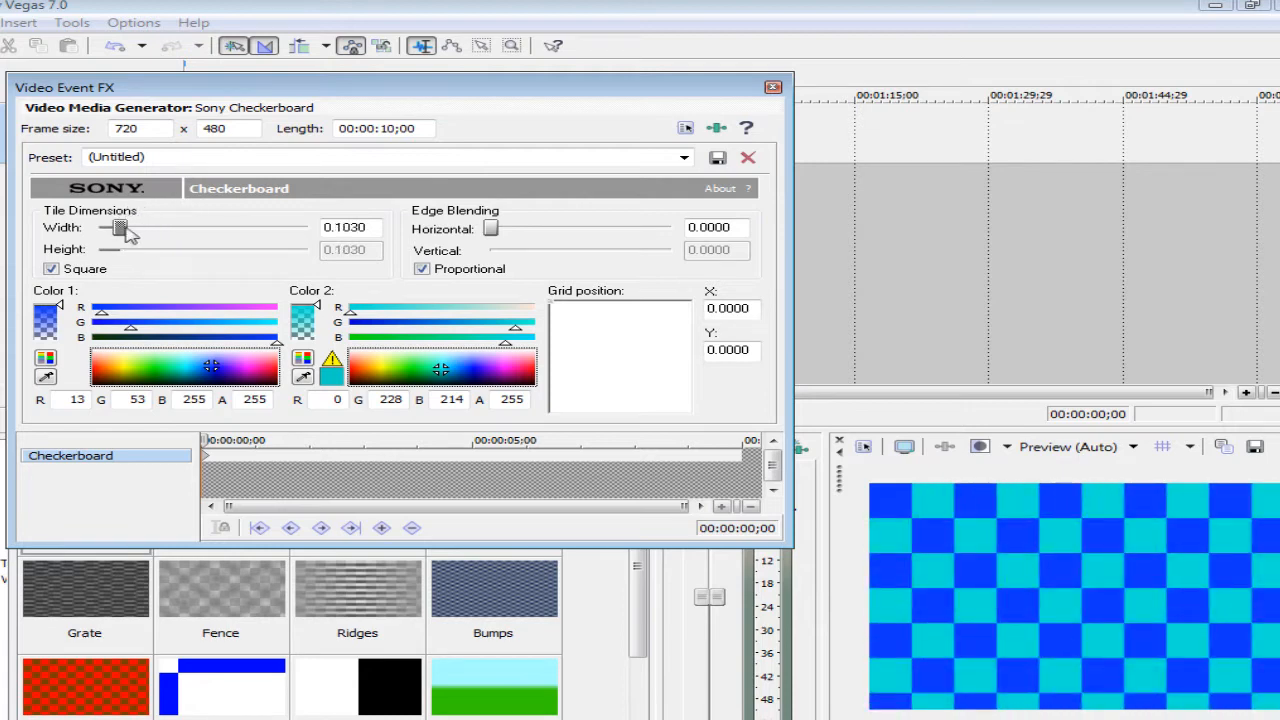
{"action": "left_click_drag", "start_coordinate": [120, 228], "coordinate": [162, 228]}
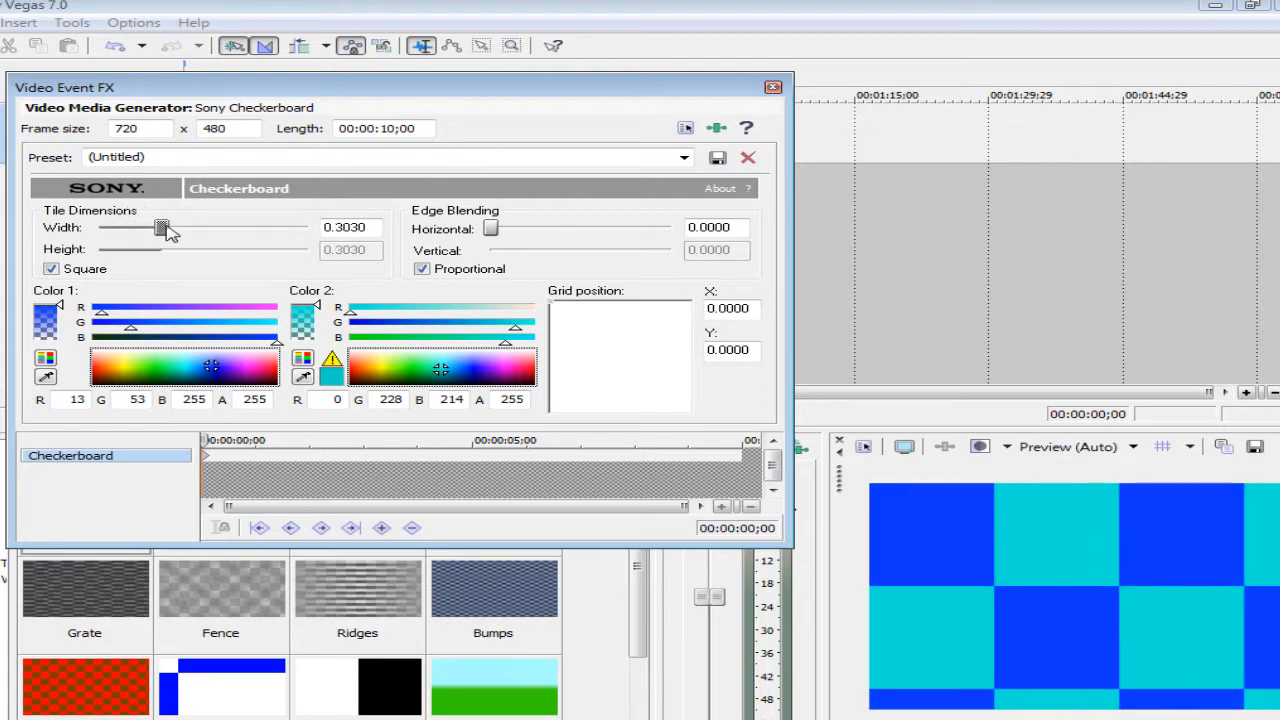
{"action": "left_click_drag", "start_coordinate": [162, 228], "coordinate": [140, 228]}
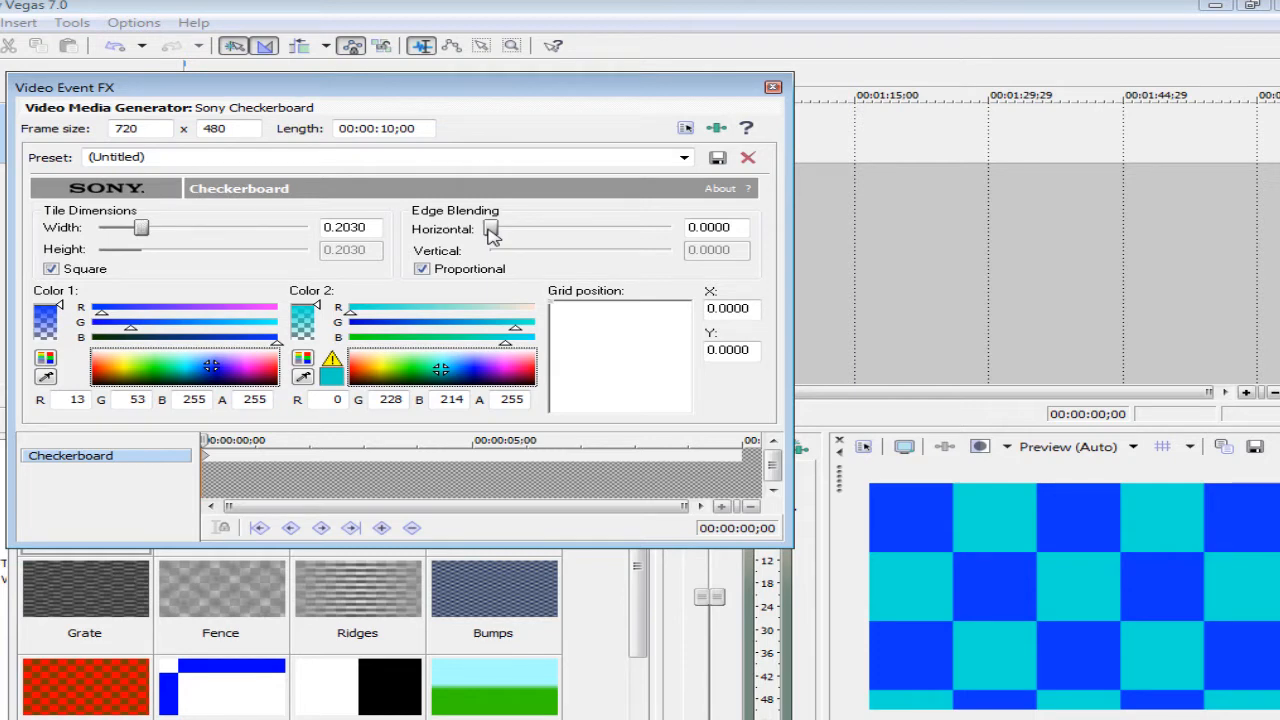
- Vary the horizontal Edge Blending, settle near 0.48, and close the Video Event FX window
{"action": "left_click_drag", "start_coordinate": [490, 228], "coordinate": [550, 228]}
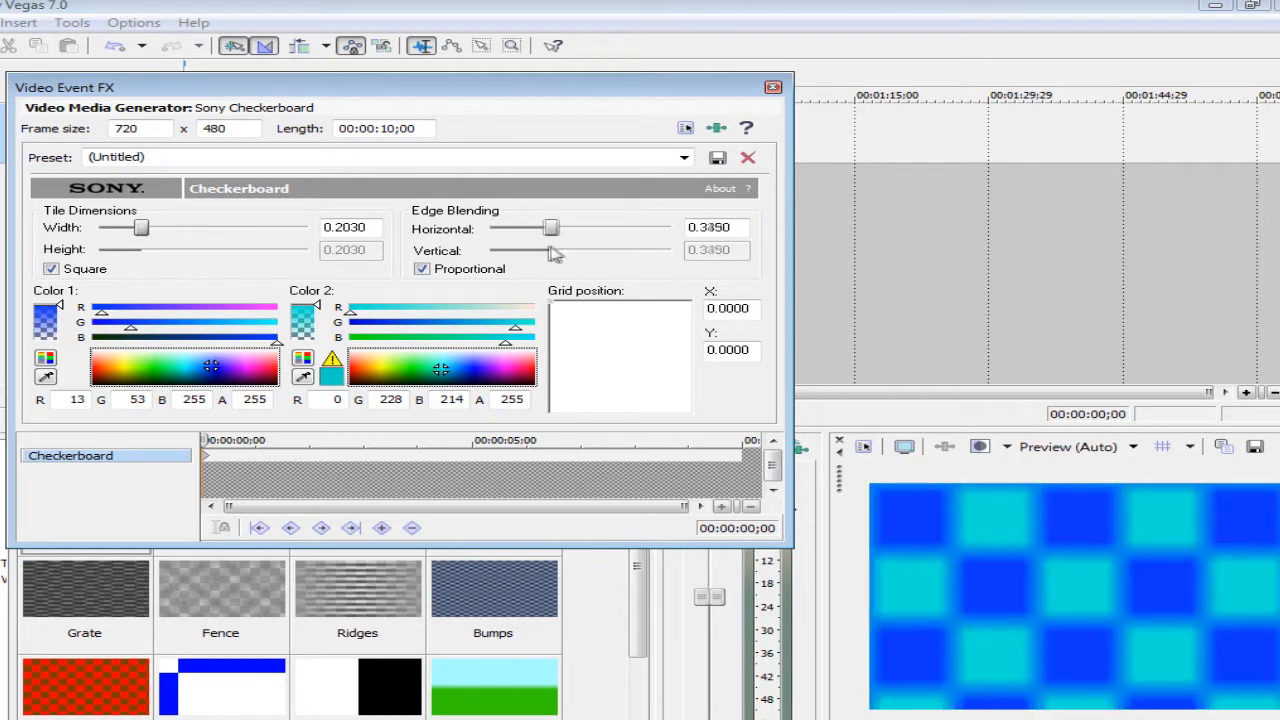
{"action": "left_click_drag", "start_coordinate": [550, 228], "coordinate": [670, 228]}
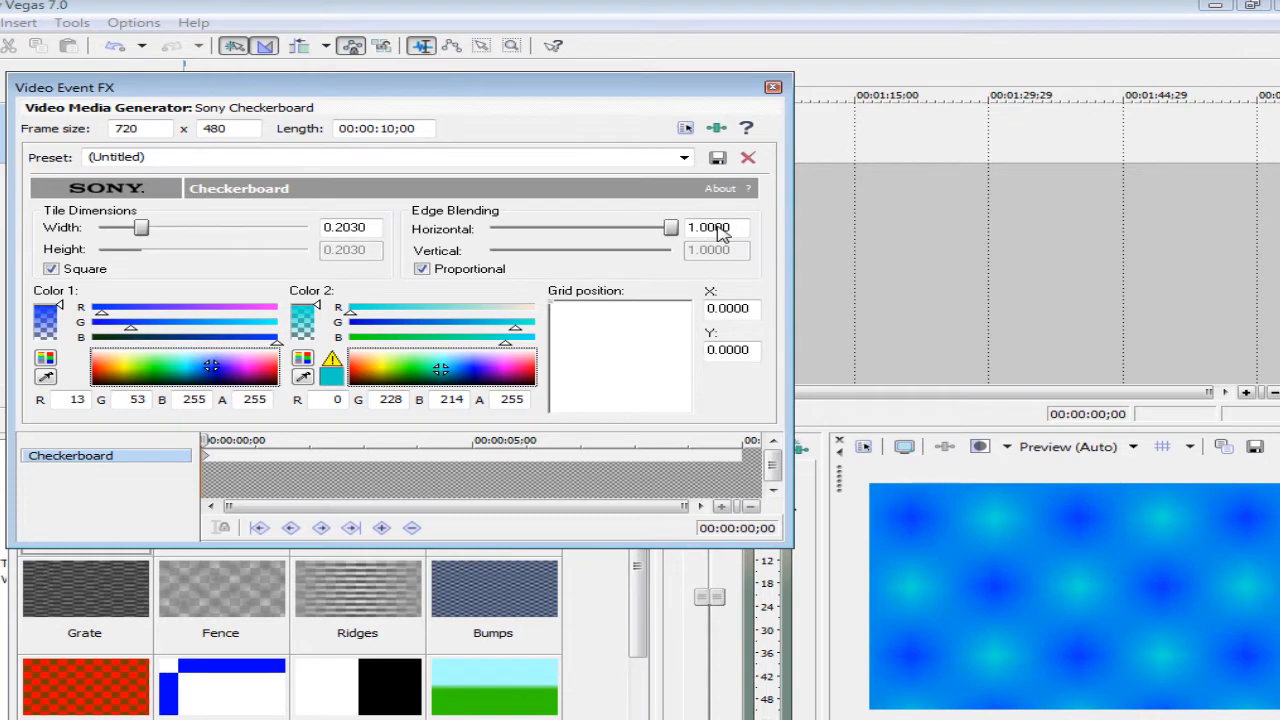
{"action": "mouse_move", "coordinate": [800, 224]}
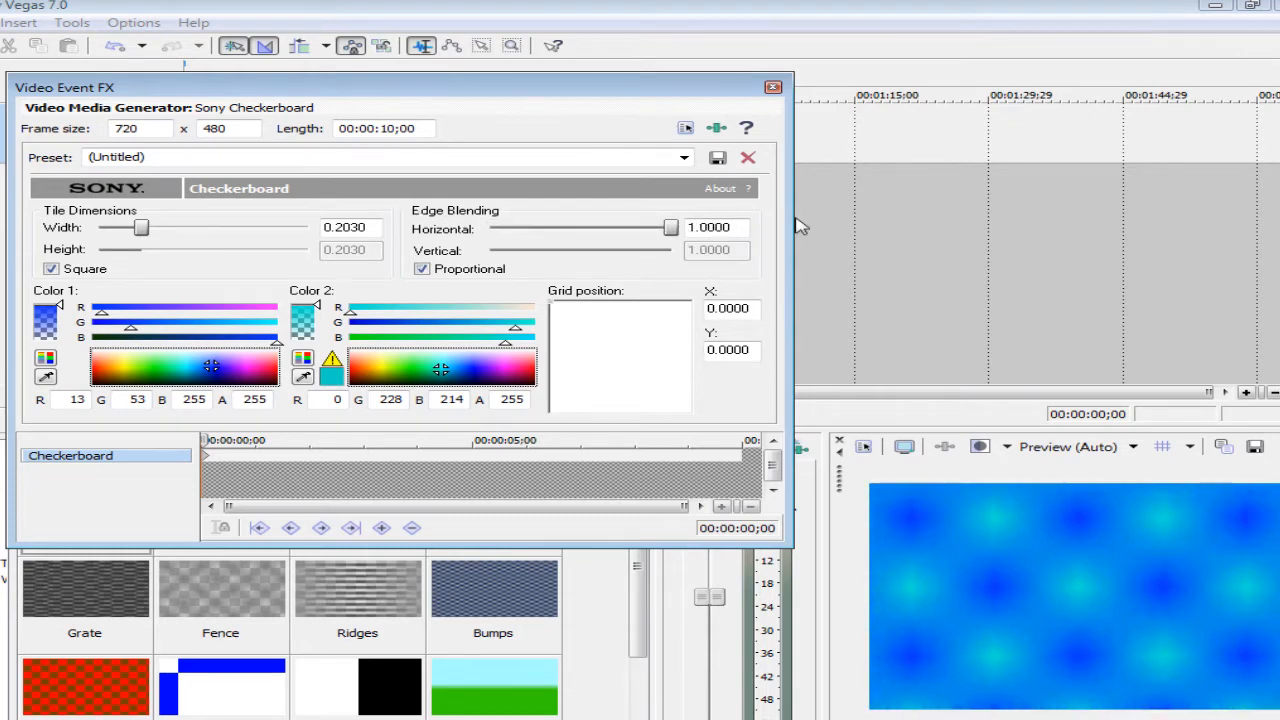
{"action": "left_click_drag", "start_coordinate": [670, 228], "coordinate": [490, 228]}
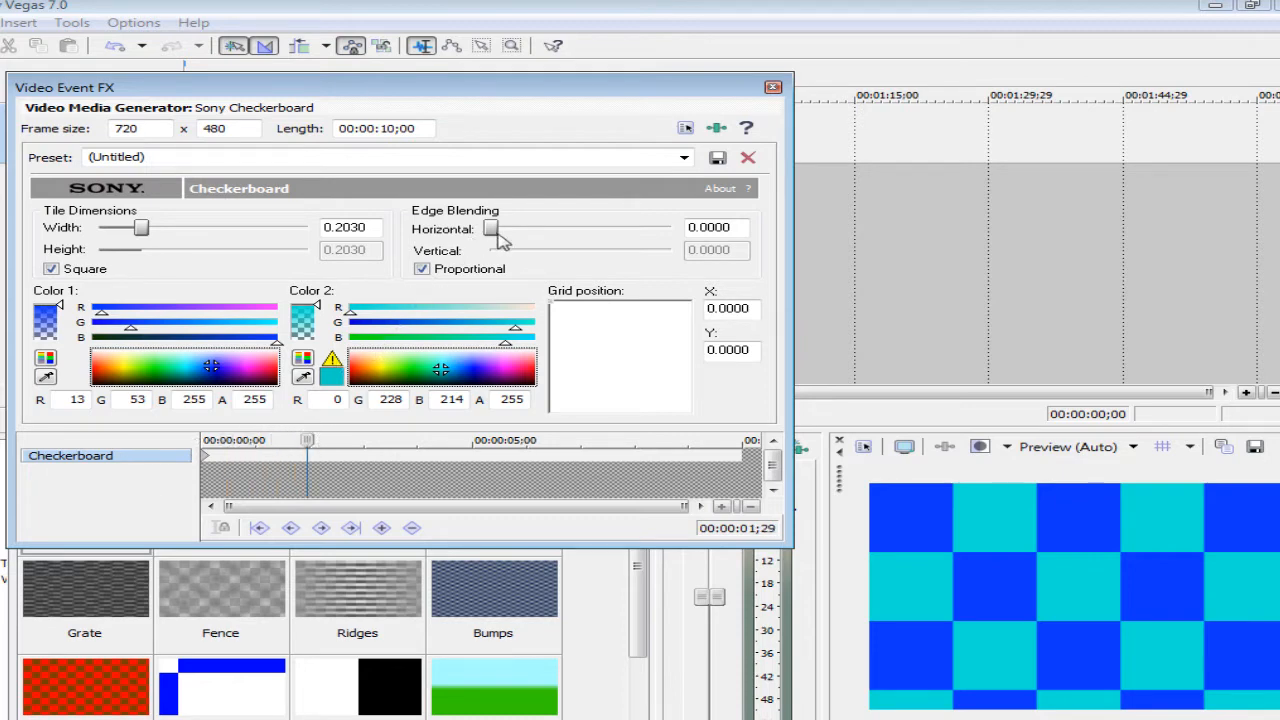
{"action": "left_click_drag", "start_coordinate": [490, 228], "coordinate": [548, 228]}
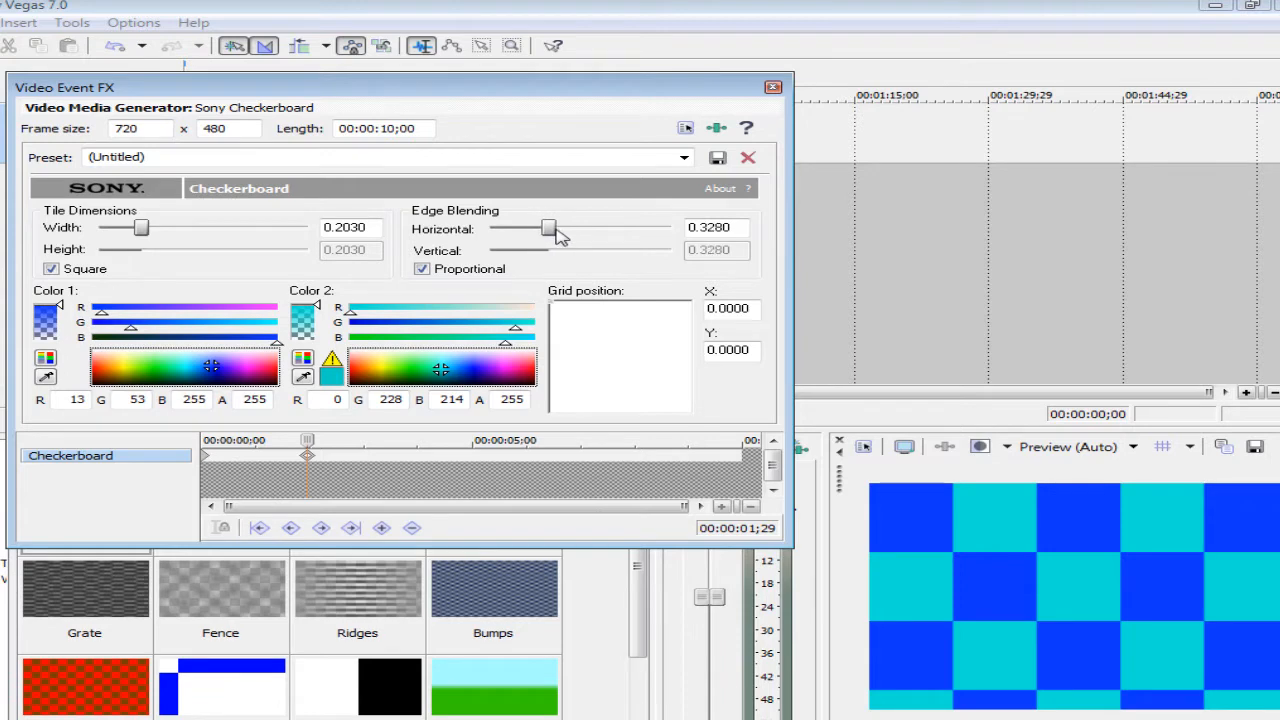
{"action": "left_click_drag", "start_coordinate": [548, 228], "coordinate": [576, 228]}
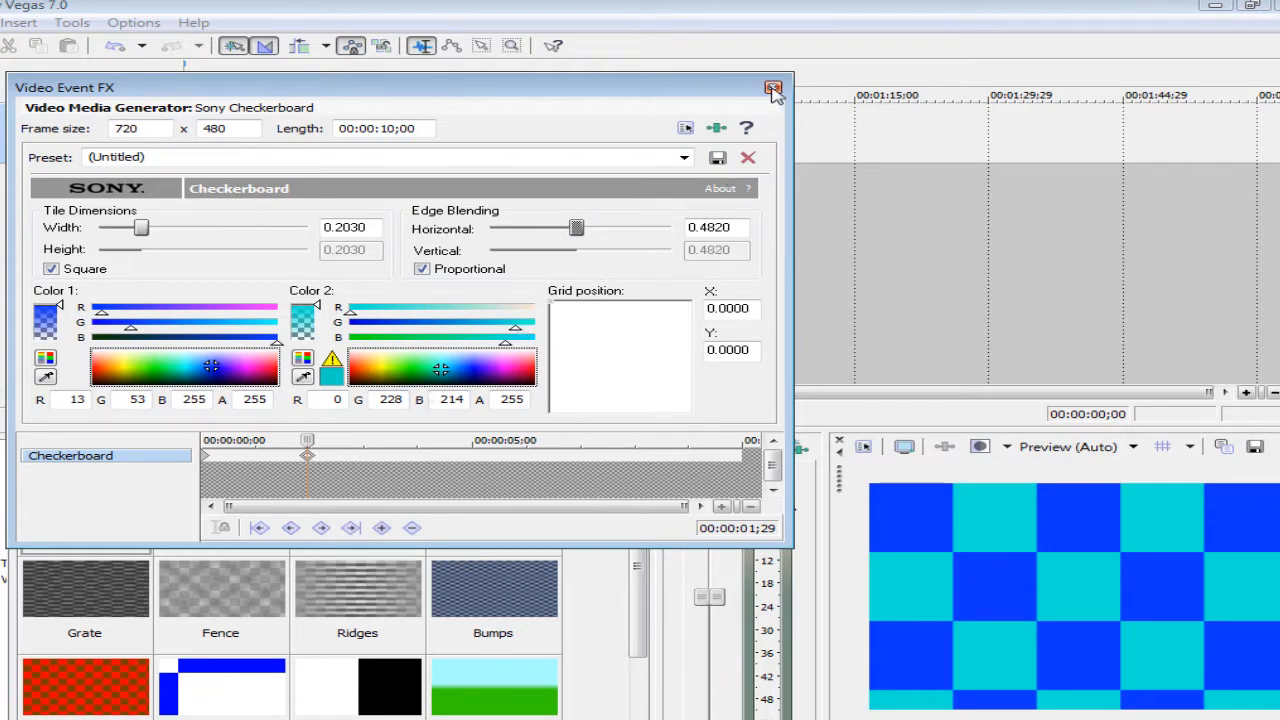
{"action": "left_click", "coordinate": [772, 88]}
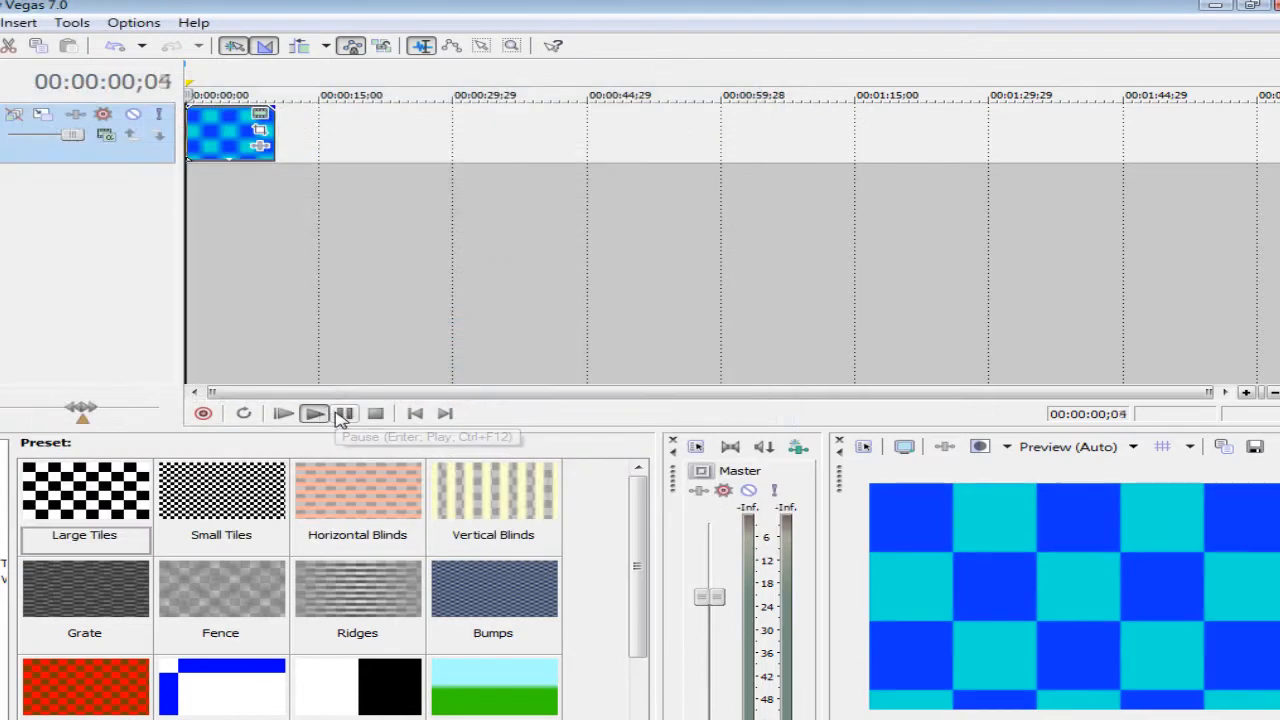
- Stop playback, set the Letterhead's Color 1 to green and close its generator settings
{"action": "left_click", "coordinate": [284, 412]}
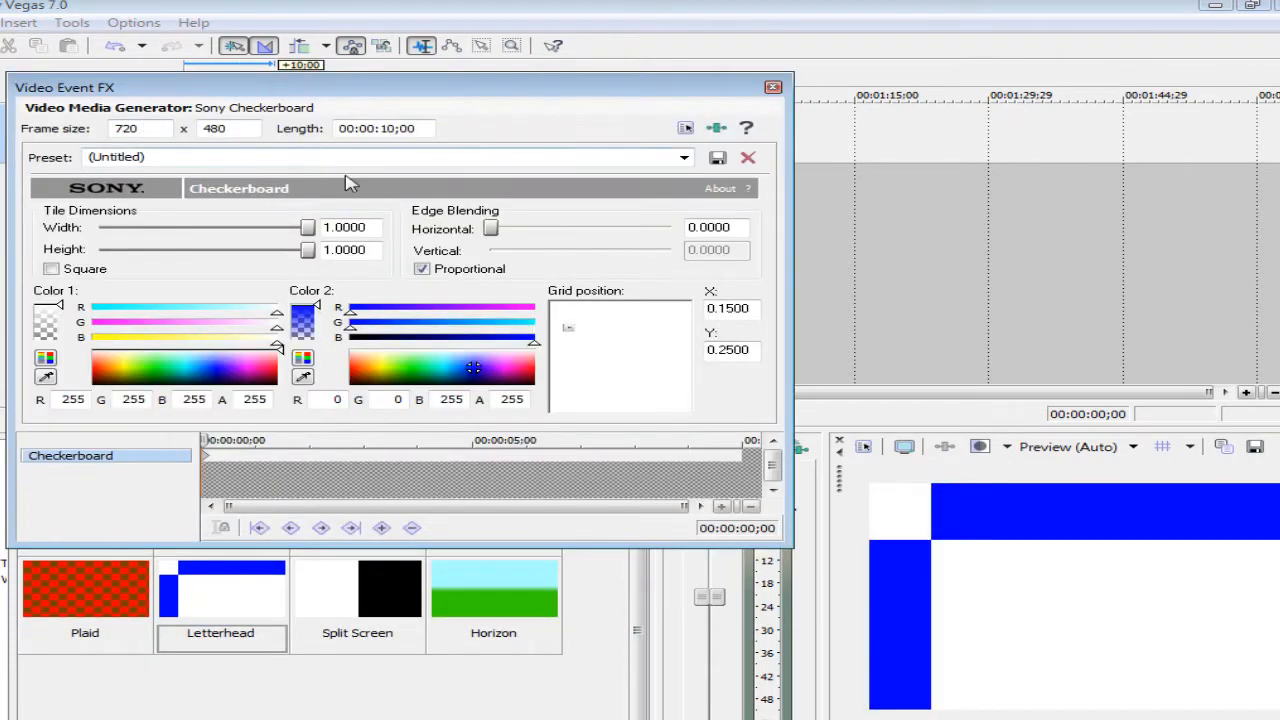
{"action": "left_click", "coordinate": [150, 376]}
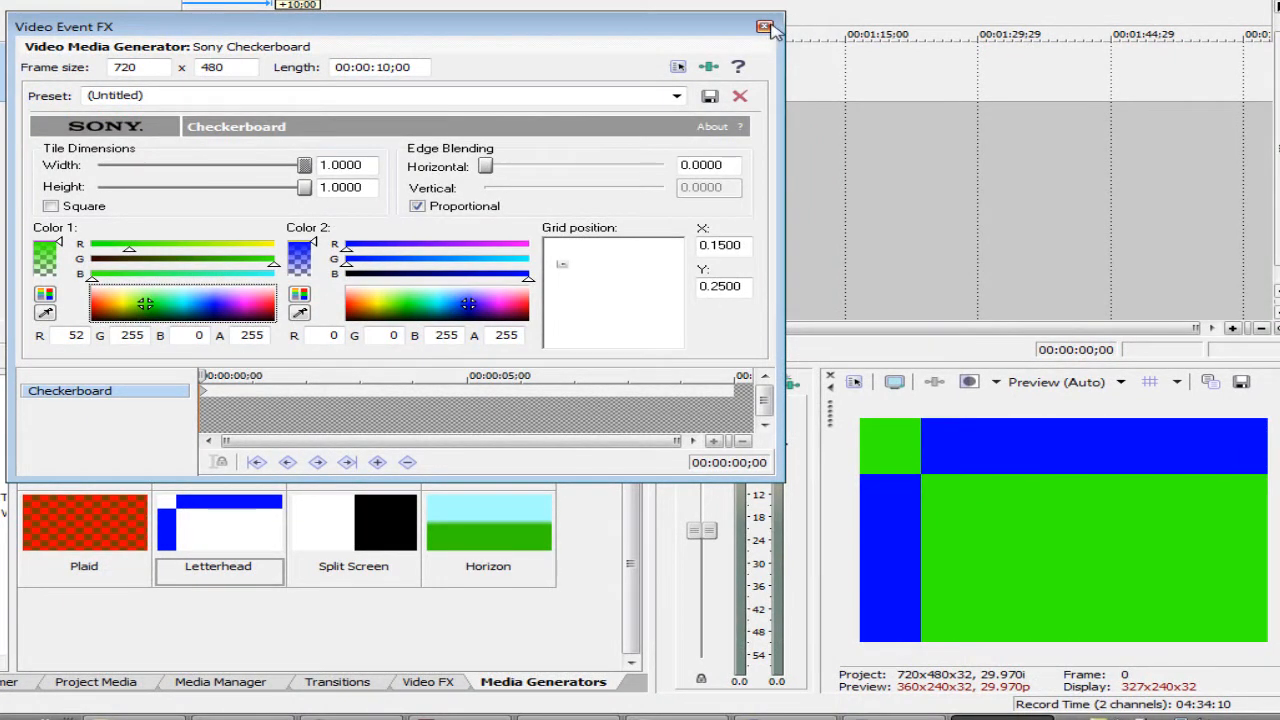
{"action": "left_click", "coordinate": [764, 28]}
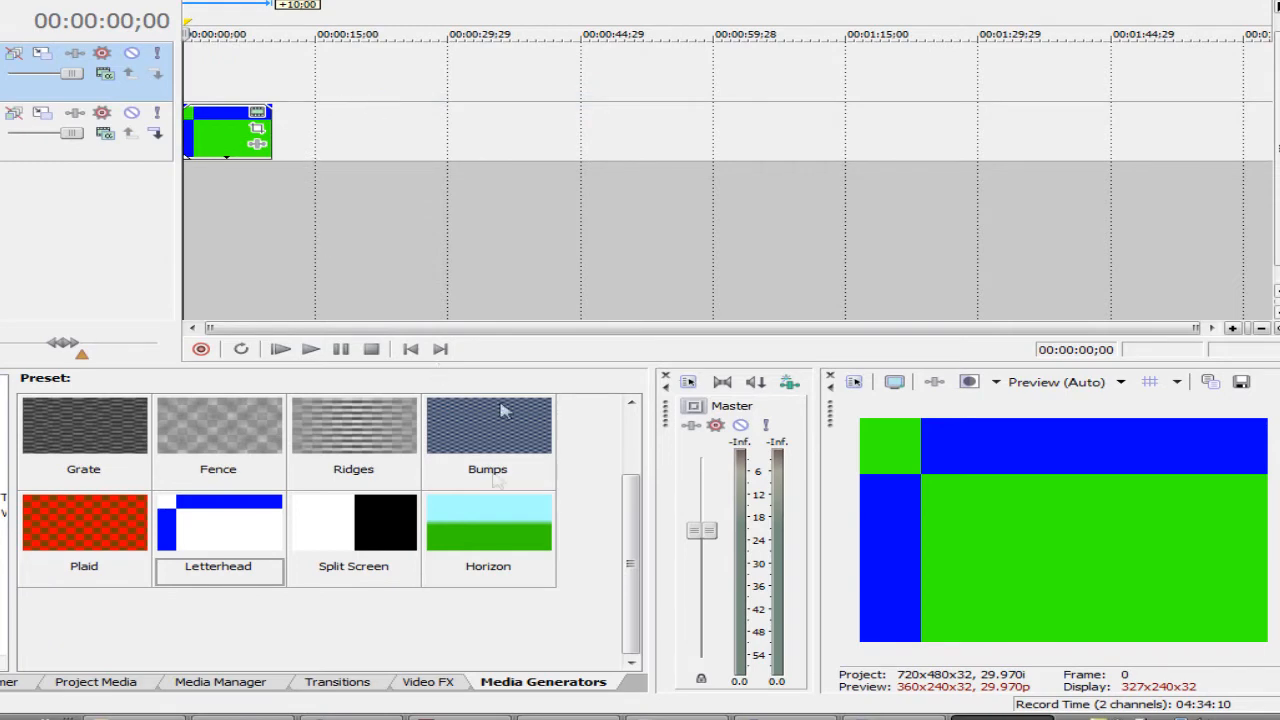
- Select the timeline clips and bring up the title image's Event Pan/Crop
{"action": "left_click", "coordinate": [96, 680]}
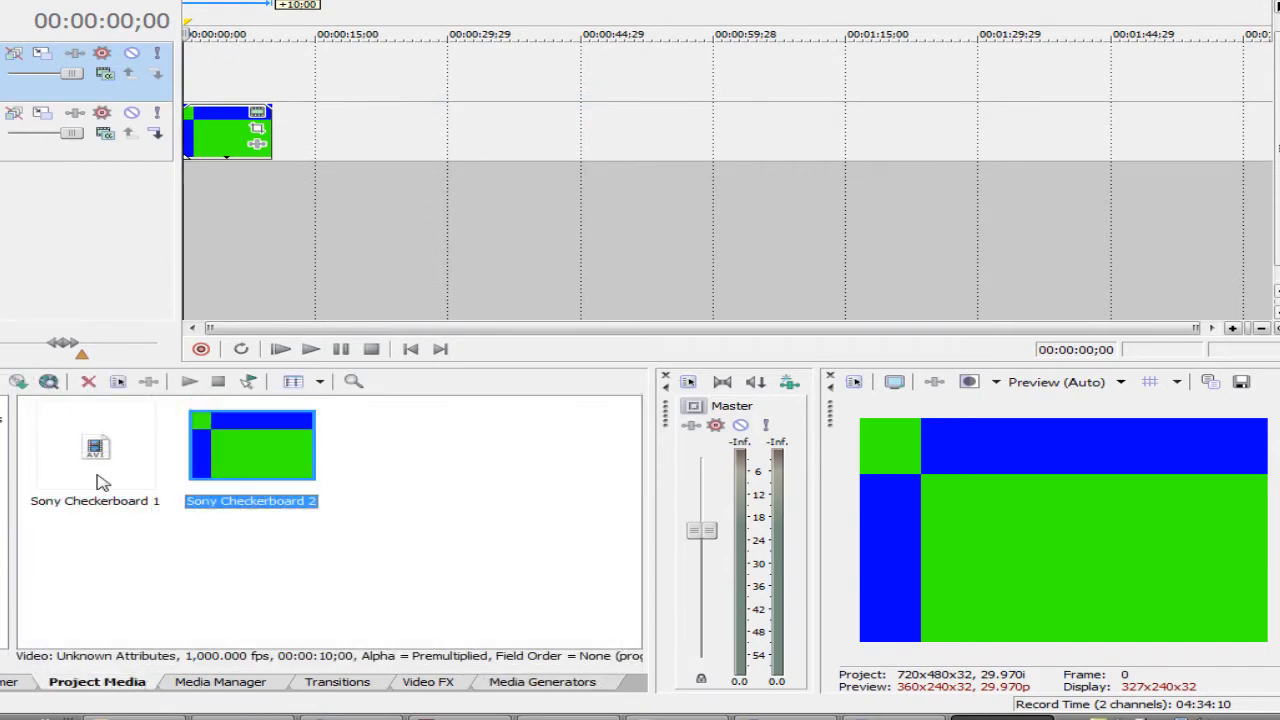
{"action": "left_click", "coordinate": [96, 444]}
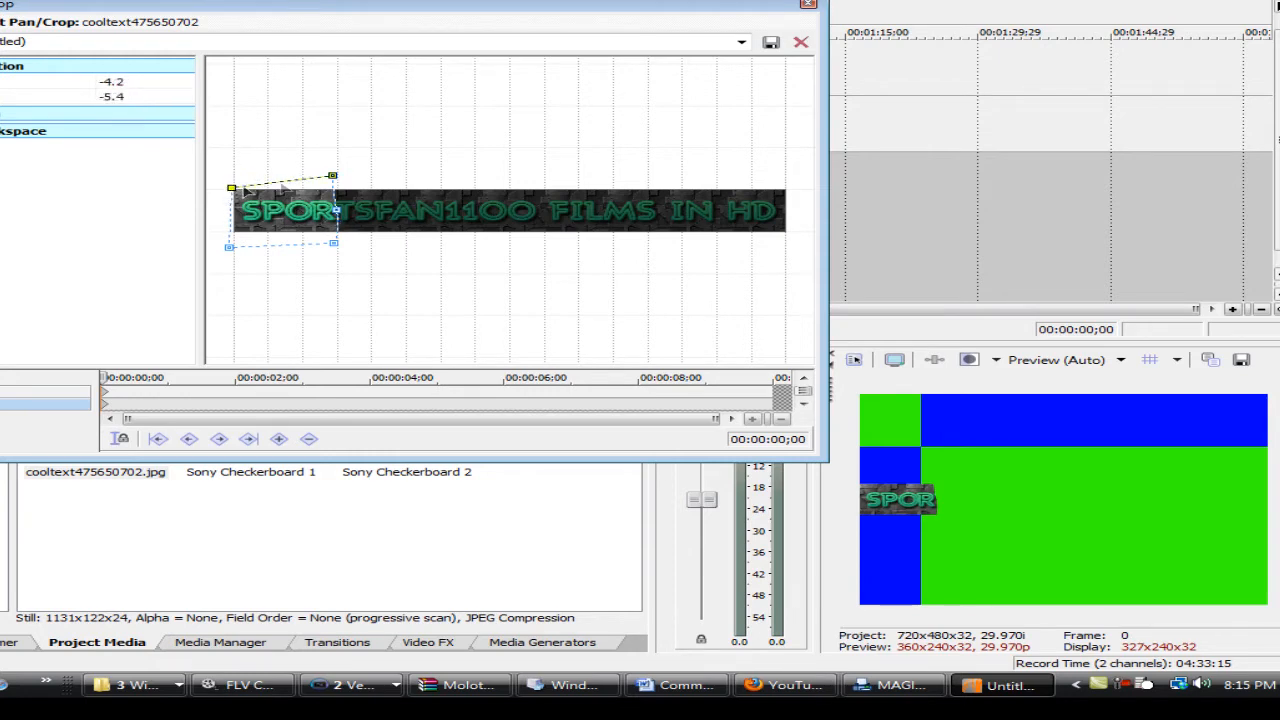
- Resize the crop frame on the title image and reposition it over the title
{"action": "left_click_drag", "start_coordinate": [332, 176], "coordinate": [336, 192]}
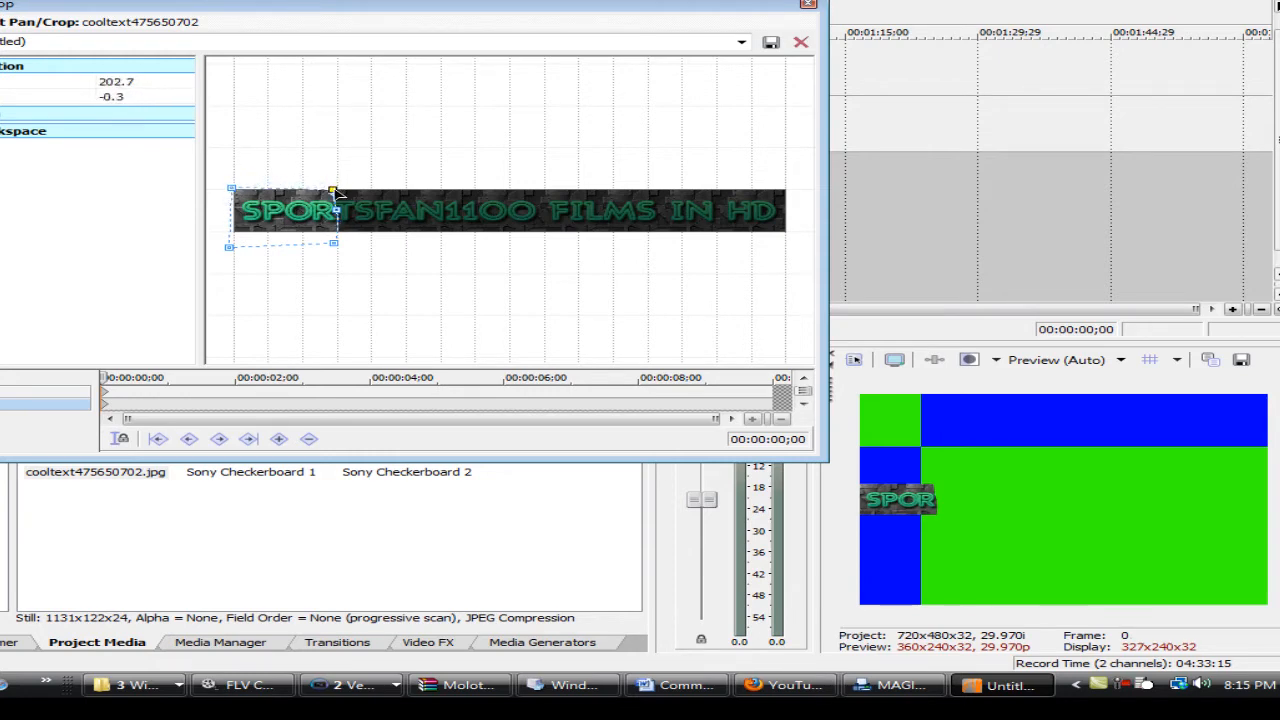
{"action": "left_click_drag", "start_coordinate": [336, 192], "coordinate": [230, 236]}
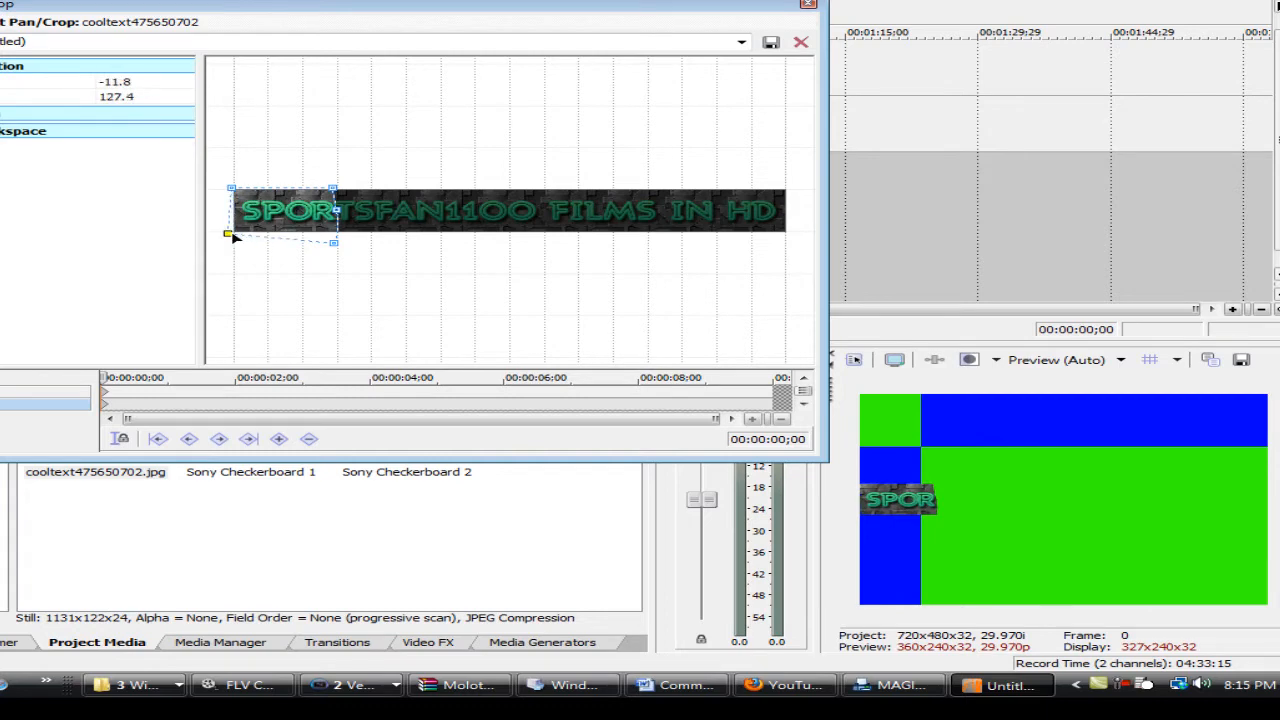
{"action": "left_click_drag", "start_coordinate": [232, 236], "coordinate": [332, 238]}
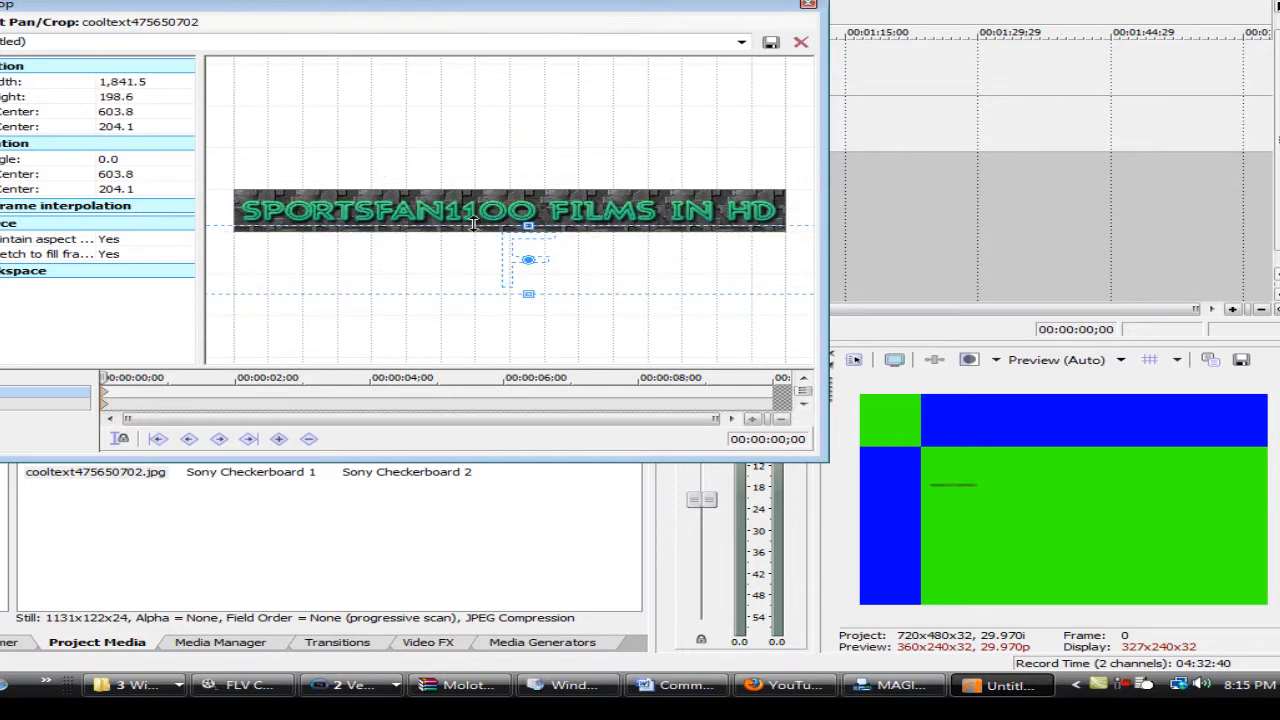
{"action": "left_click_drag", "start_coordinate": [528, 260], "coordinate": [576, 232]}
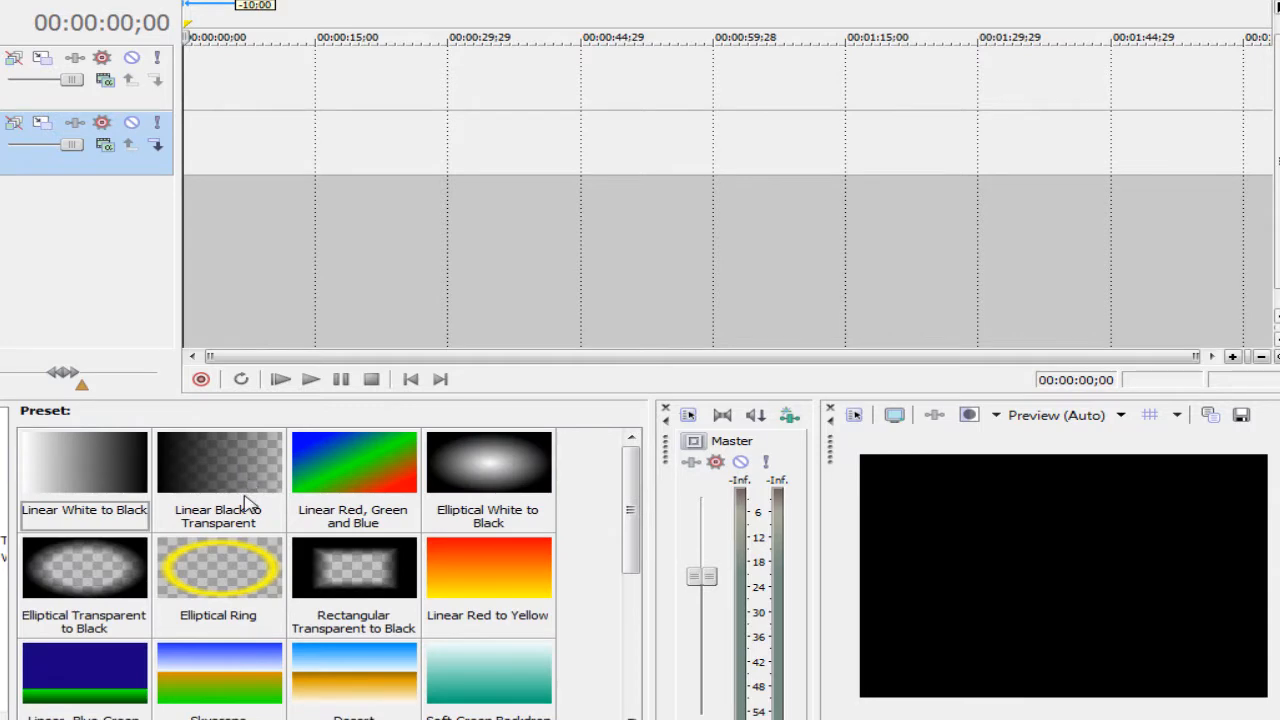
- Add the Rectangular Transparent to Black gradient preset to the timeline
{"action": "scroll", "scroll_direction": "down", "scroll_amount": 3}
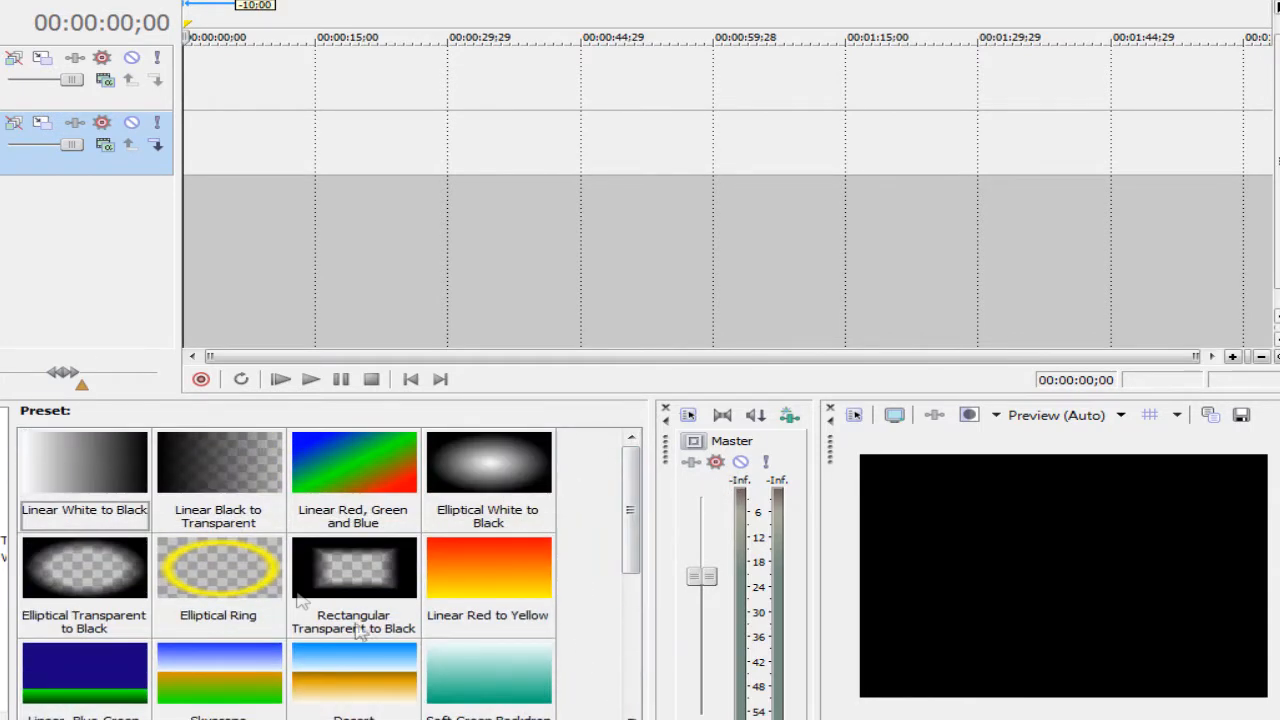
{"action": "left_click", "coordinate": [352, 568]}
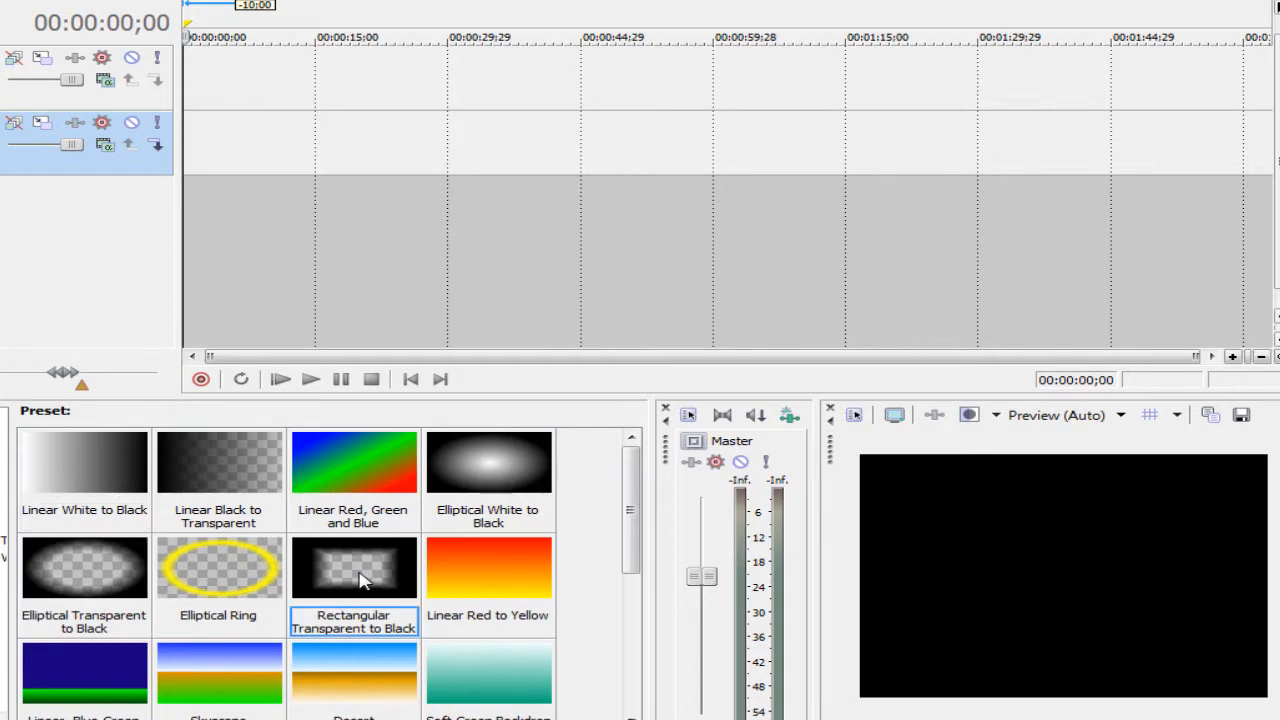
{"action": "double_click", "coordinate": [352, 568]}
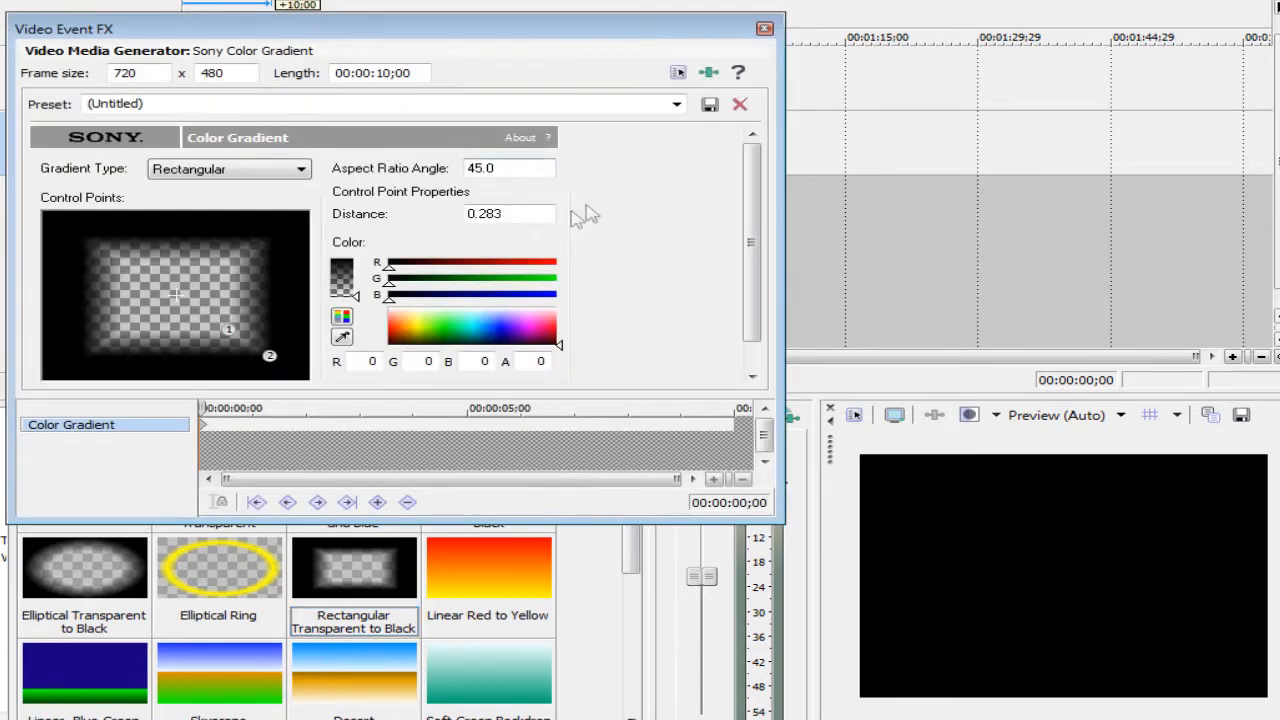
{"action": "left_click", "coordinate": [764, 28]}
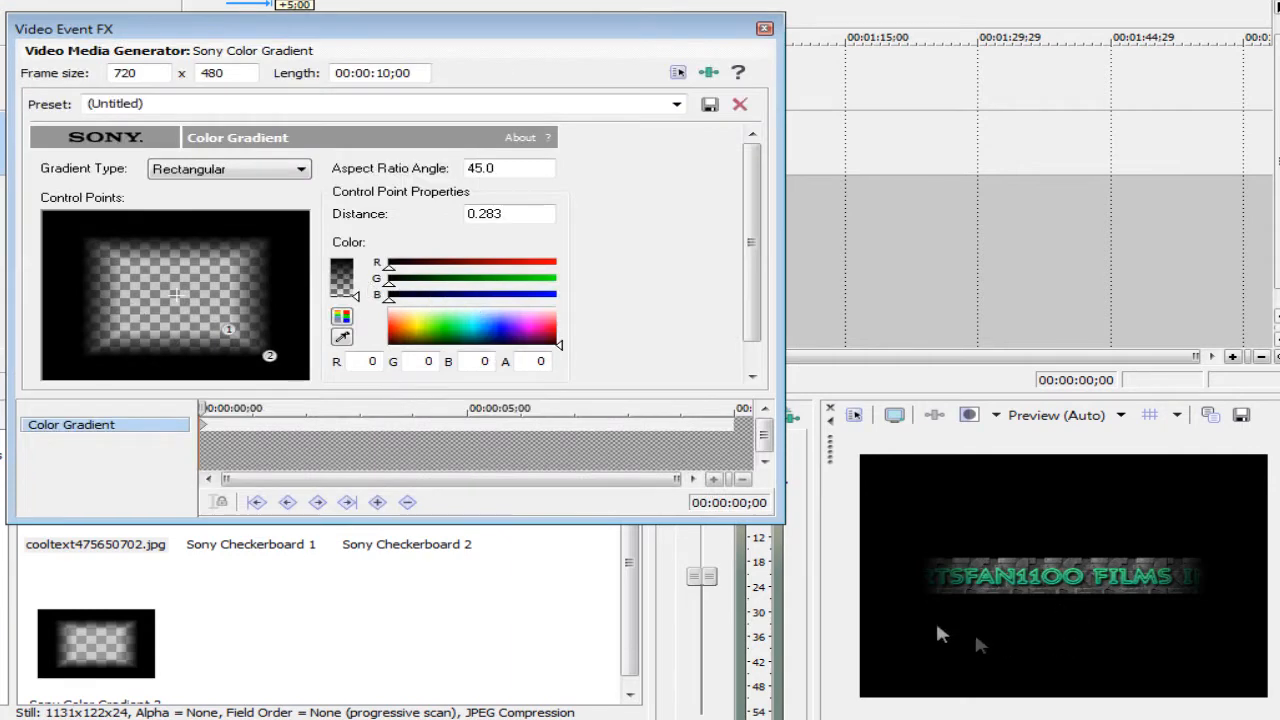
{"action": "mouse_move", "coordinate": [1096, 660]}
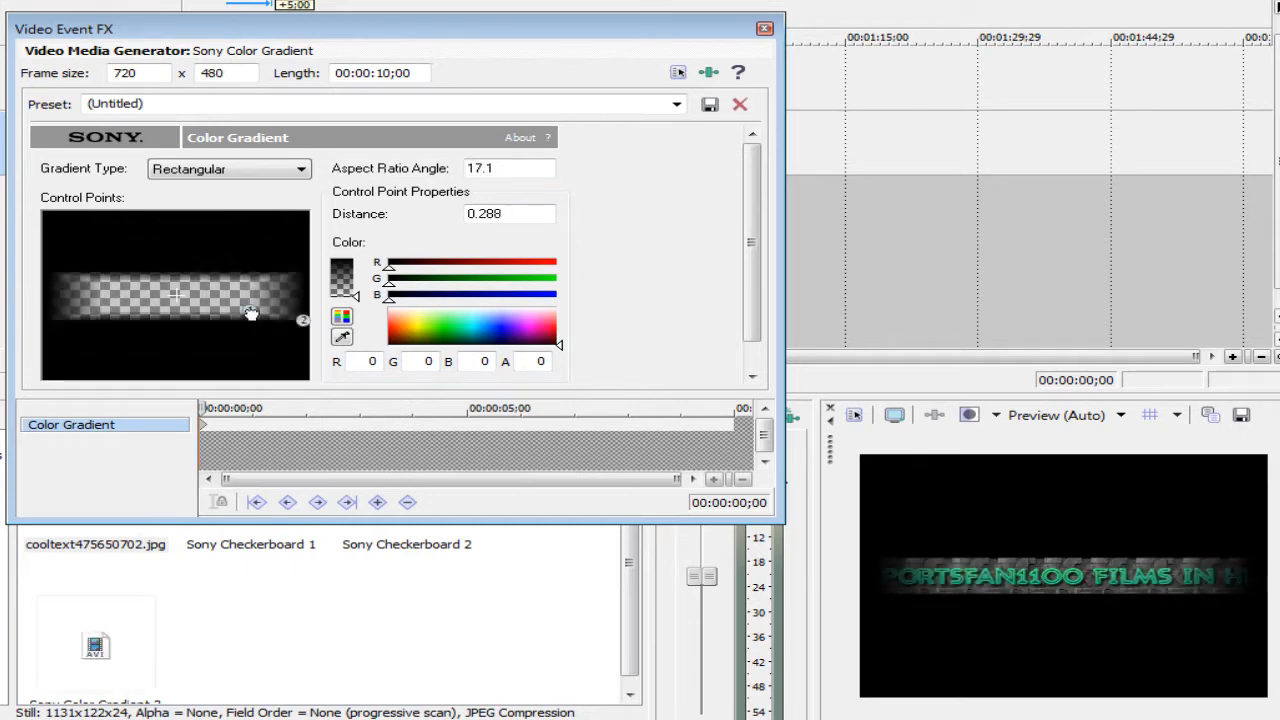
- Drag the gradient's control points to reshape its clear rectangle
{"action": "left_click_drag", "start_coordinate": [252, 312], "coordinate": [264, 344]}
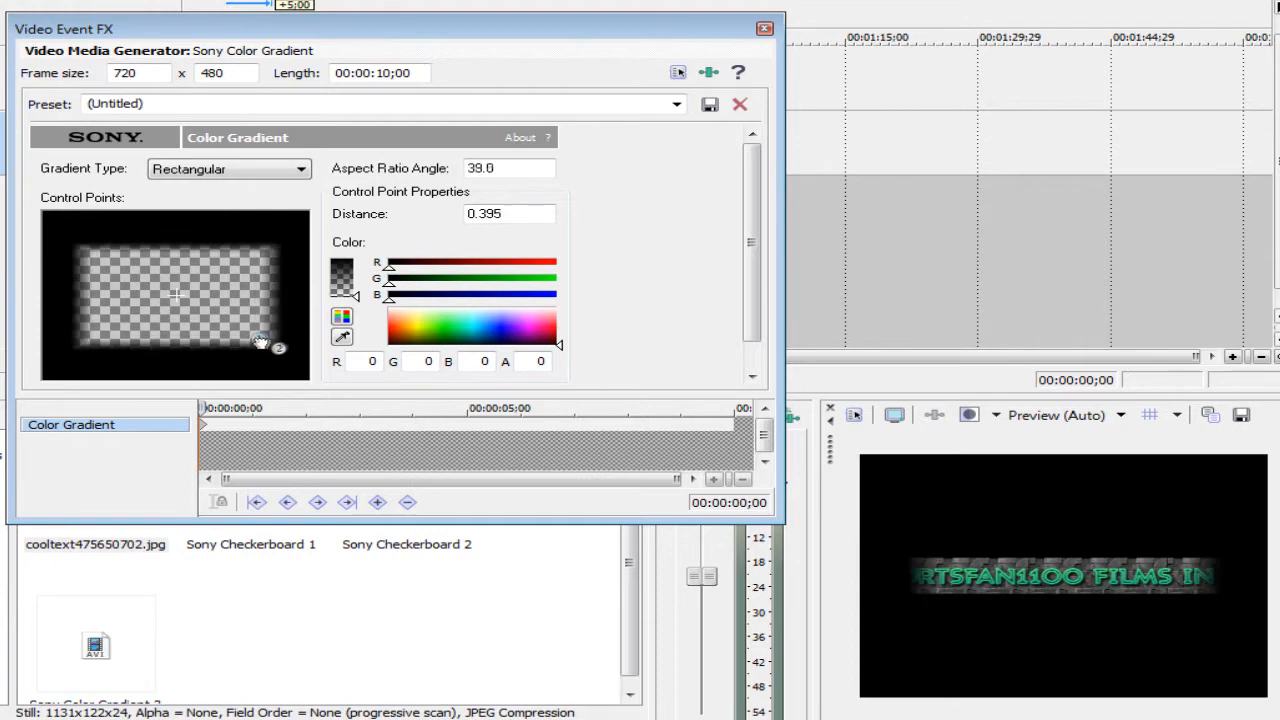
{"action": "left_click_drag", "start_coordinate": [262, 344], "coordinate": [284, 352]}
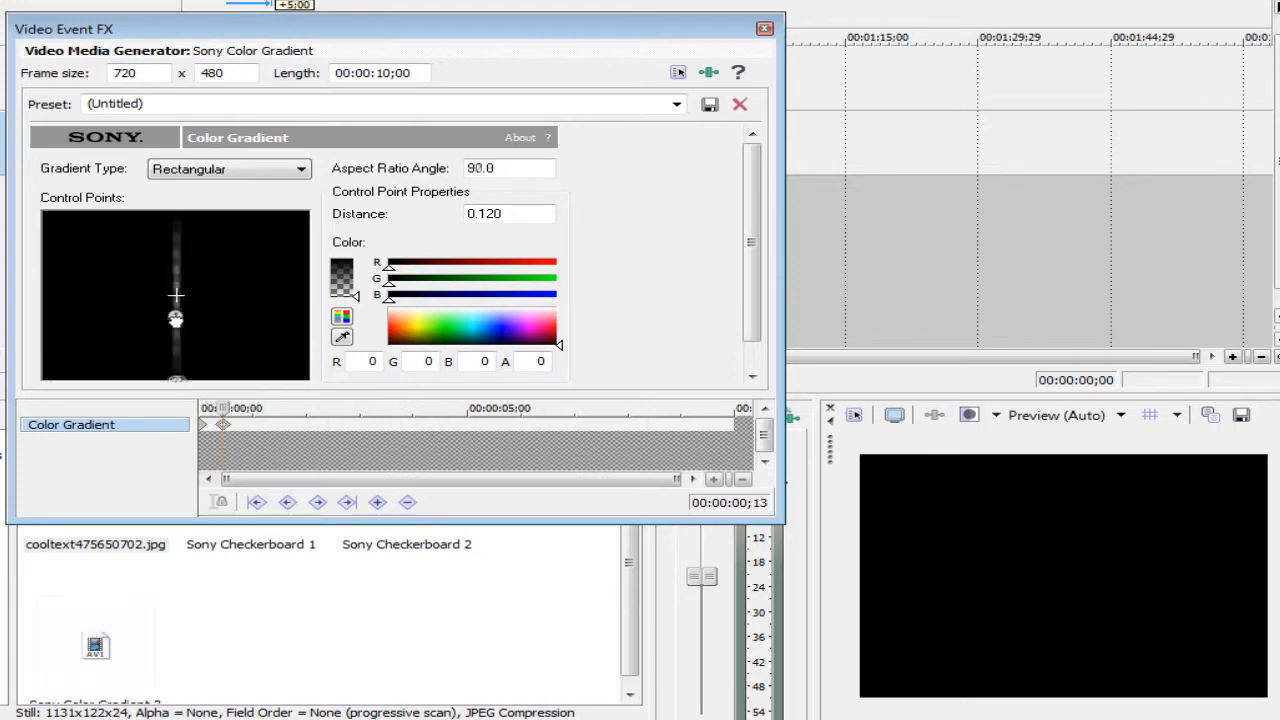
- Narrow the clear area to a thin slit and preview the title with the gradient
{"action": "left_click_drag", "start_coordinate": [176, 318], "coordinate": [230, 322]}
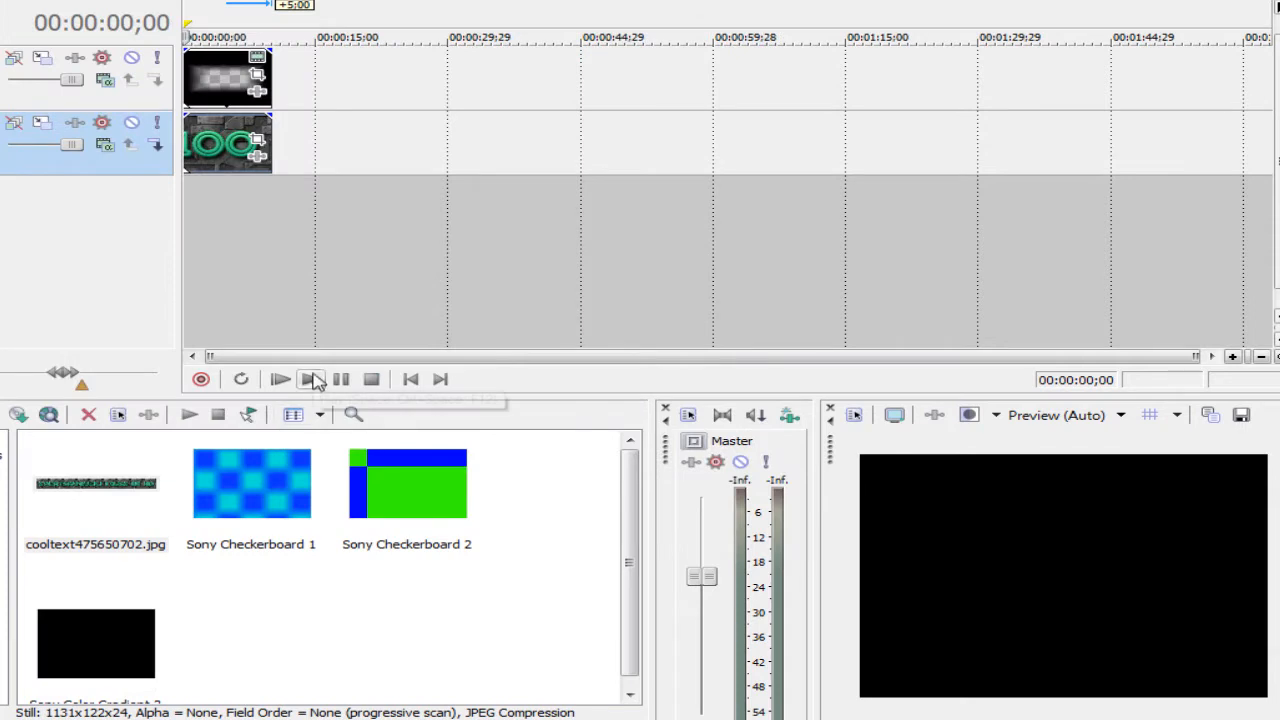
{"action": "left_click", "coordinate": [280, 380]}
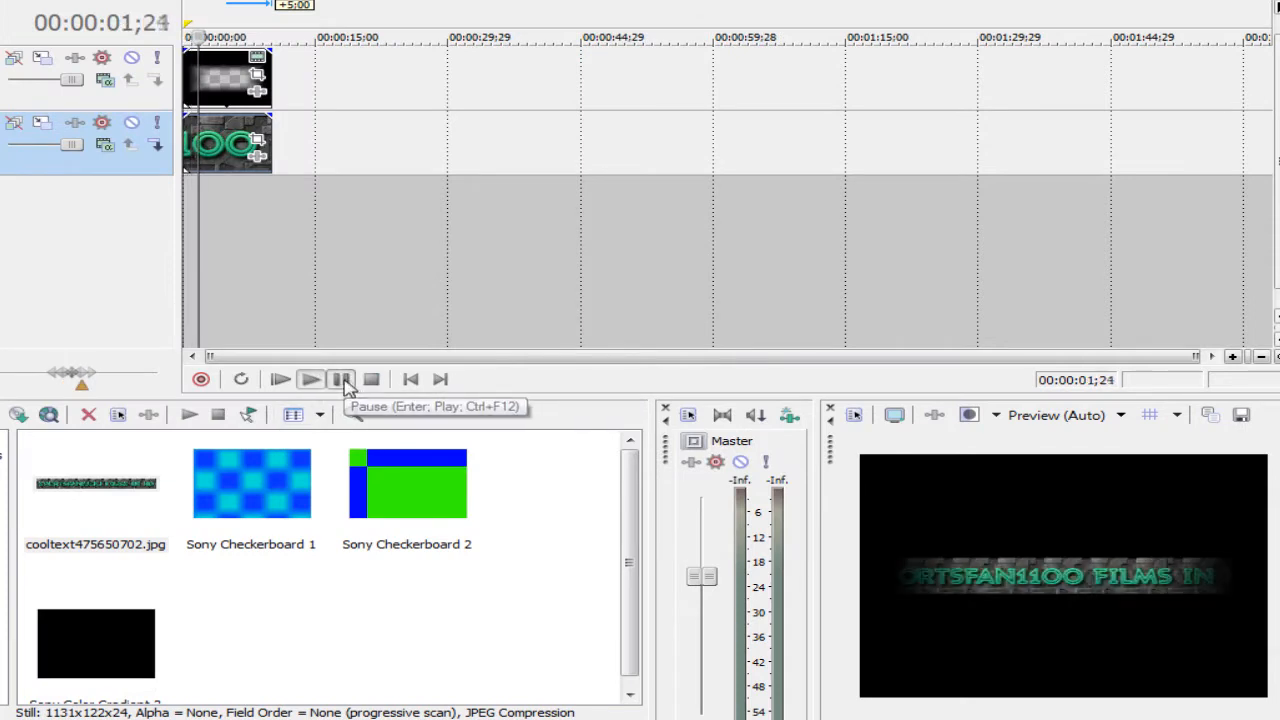
{"action": "left_click", "coordinate": [310, 380]}
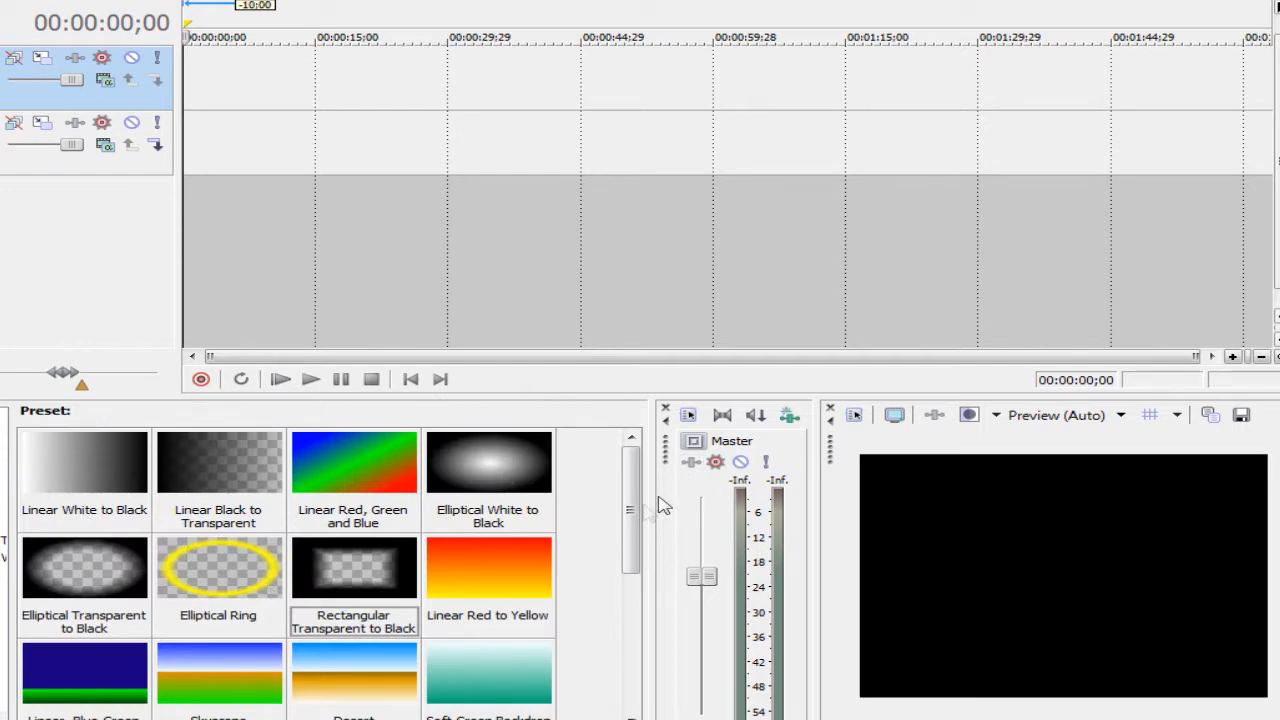
- Add the Linear Red to Yellow gradient, straighten it top to bottom and make its top colour green
{"action": "scroll", "scroll_direction": "down", "scroll_amount": 3}
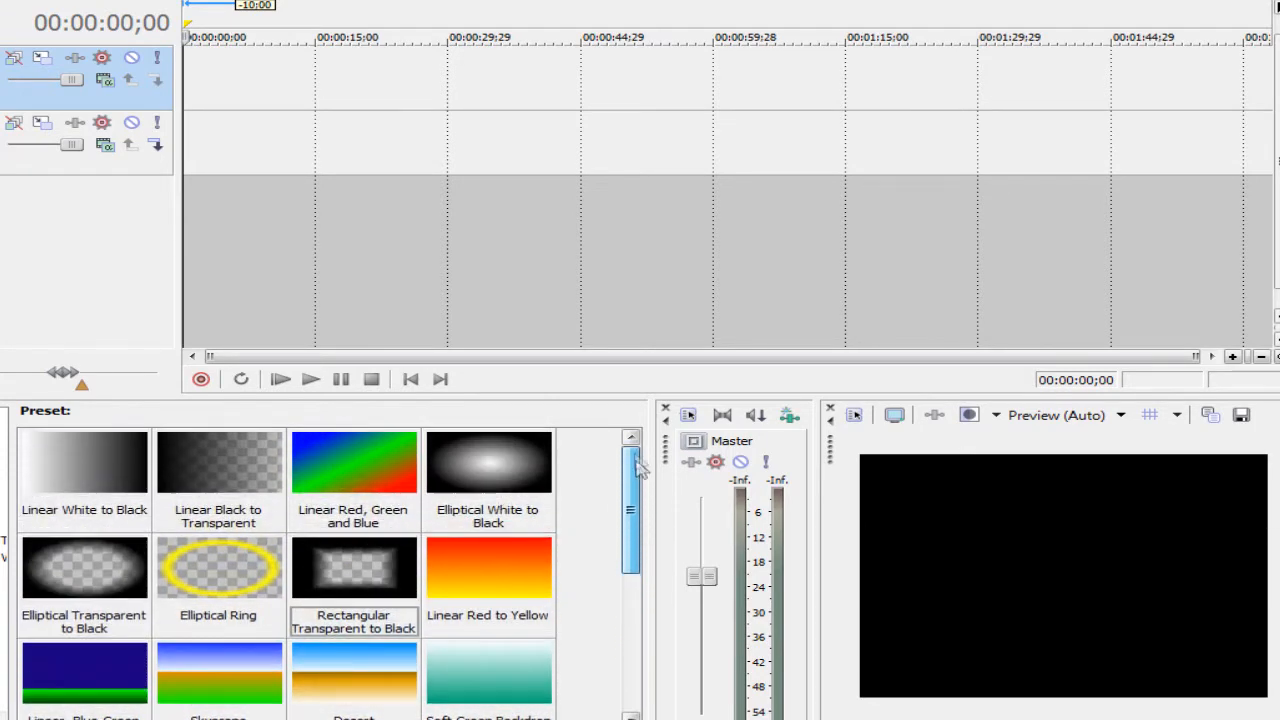
{"action": "left_click", "coordinate": [488, 568]}
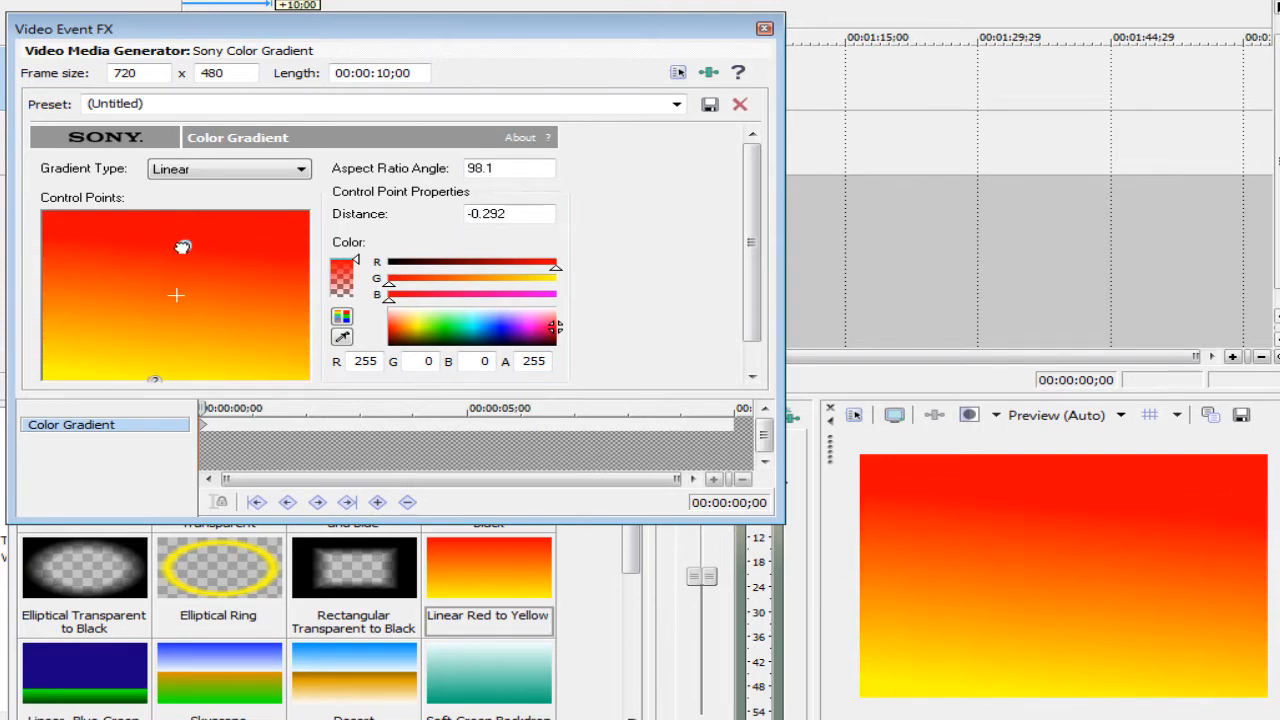
{"action": "left_click_drag", "start_coordinate": [184, 248], "coordinate": [172, 242]}
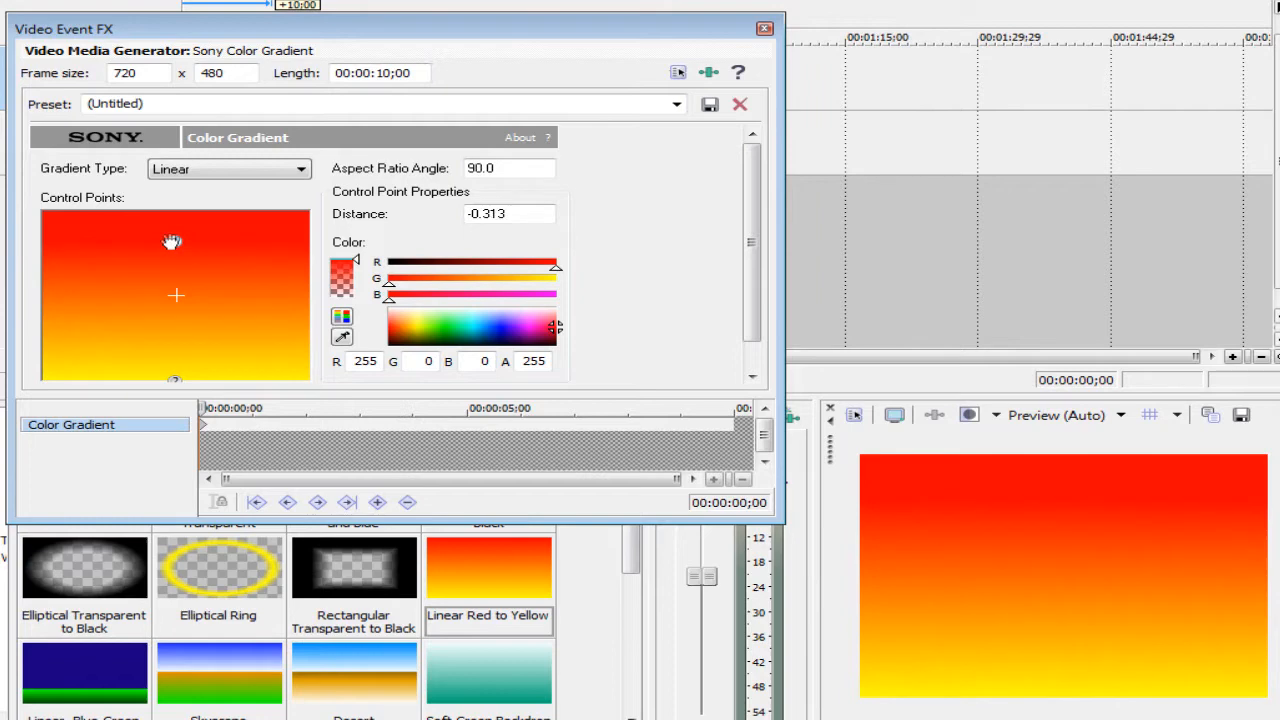
{"action": "left_click", "coordinate": [456, 318]}
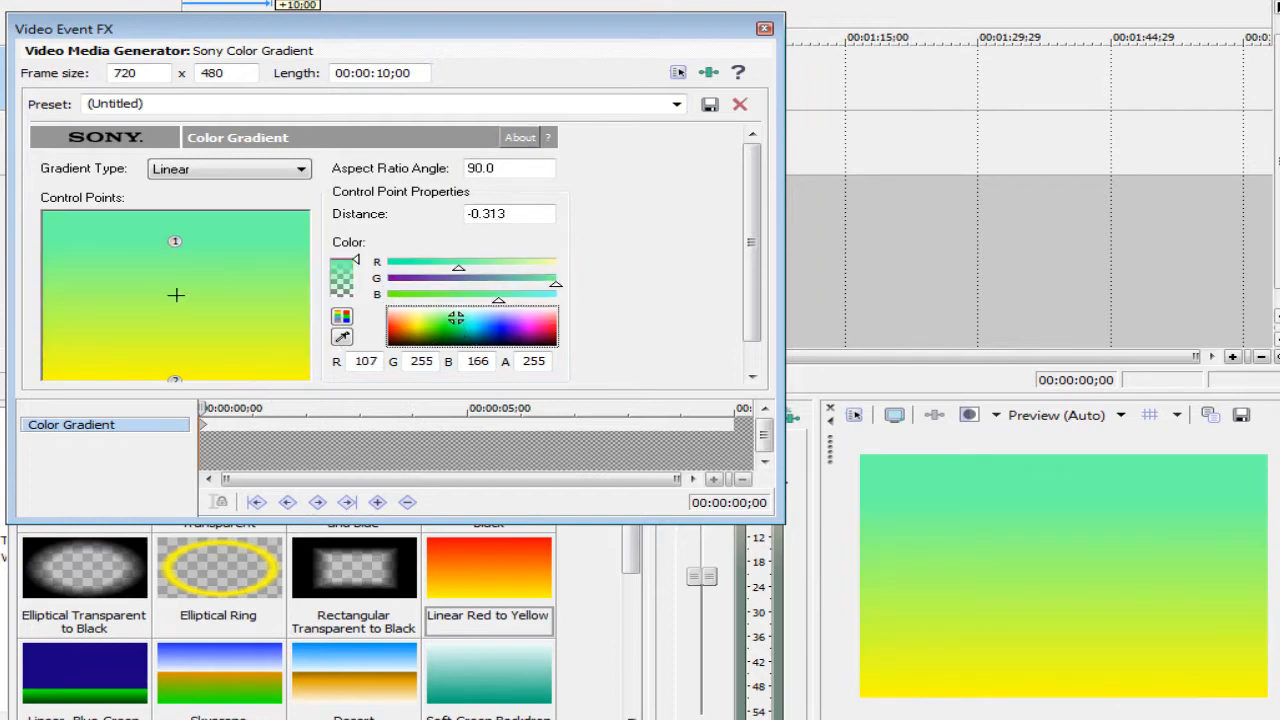
{"action": "left_click", "coordinate": [764, 28]}
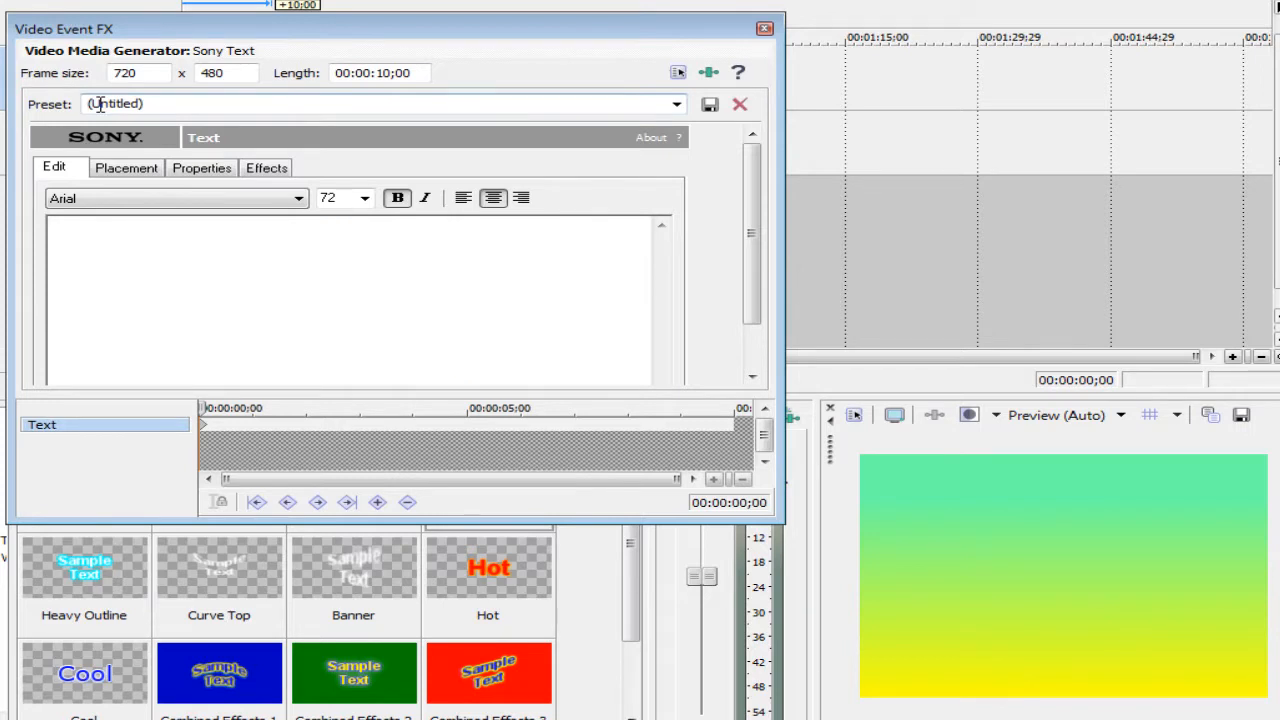
- Enter the text 'Test Me' in the Edit tab, then view the Properties and Effects settings
{"action": "left_click", "coordinate": [350, 276]}
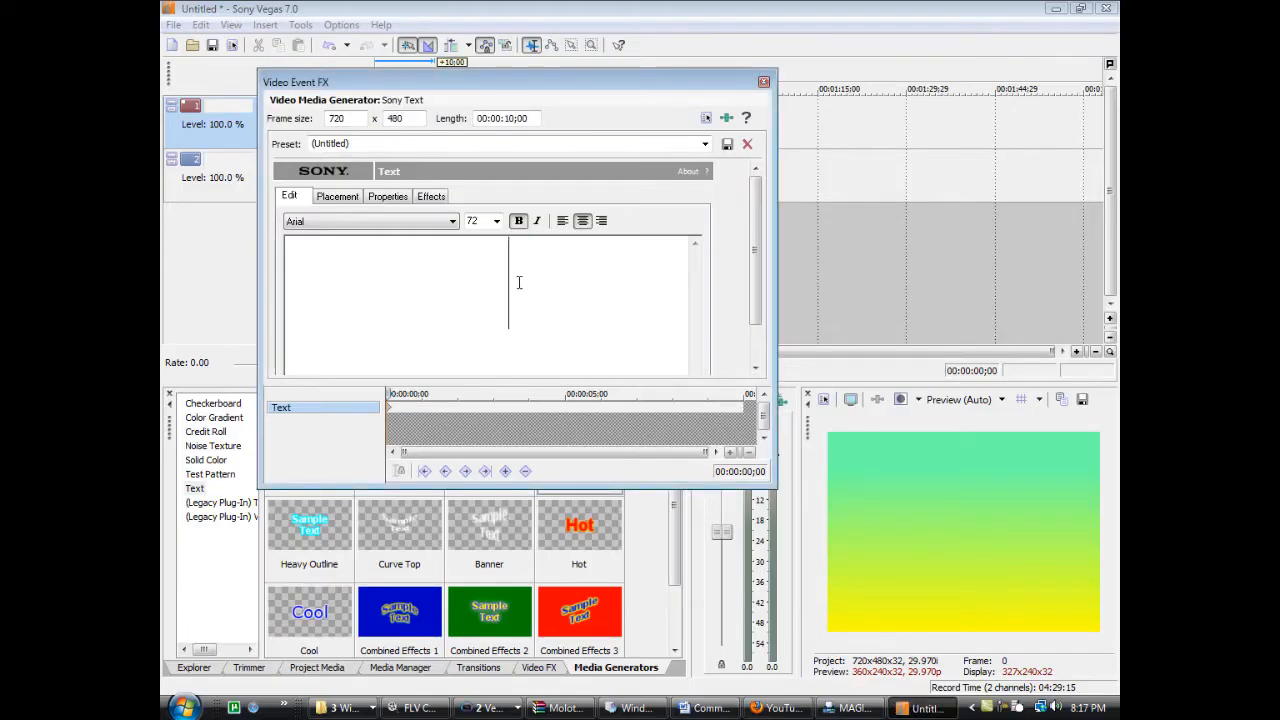
{"action": "type", "text": "Test"}
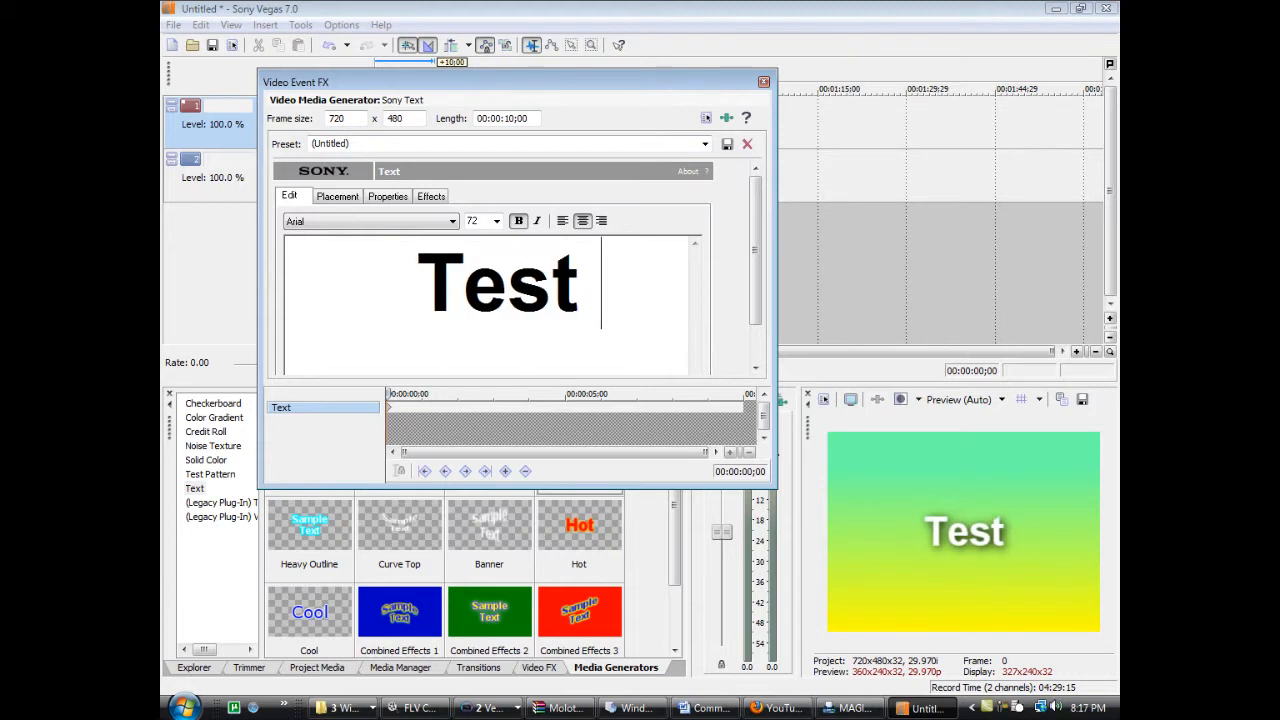
{"action": "type", "text": "M"}
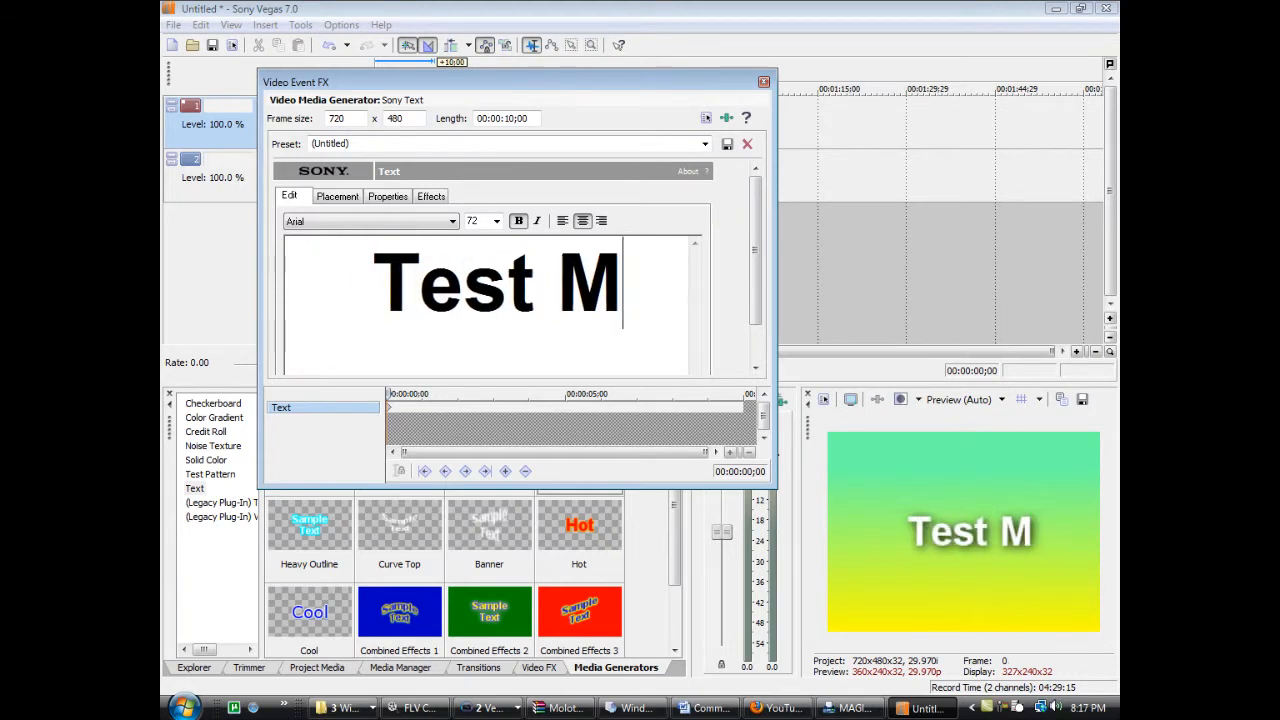
{"action": "type", "text": "edia"}
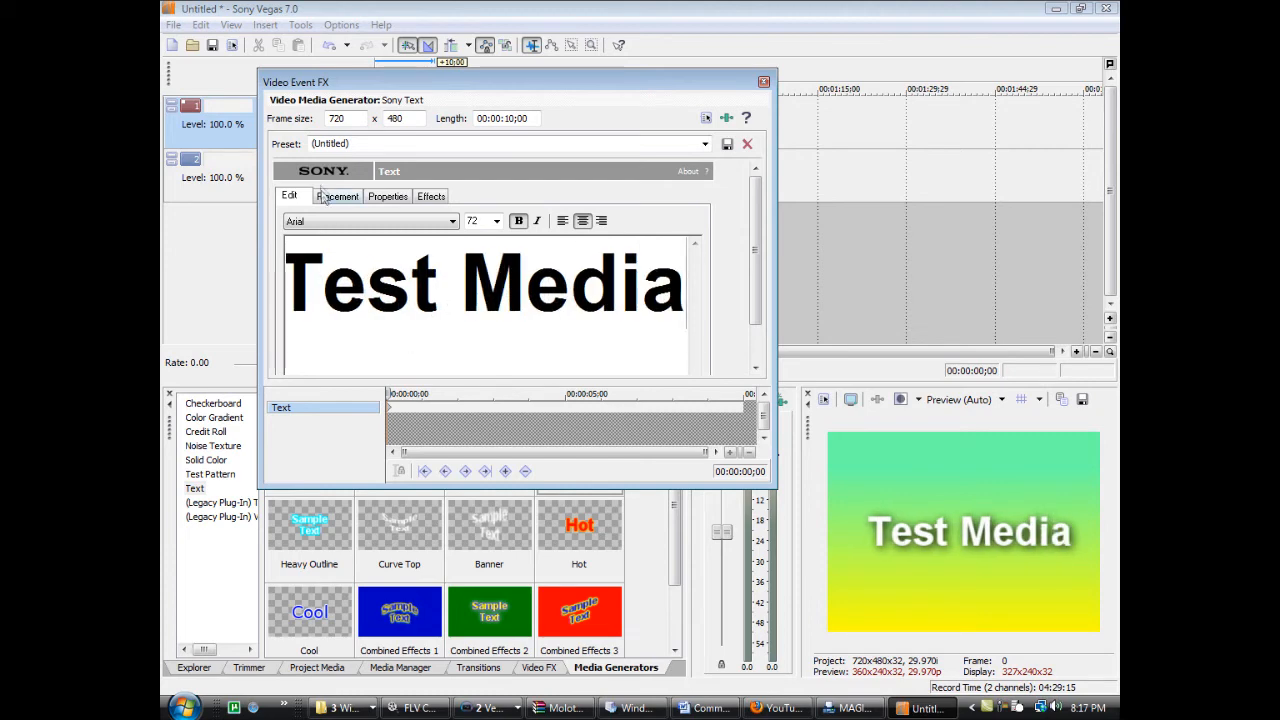
{"action": "left_click", "coordinate": [388, 196]}
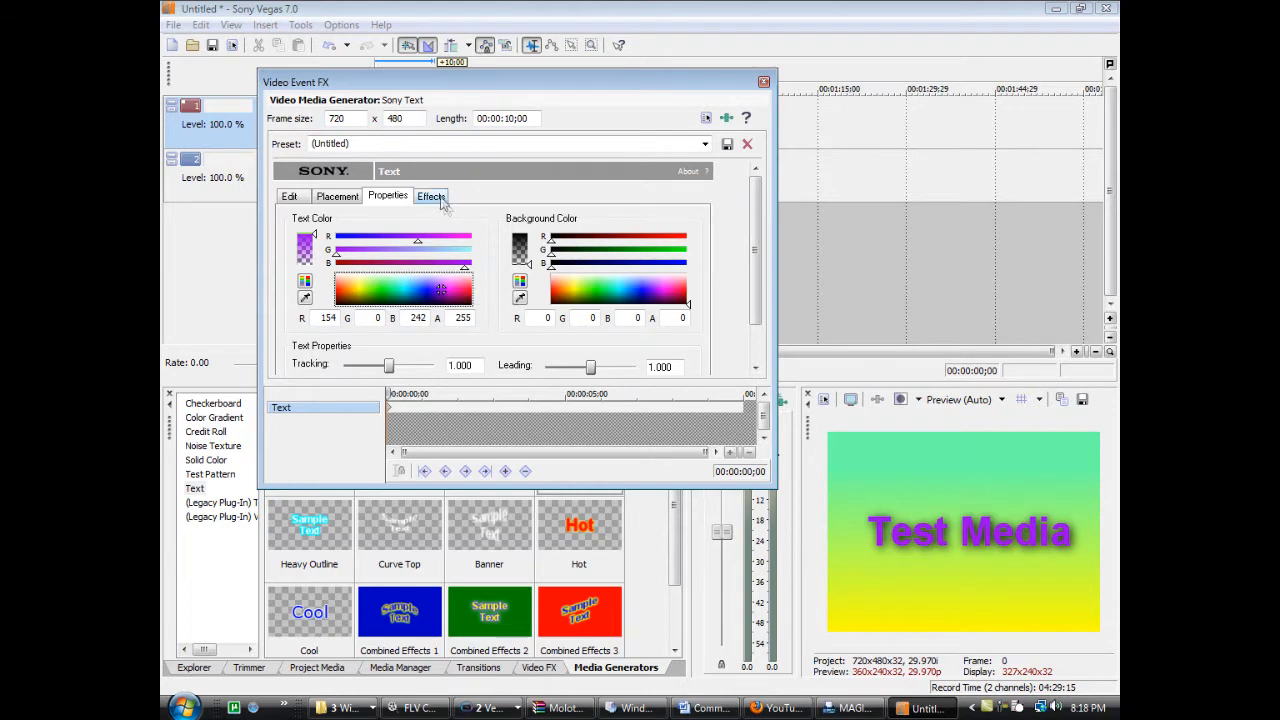
{"action": "left_click", "coordinate": [430, 196]}
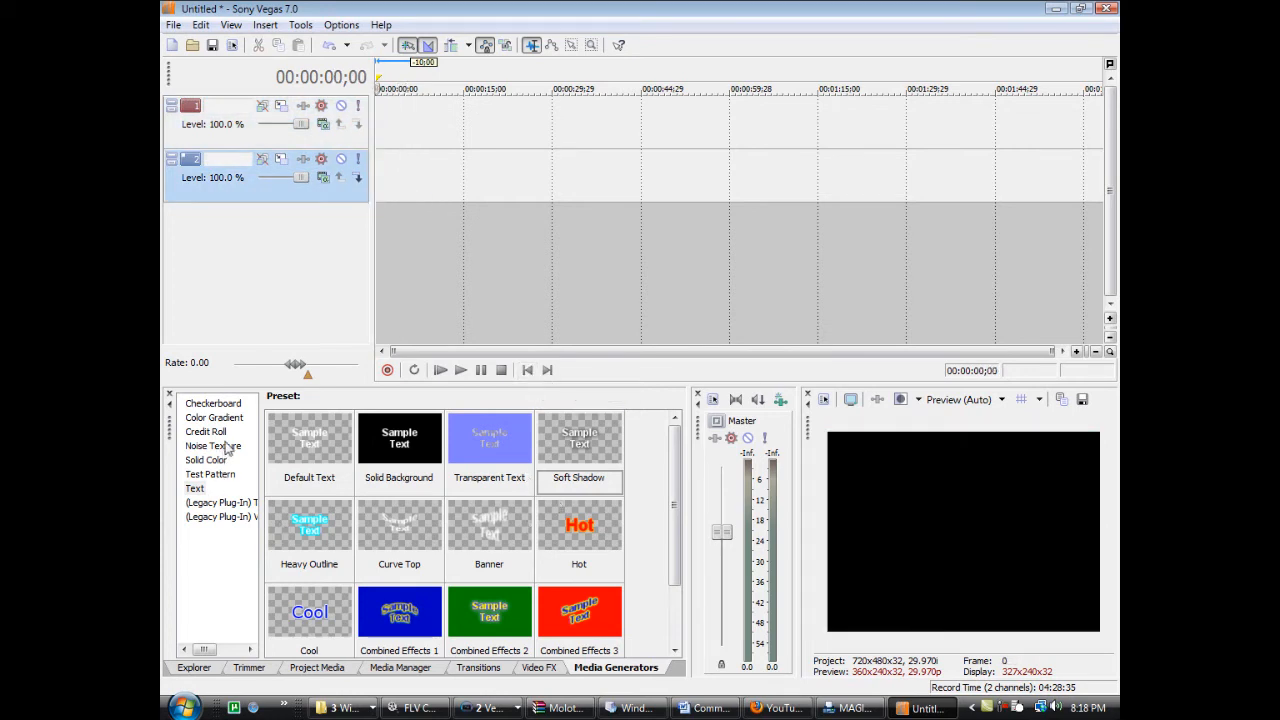
- Fill the credit rows with Movie, Credits and person 1 with its right-hand entry
{"action": "left_click", "coordinate": [204, 432]}
{"action": "type", "text": "M"}
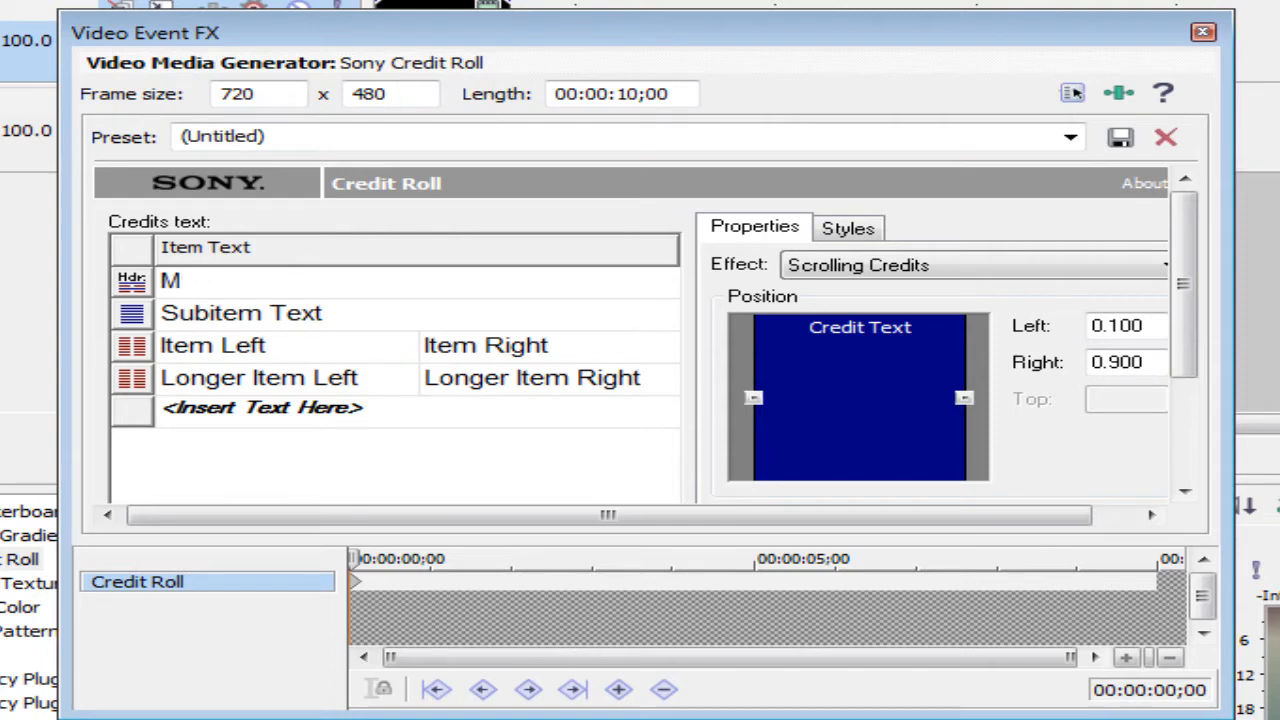
{"action": "type", "text": "ovie"}
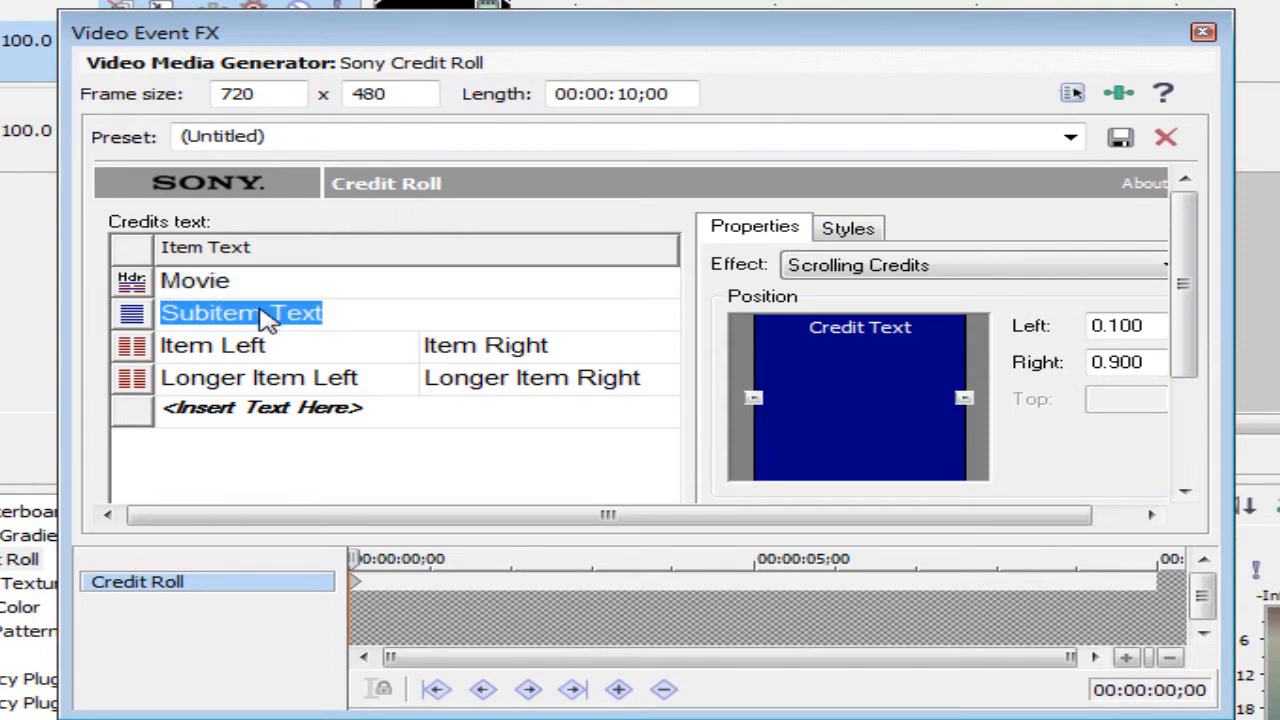
{"action": "type", "text": "Credits"}
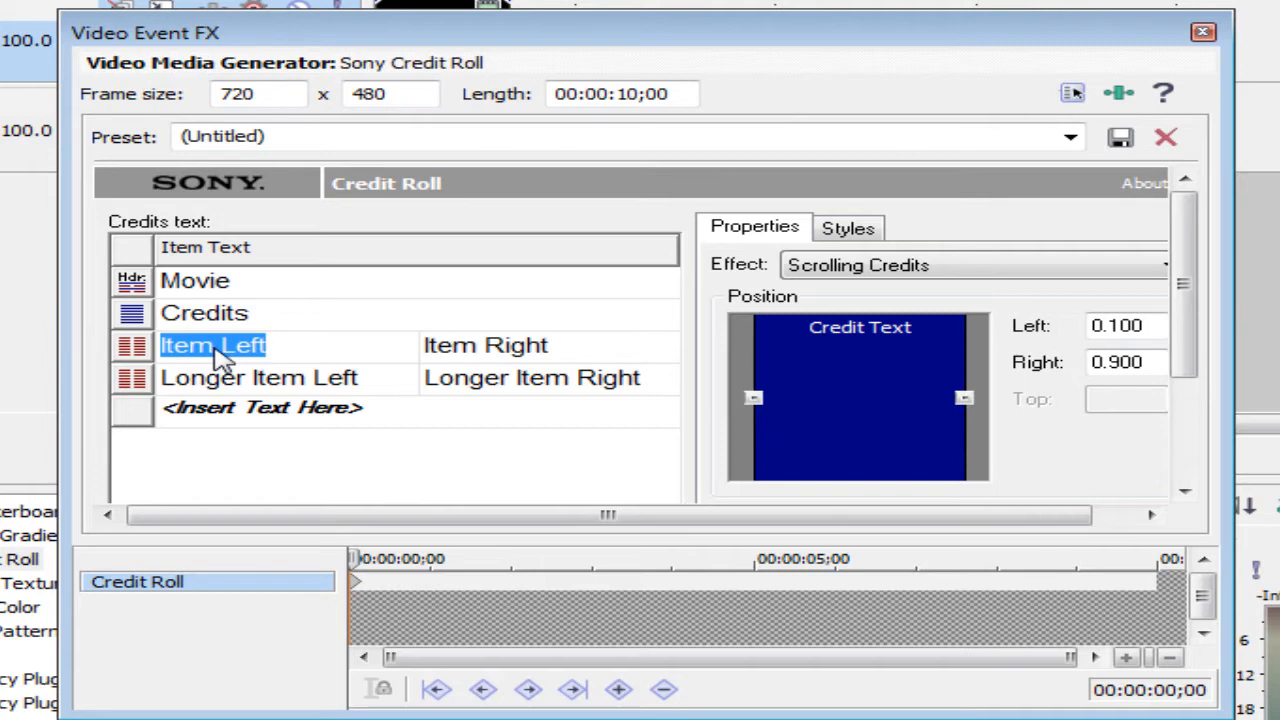
{"action": "type", "text": "person 1"}
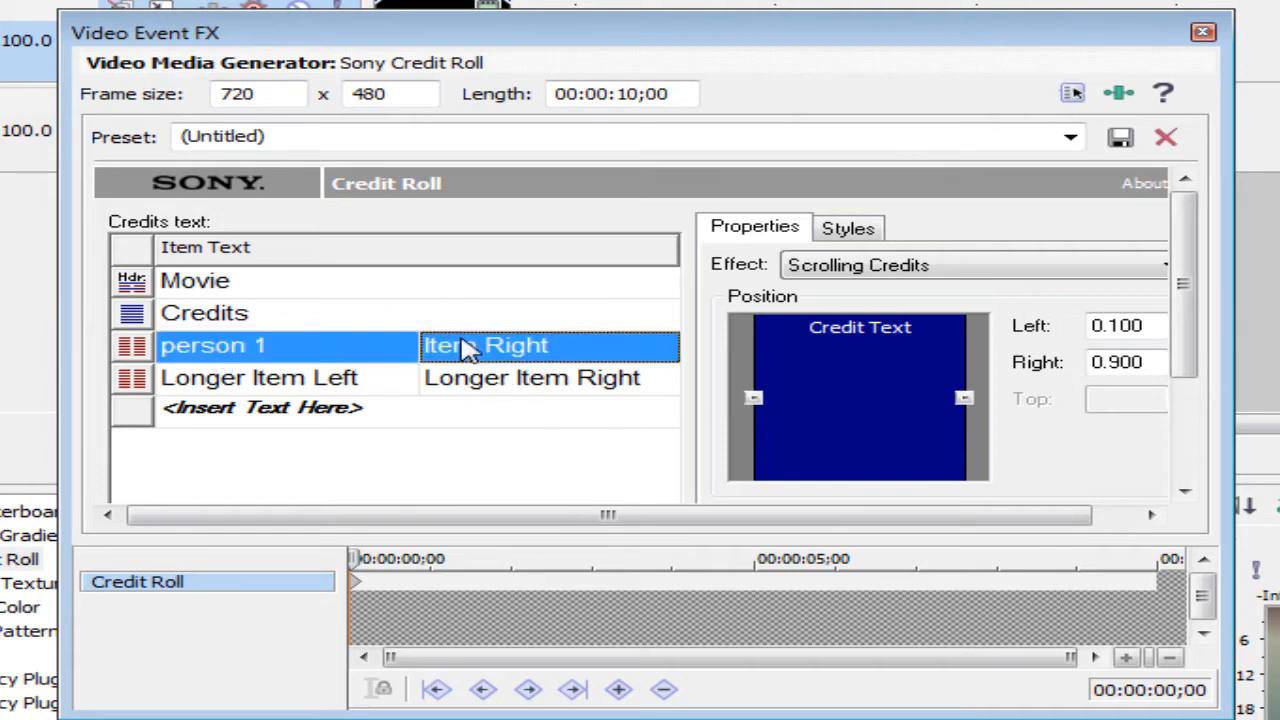
{"action": "double_click", "coordinate": [488, 344]}
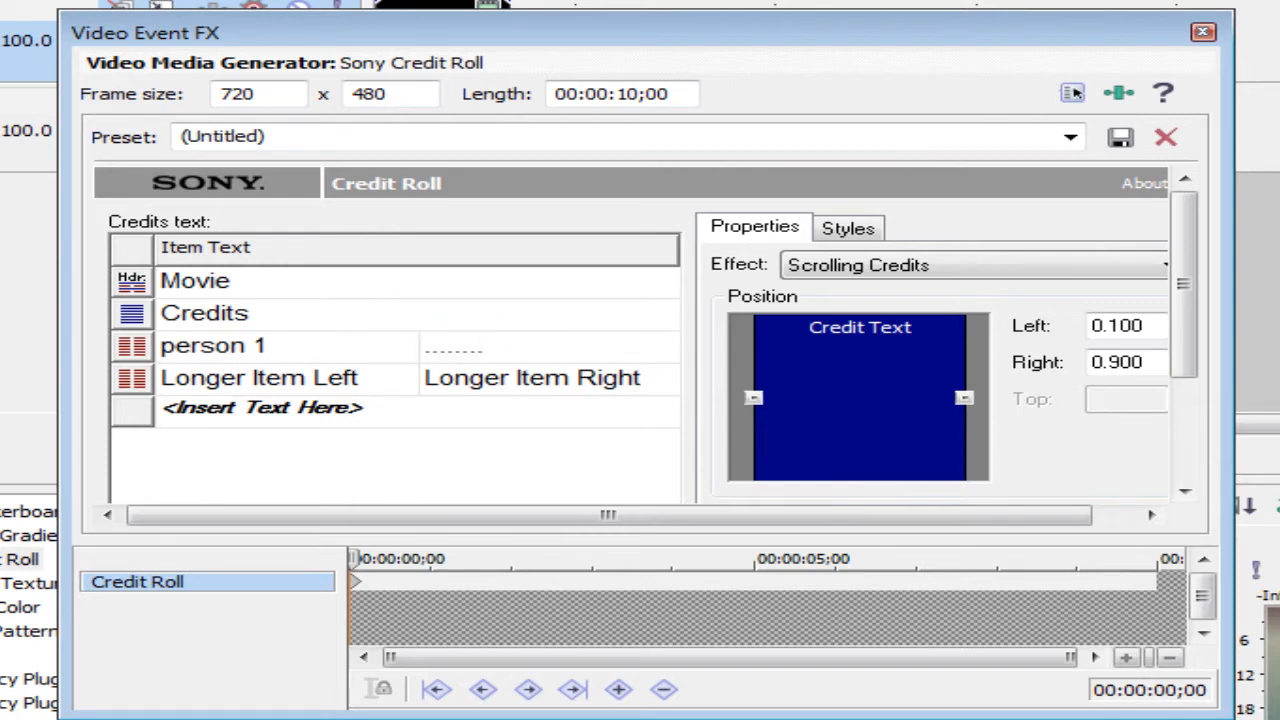
- Enter Person 2 in the next row and edit its right-hand entry
{"action": "double_click", "coordinate": [260, 376]}
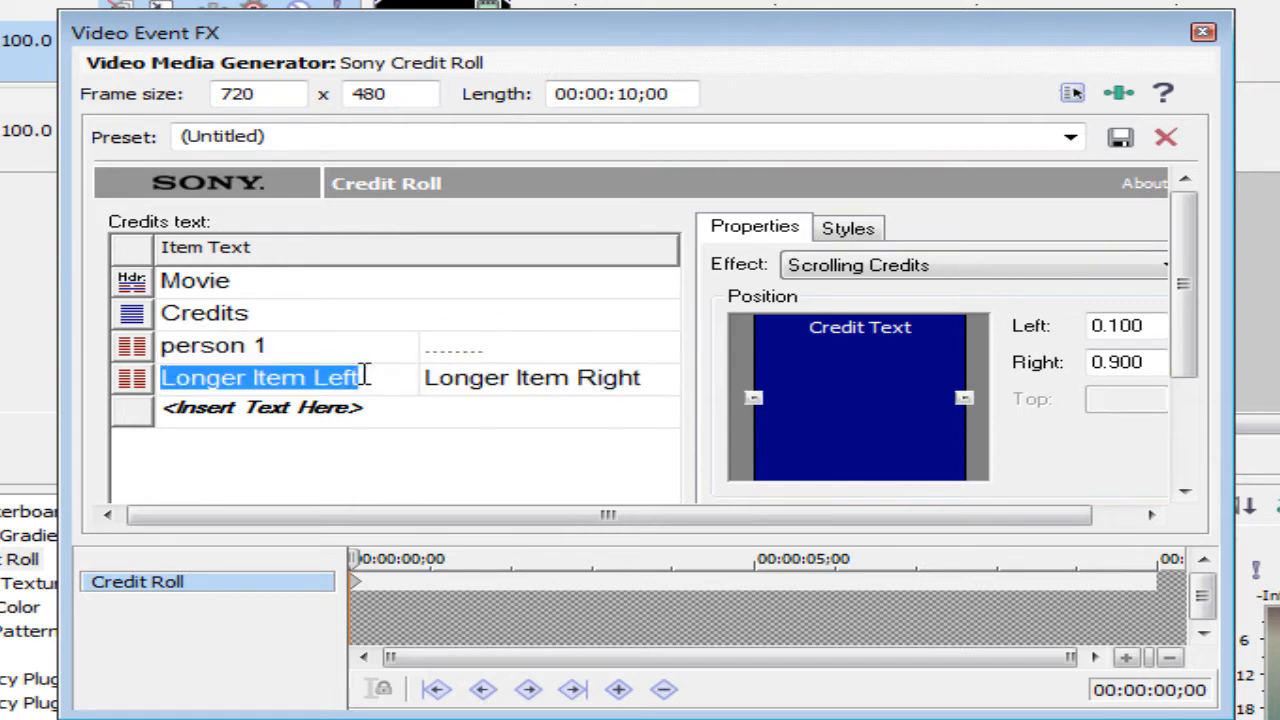
{"action": "type", "text": "P"}
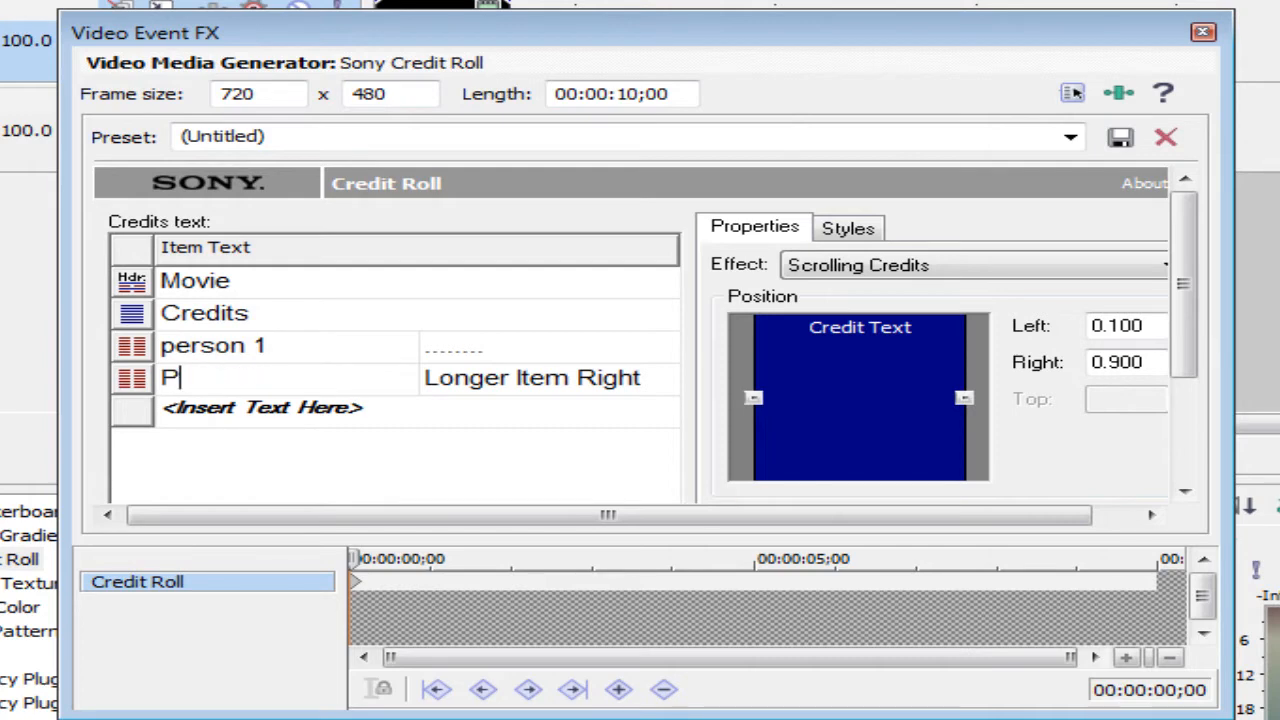
{"action": "type", "text": "erson"}
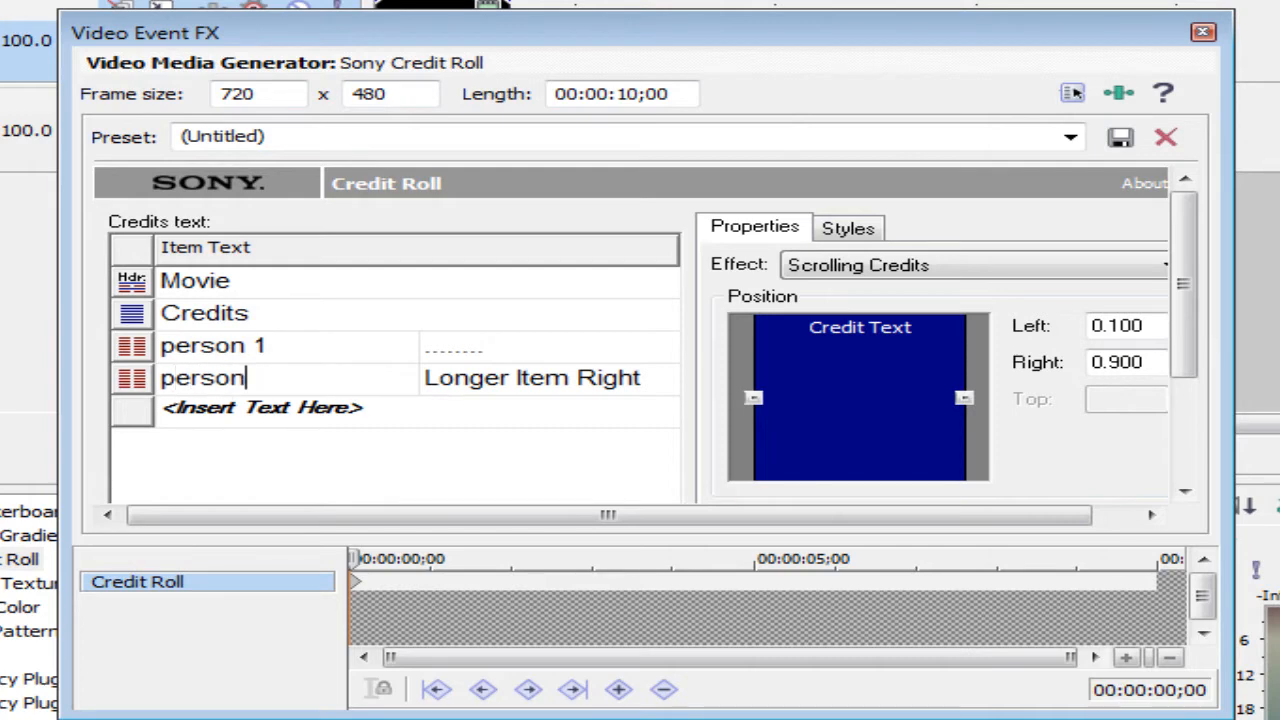
{"action": "type", "text": "2"}
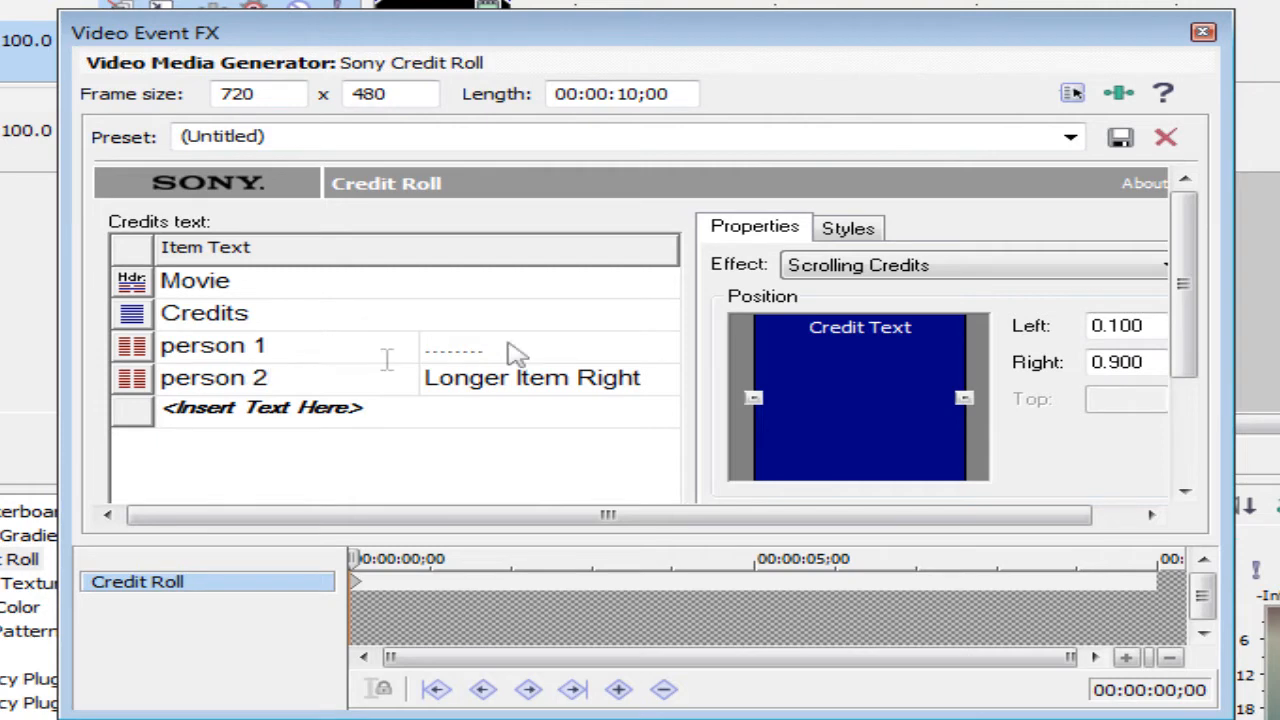
{"action": "double_click", "coordinate": [532, 376]}
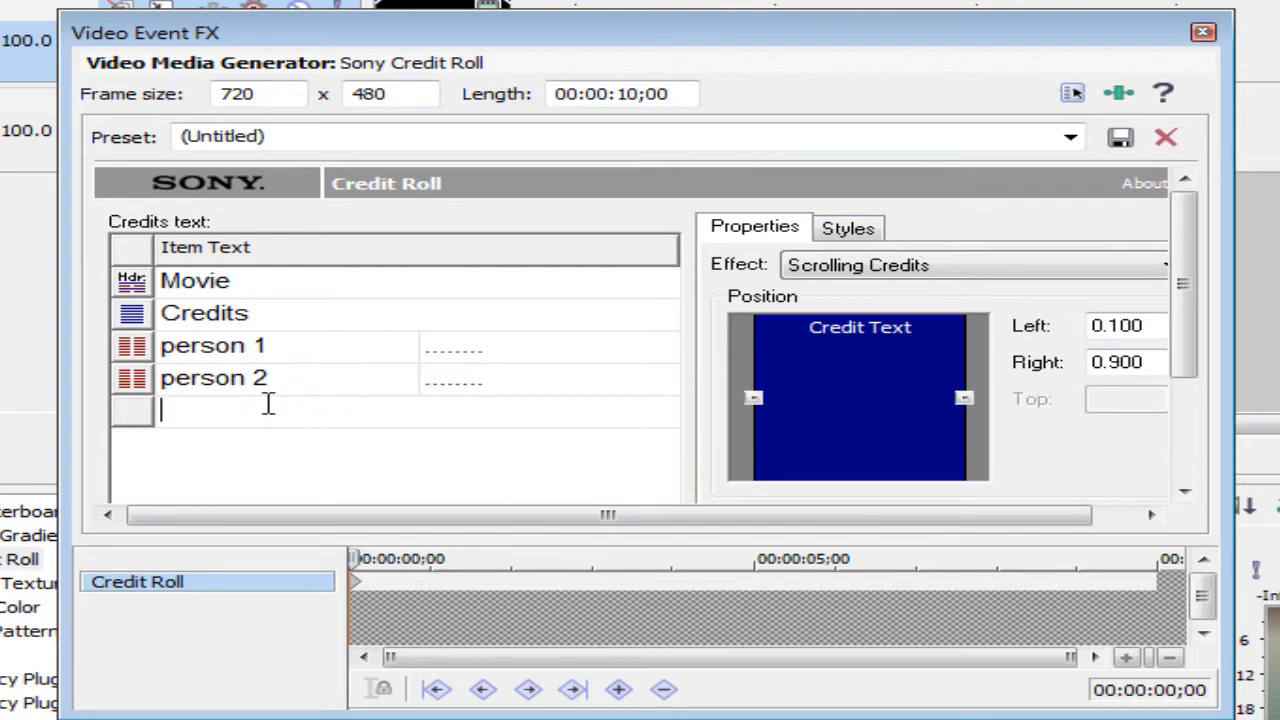
- Insert a new empty credit row via the right-click menu and select it
{"action": "right_click", "coordinate": [212, 376]}
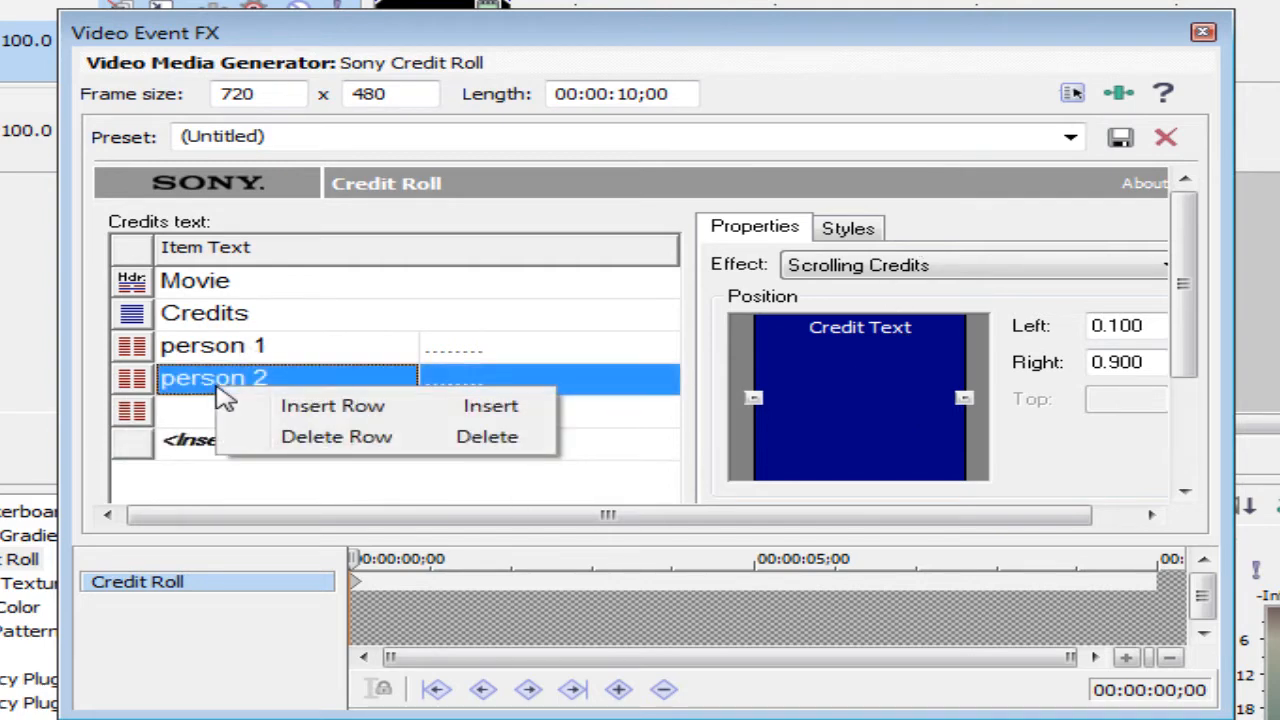
{"action": "left_click", "coordinate": [332, 404]}
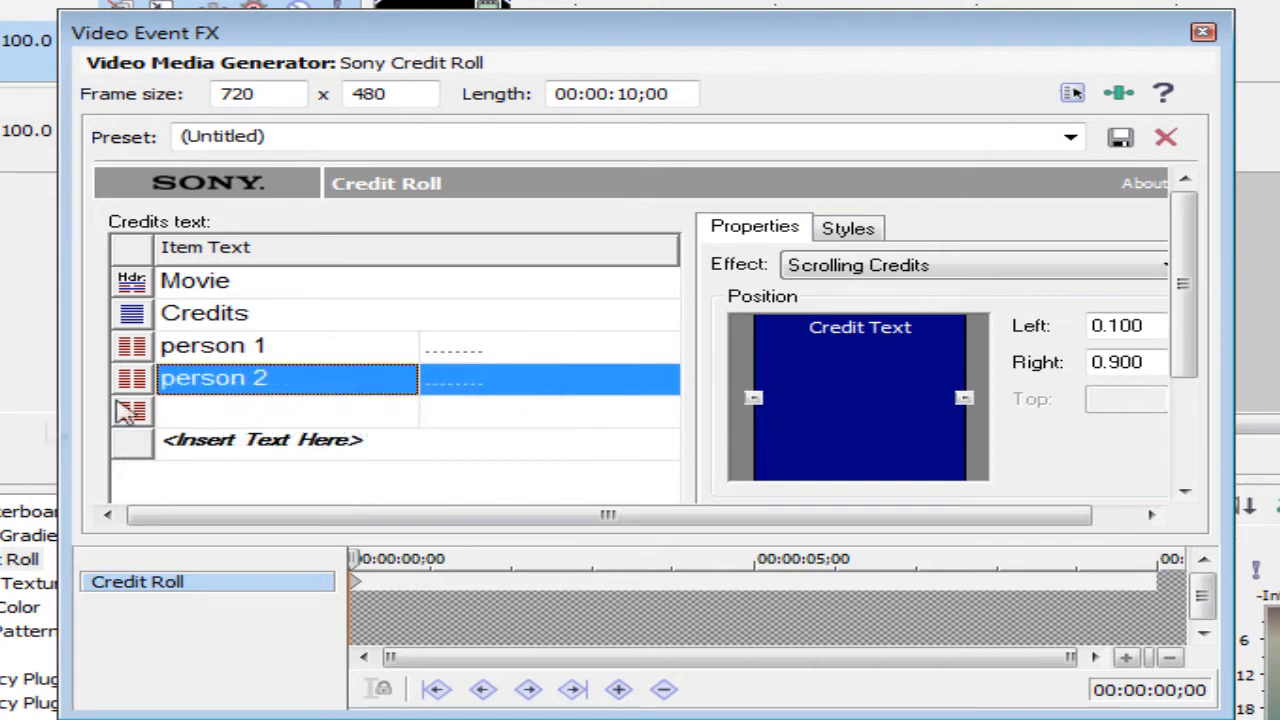
{"action": "left_click", "coordinate": [264, 408]}
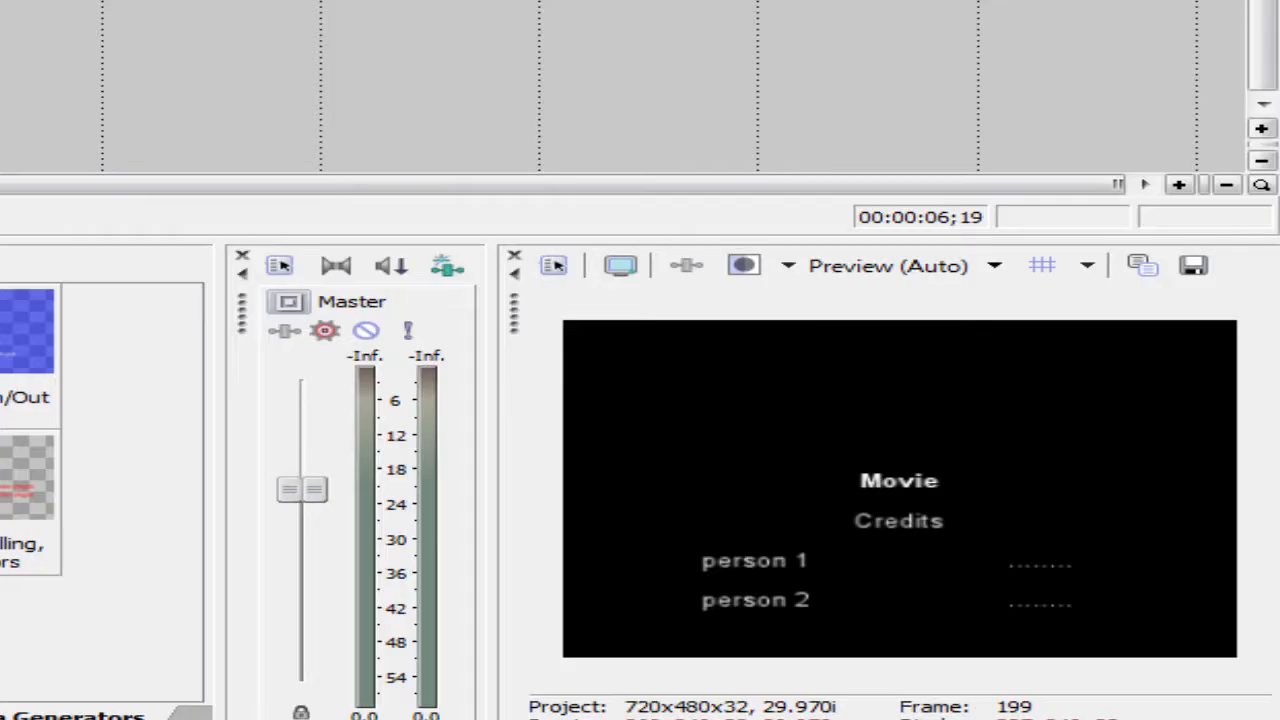
{"action": "key", "text": "Home"}
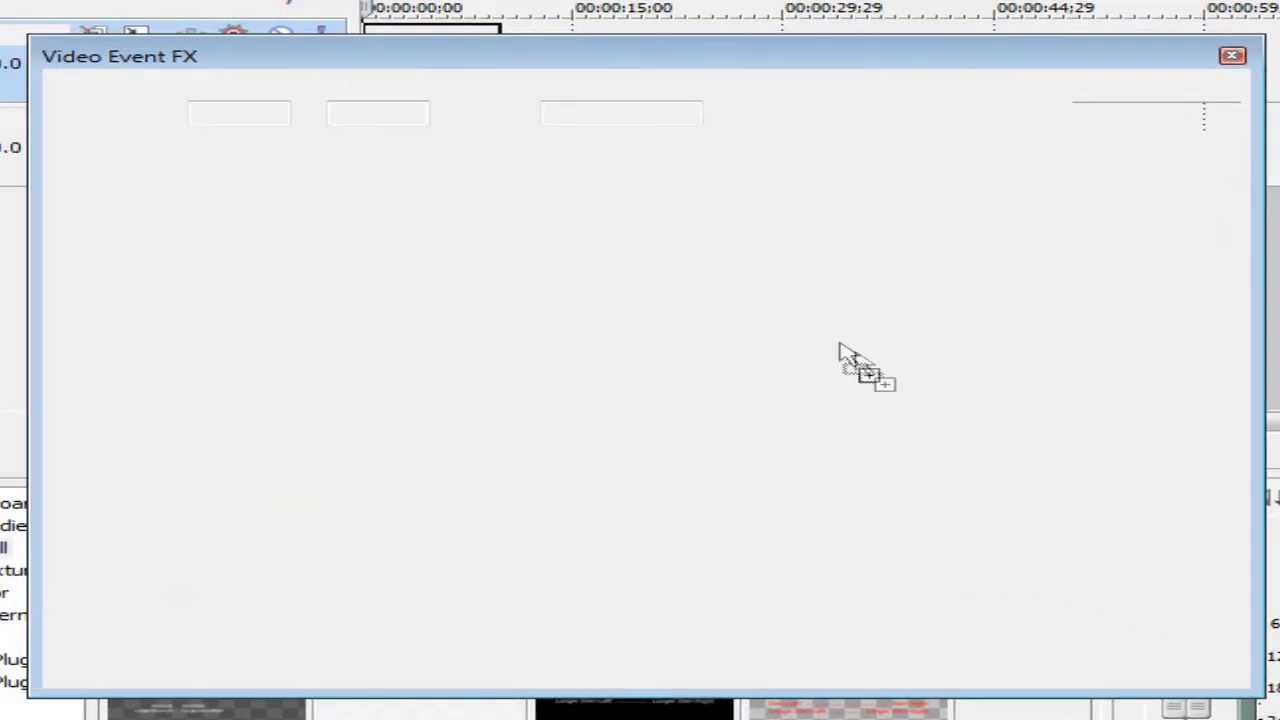
- Enter 'Mov' as the title and edit the Item Left, Item Right and Longer Item Right rows
{"action": "left_click", "coordinate": [1232, 56]}
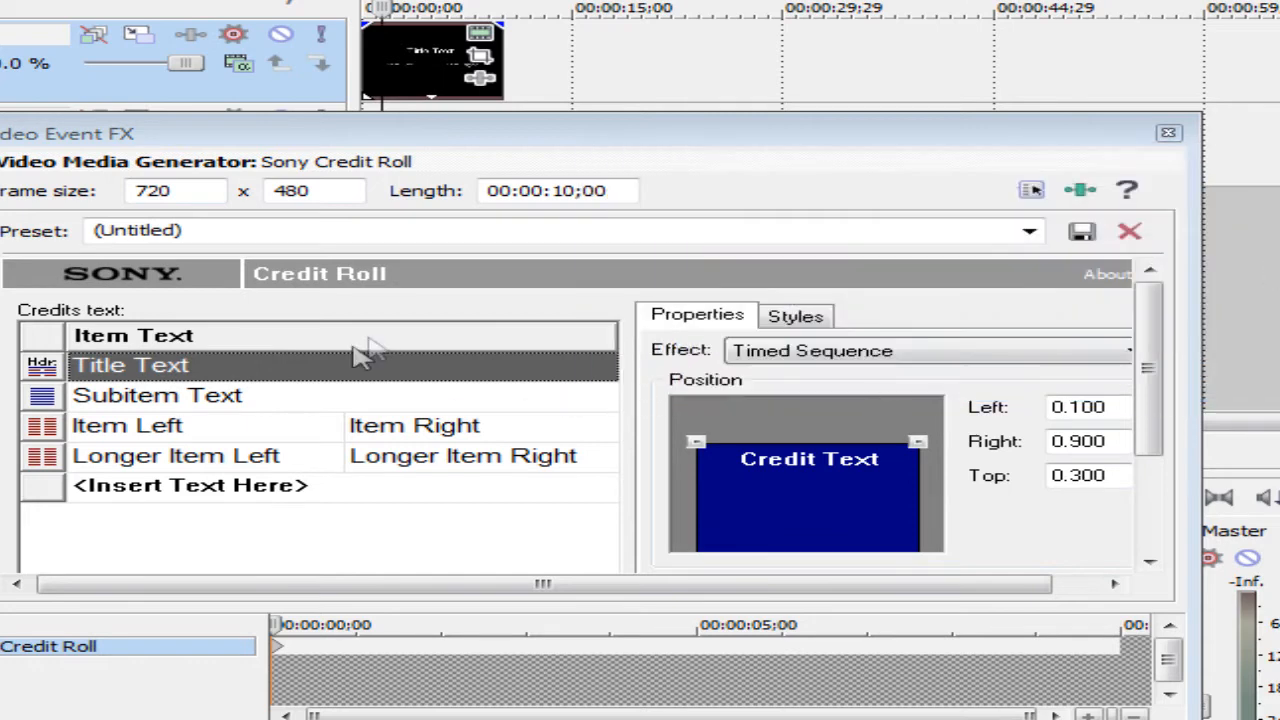
{"action": "type", "text": "Movie"}
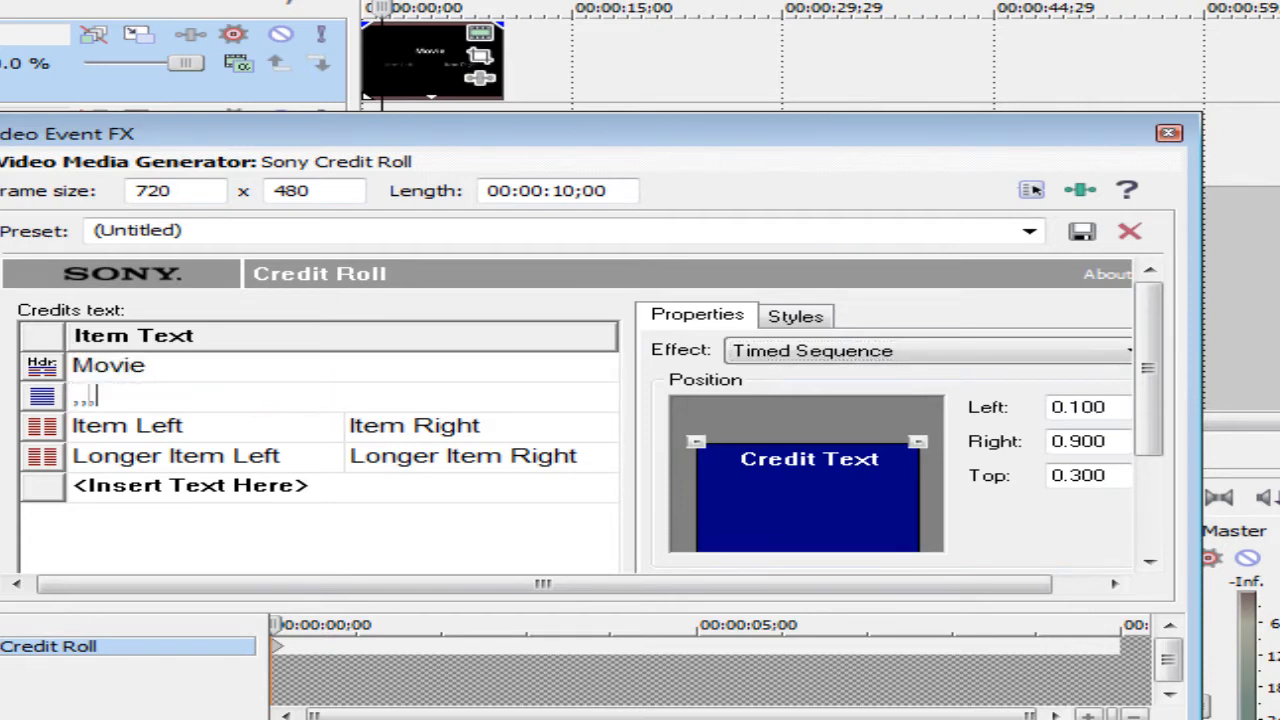
{"action": "left_click", "coordinate": [128, 424]}
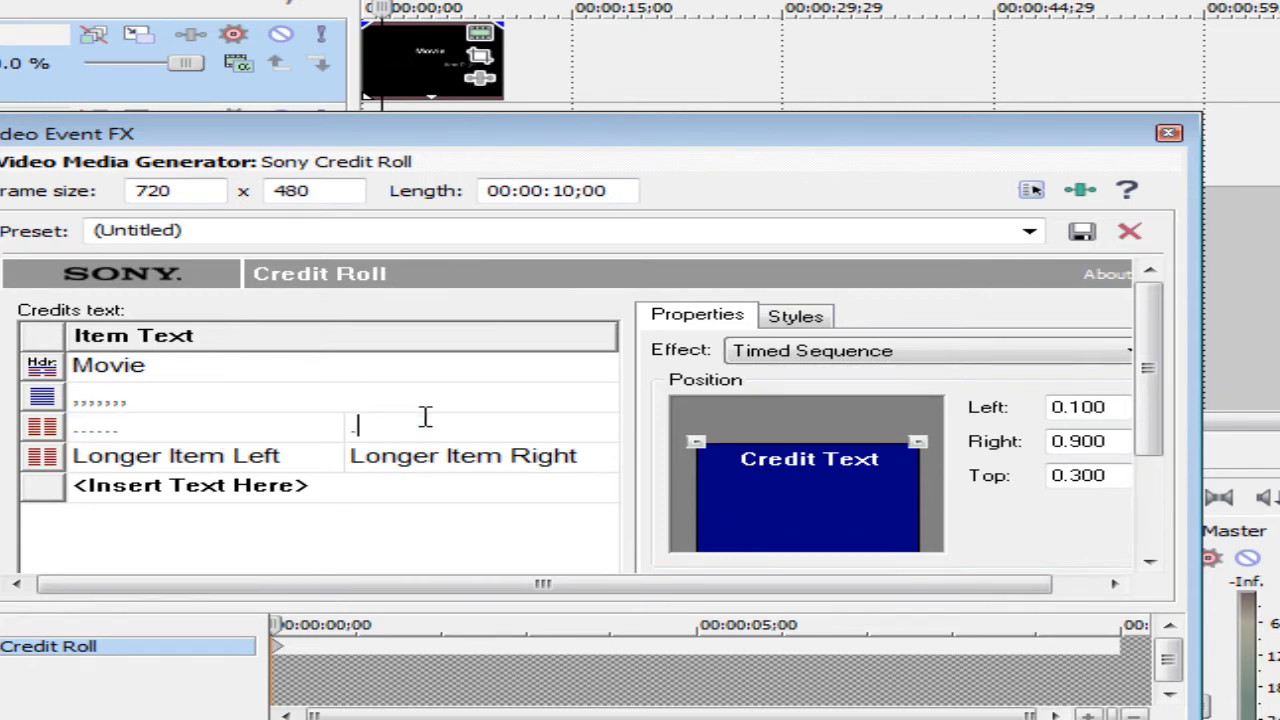
{"action": "left_click", "coordinate": [176, 456]}
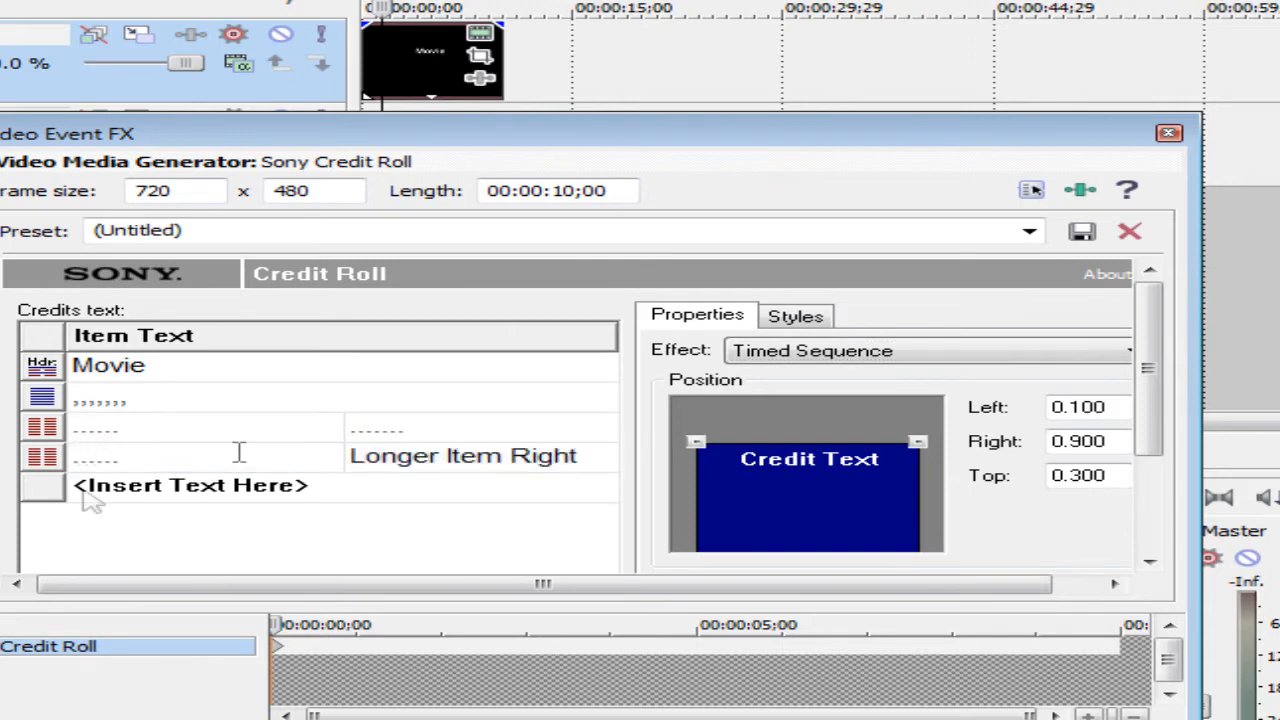
{"action": "double_click", "coordinate": [464, 456]}
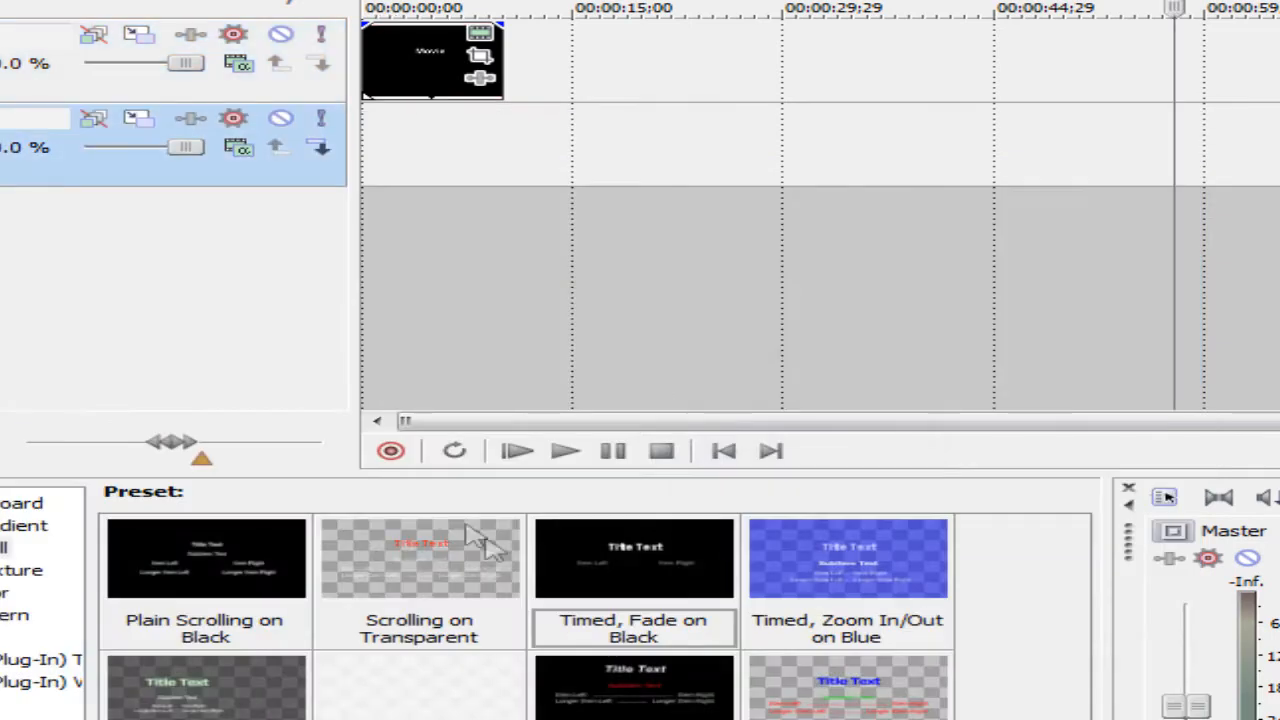
{"action": "mouse_move", "coordinate": [564, 452]}
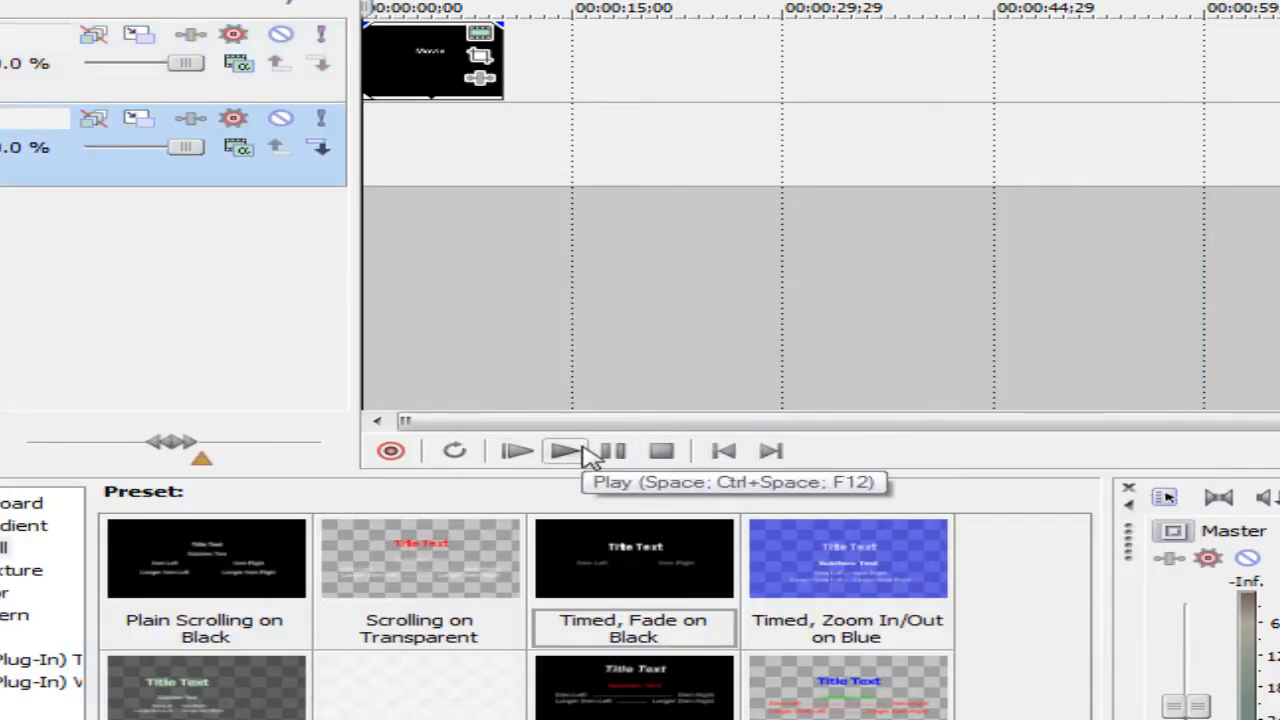
- Play the timed-sequence credits in the preview and pause
{"action": "left_click", "coordinate": [566, 450]}
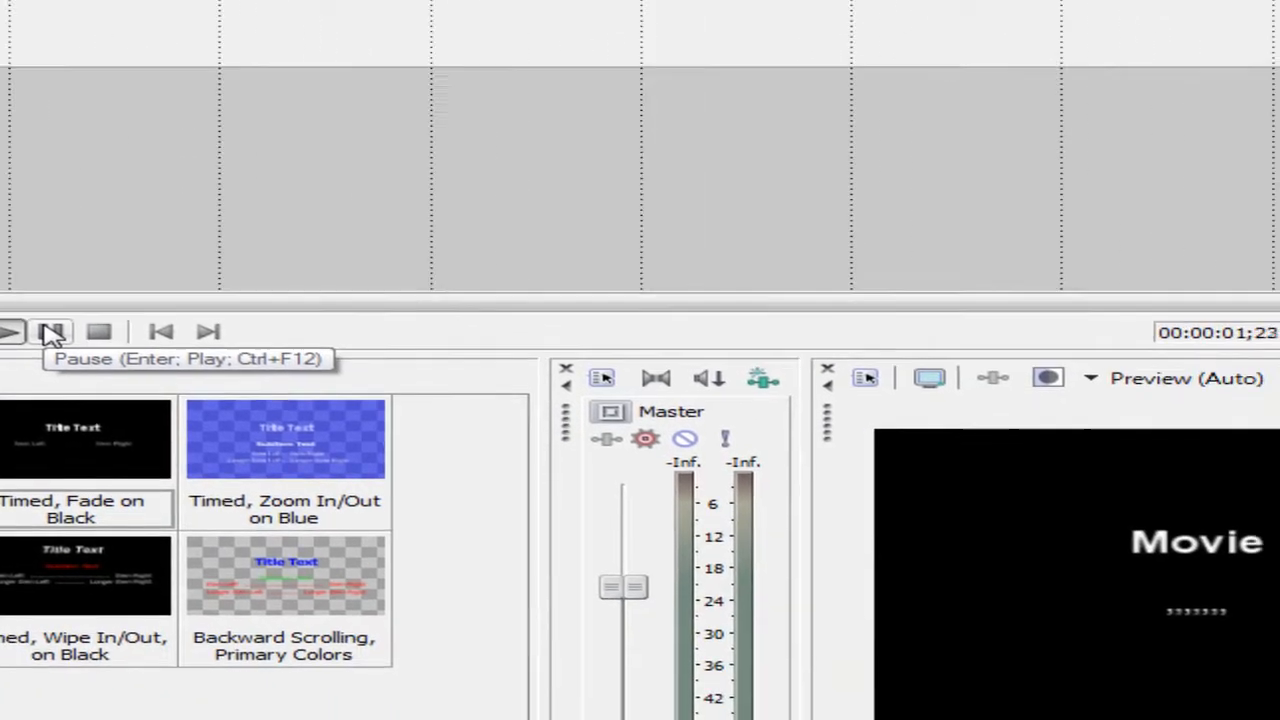
{"action": "left_click", "coordinate": [52, 332]}
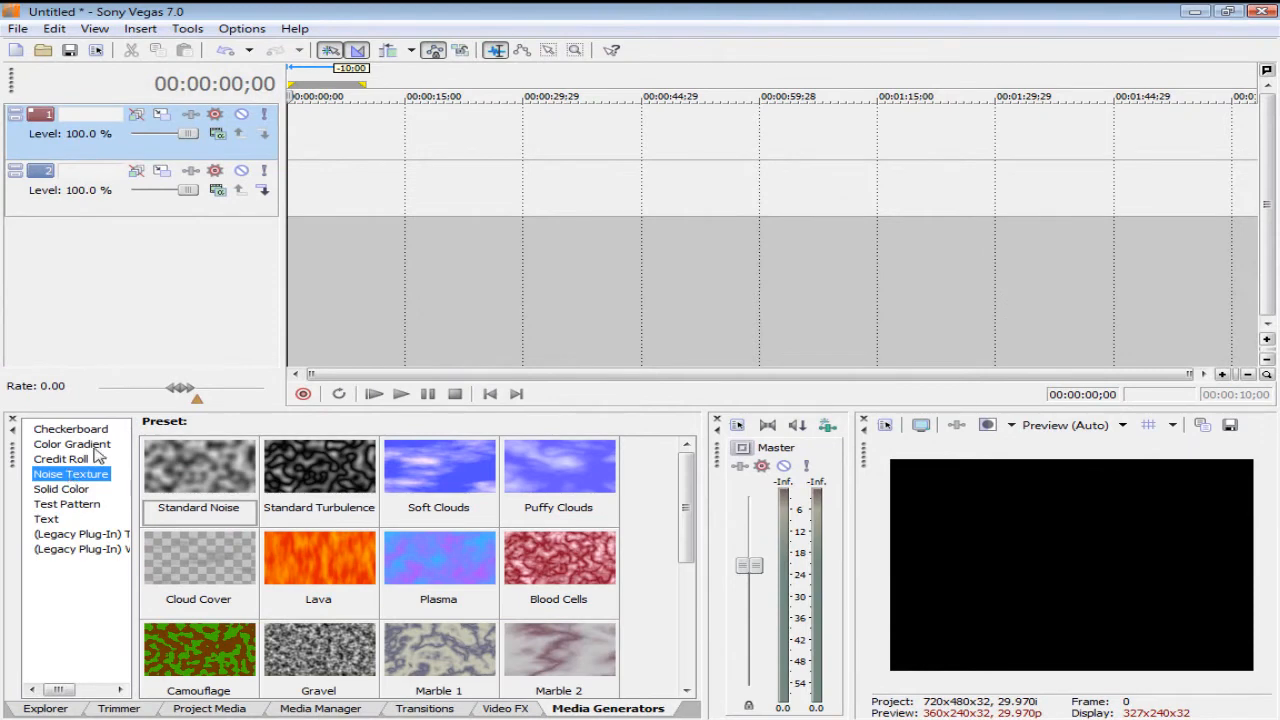
{"action": "mouse_move", "coordinate": [310, 452]}
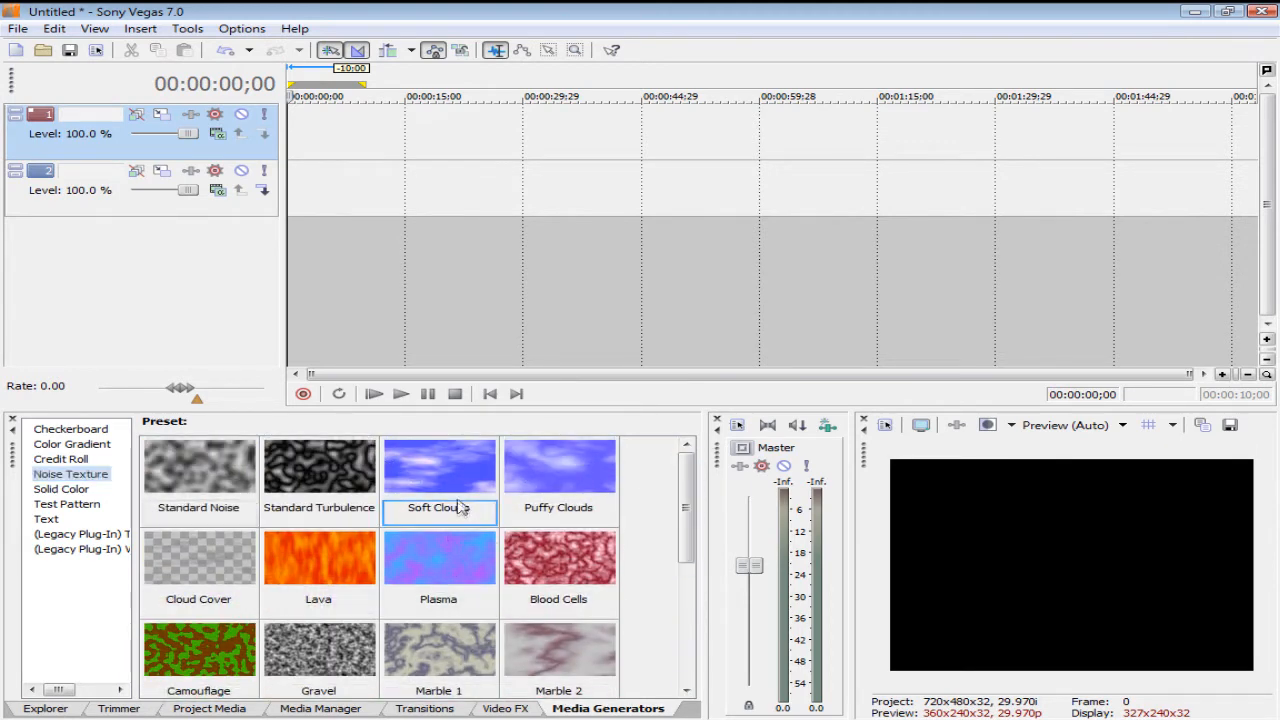
- Add the Soft Clouds noise texture to the timeline with its progress set to 10 degrees
{"action": "double_click", "coordinate": [438, 468]}
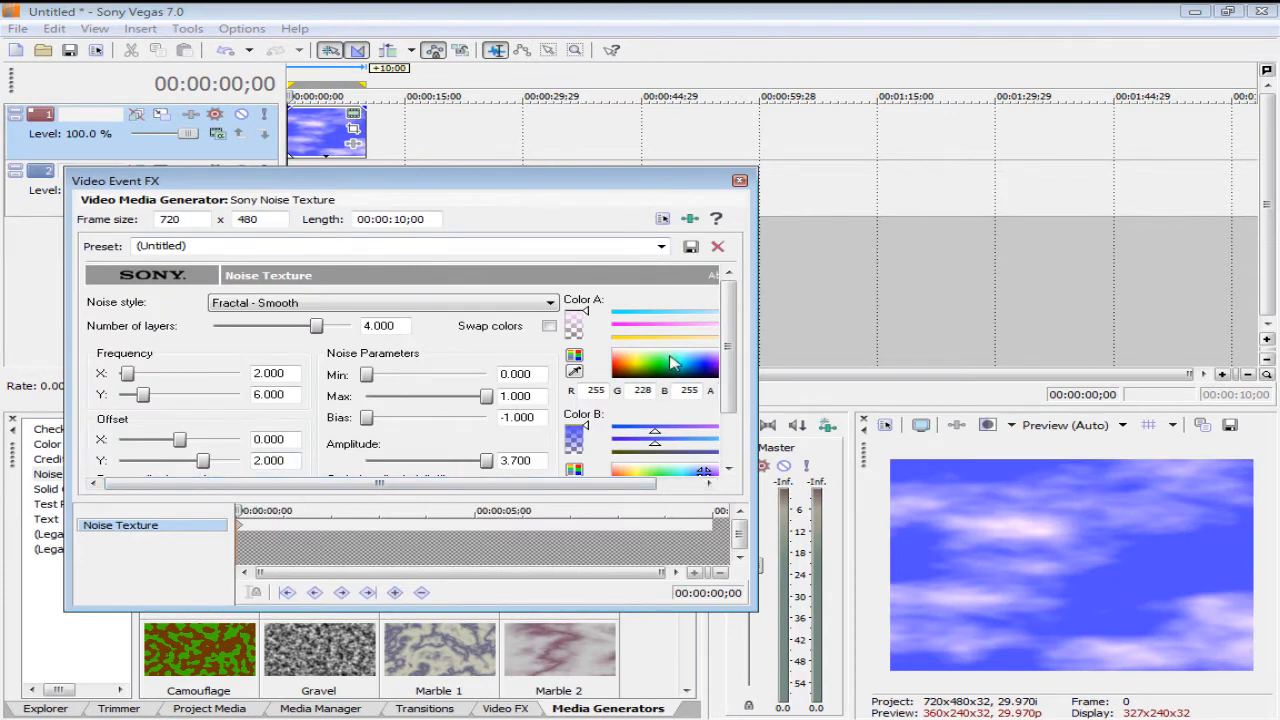
{"action": "scroll", "scroll_direction": "down", "scroll_amount": 3}
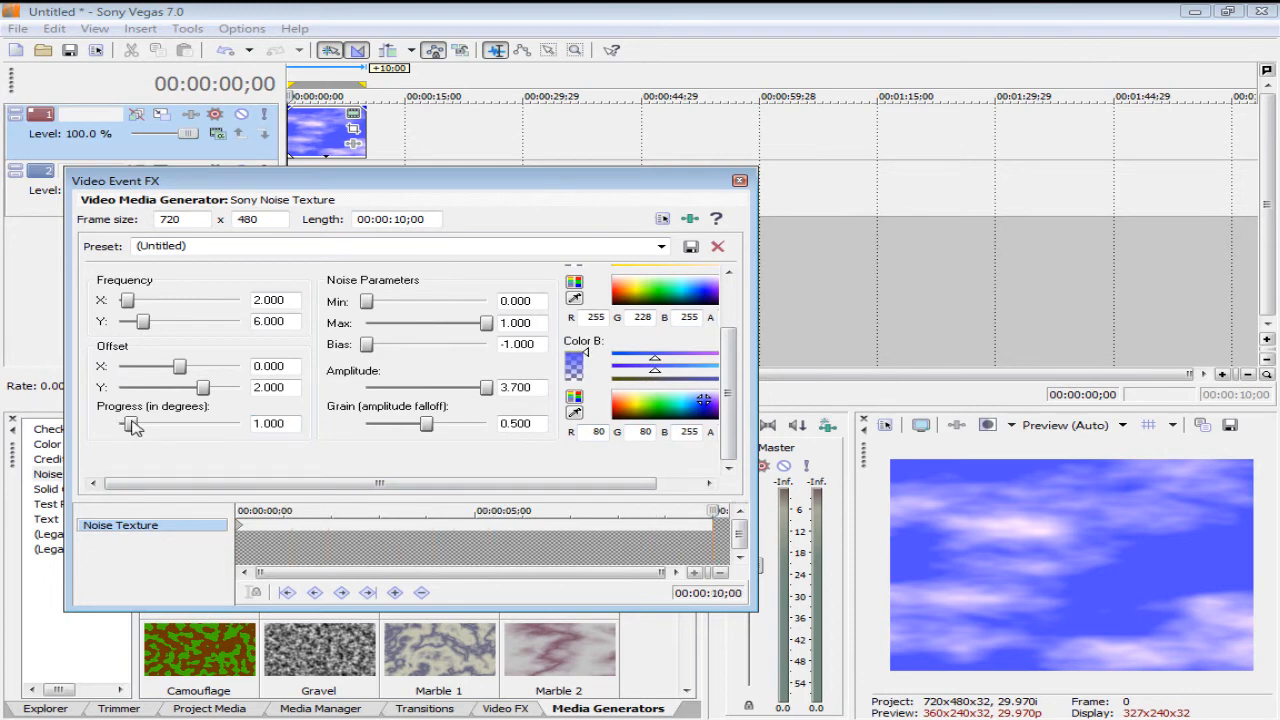
{"action": "left_click_drag", "start_coordinate": [136, 424], "coordinate": [238, 424]}
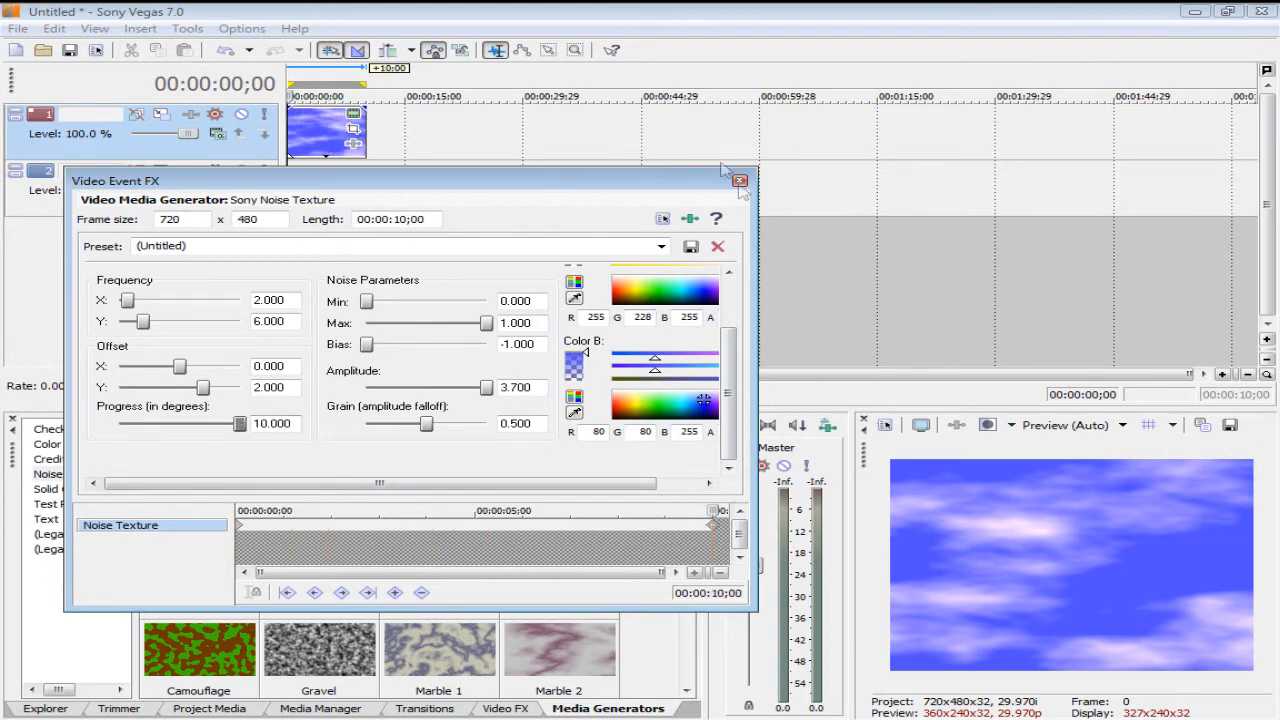
{"action": "left_click", "coordinate": [740, 180]}
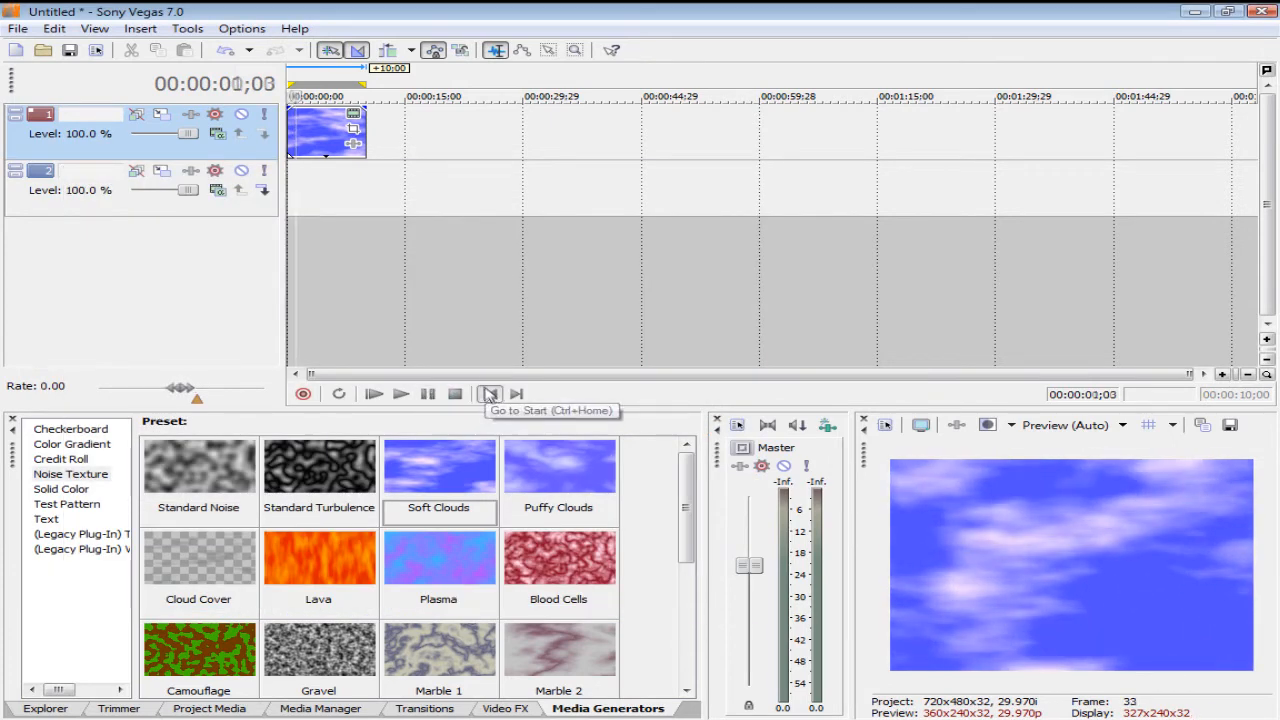
- Raise the noise Frequency X and set Frequency Y to 30.0, stretching it into dark teal streaks
{"action": "double_click", "coordinate": [324, 132]}
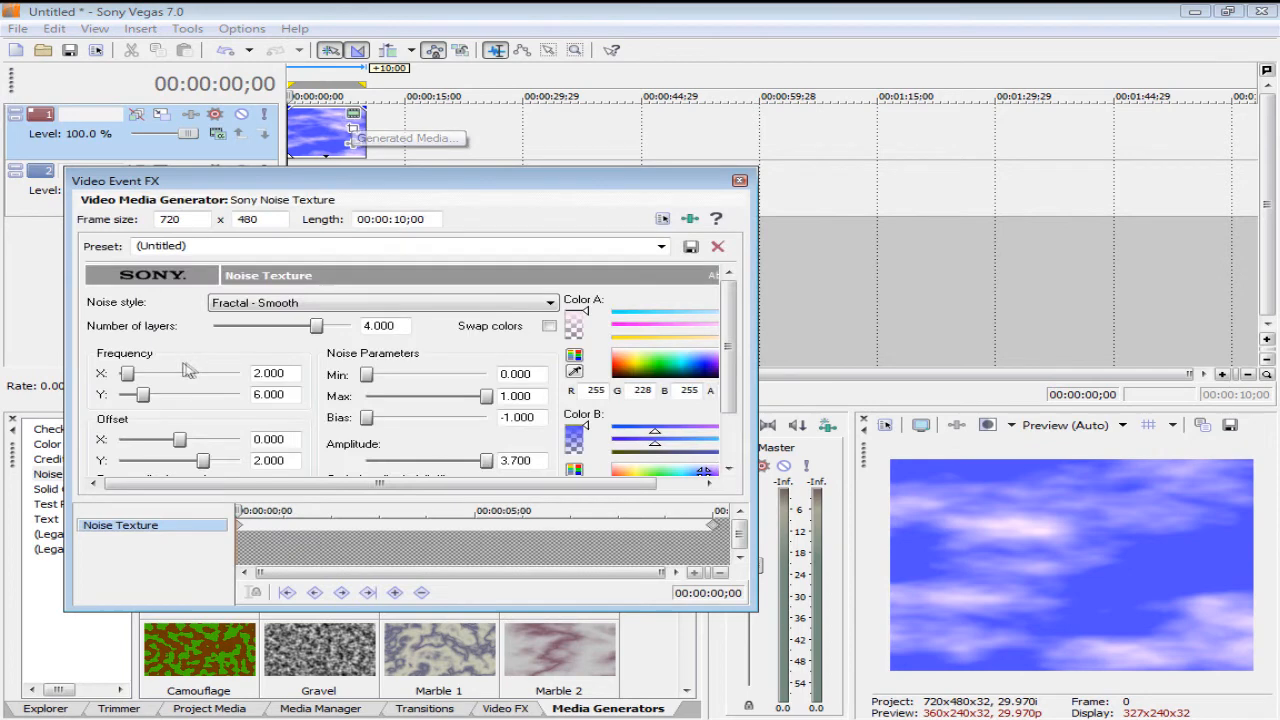
{"action": "left_click_drag", "start_coordinate": [128, 374], "coordinate": [136, 374]}
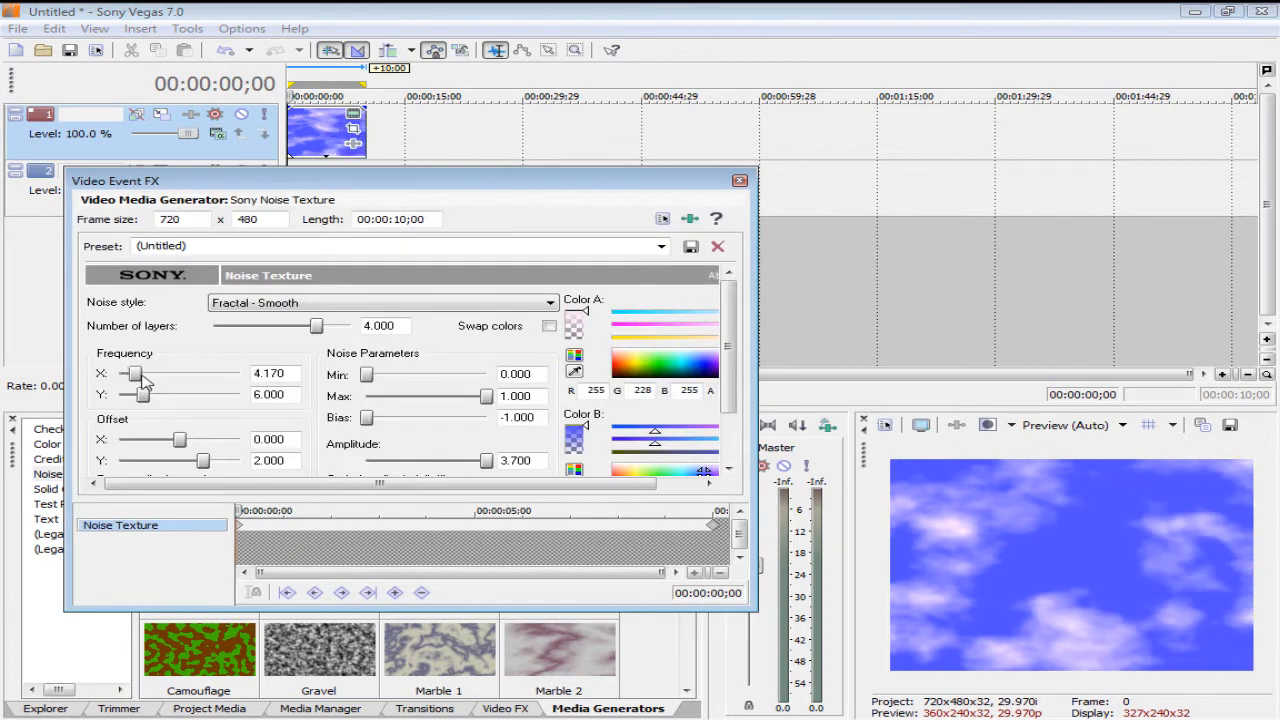
{"action": "left_click_drag", "start_coordinate": [136, 396], "coordinate": [210, 396]}
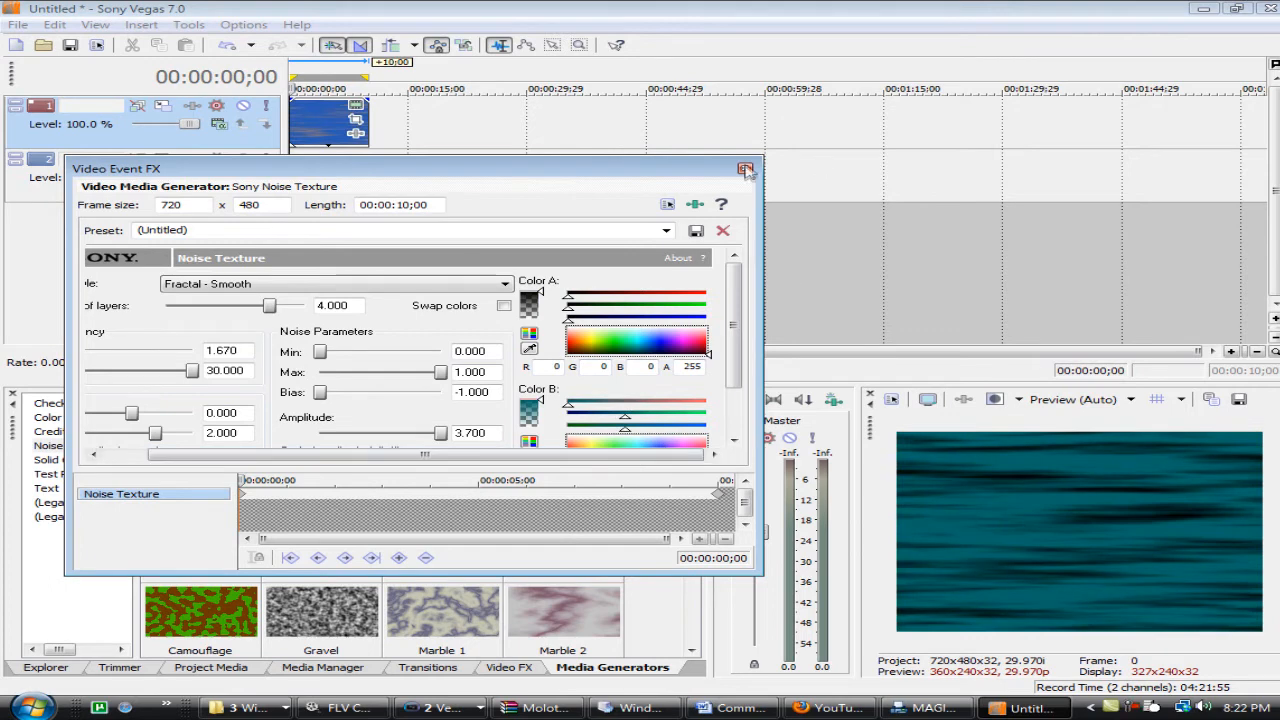
{"action": "left_click", "coordinate": [746, 168]}
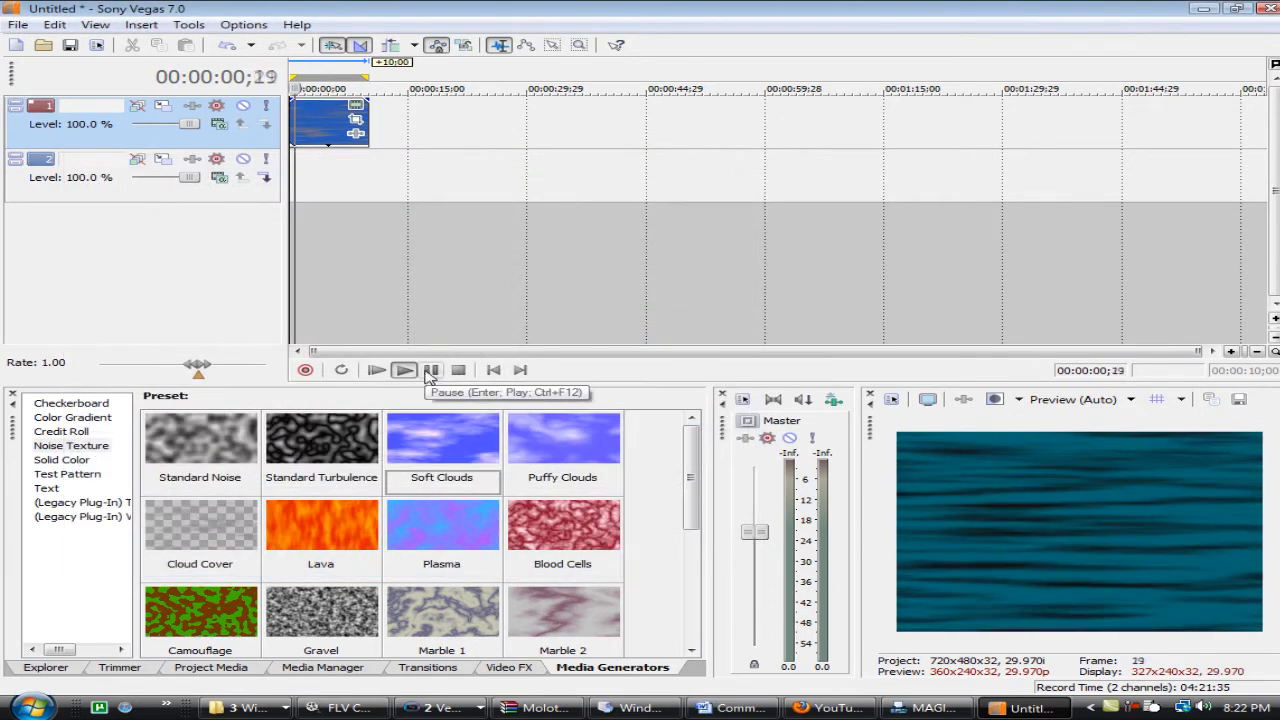
- Make the noise Fractal - Turbulent with lower Max and minimum Bias, then switch to Solid Color presets
{"action": "left_click", "coordinate": [404, 370]}
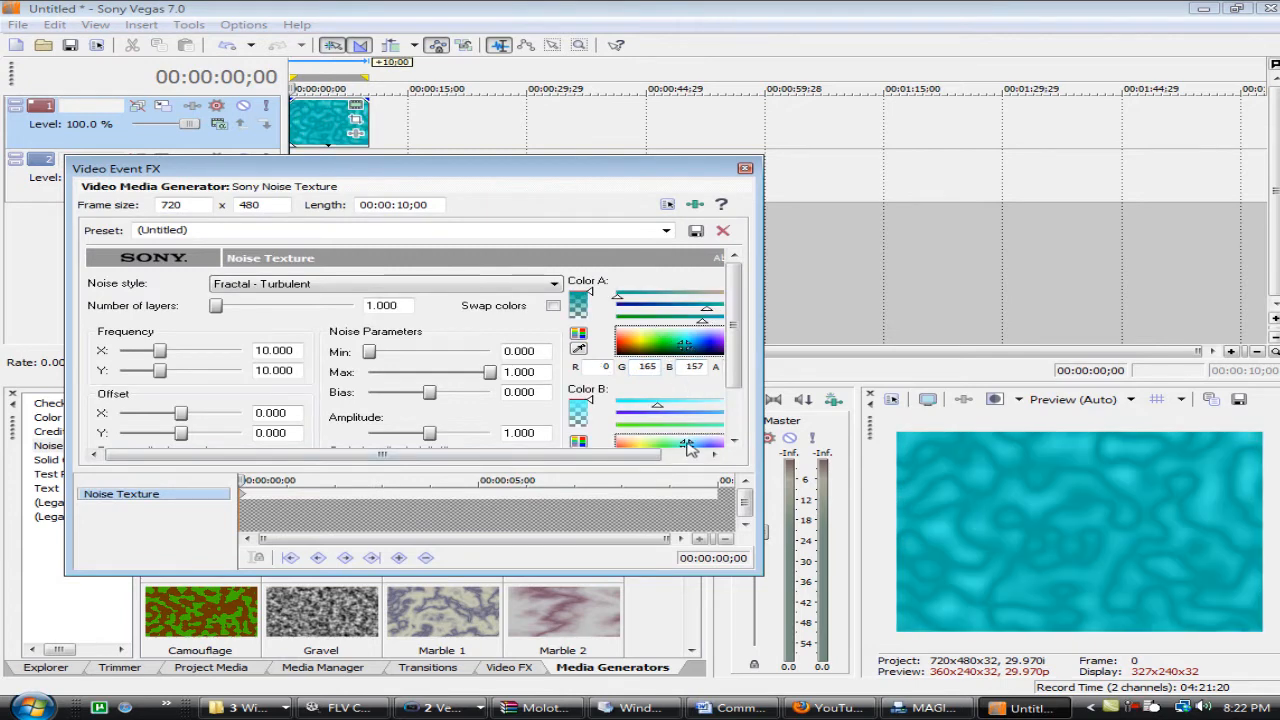
{"action": "left_click_drag", "start_coordinate": [368, 352], "coordinate": [420, 352]}
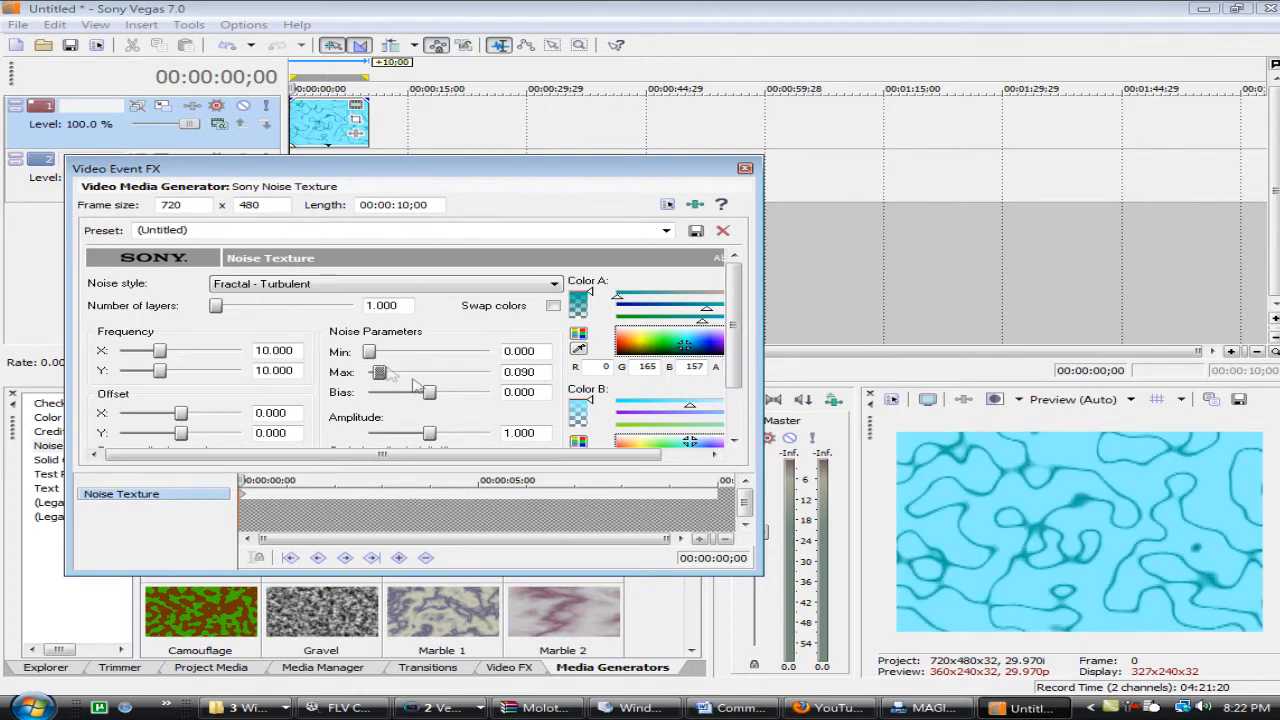
{"action": "left_click_drag", "start_coordinate": [412, 392], "coordinate": [444, 392]}
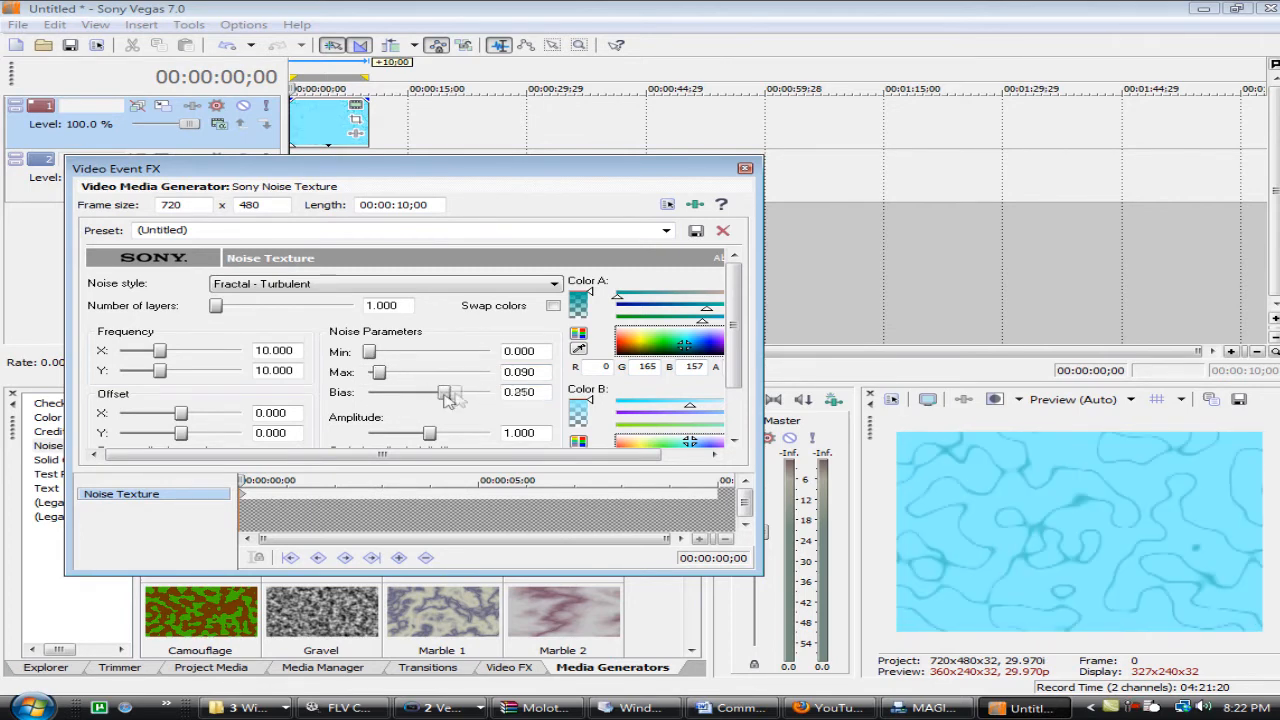
{"action": "left_click_drag", "start_coordinate": [444, 390], "coordinate": [370, 390]}
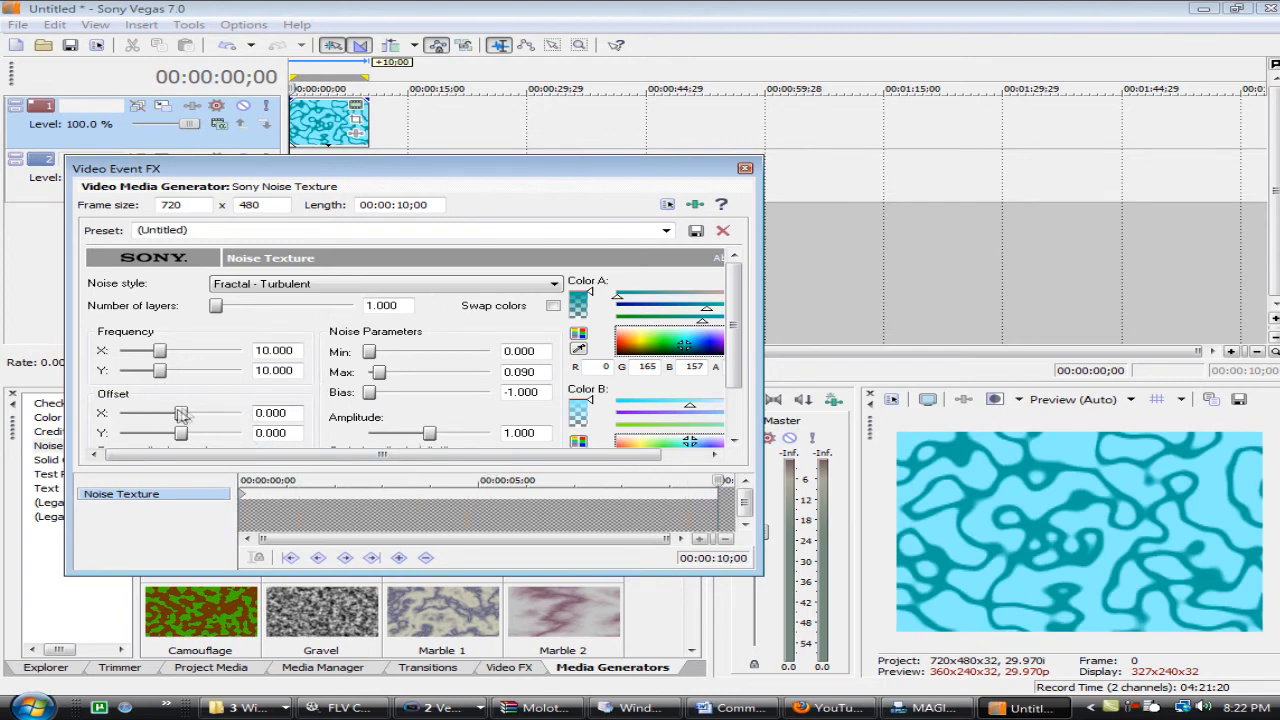
{"action": "left_click_drag", "start_coordinate": [150, 412], "coordinate": [240, 412]}
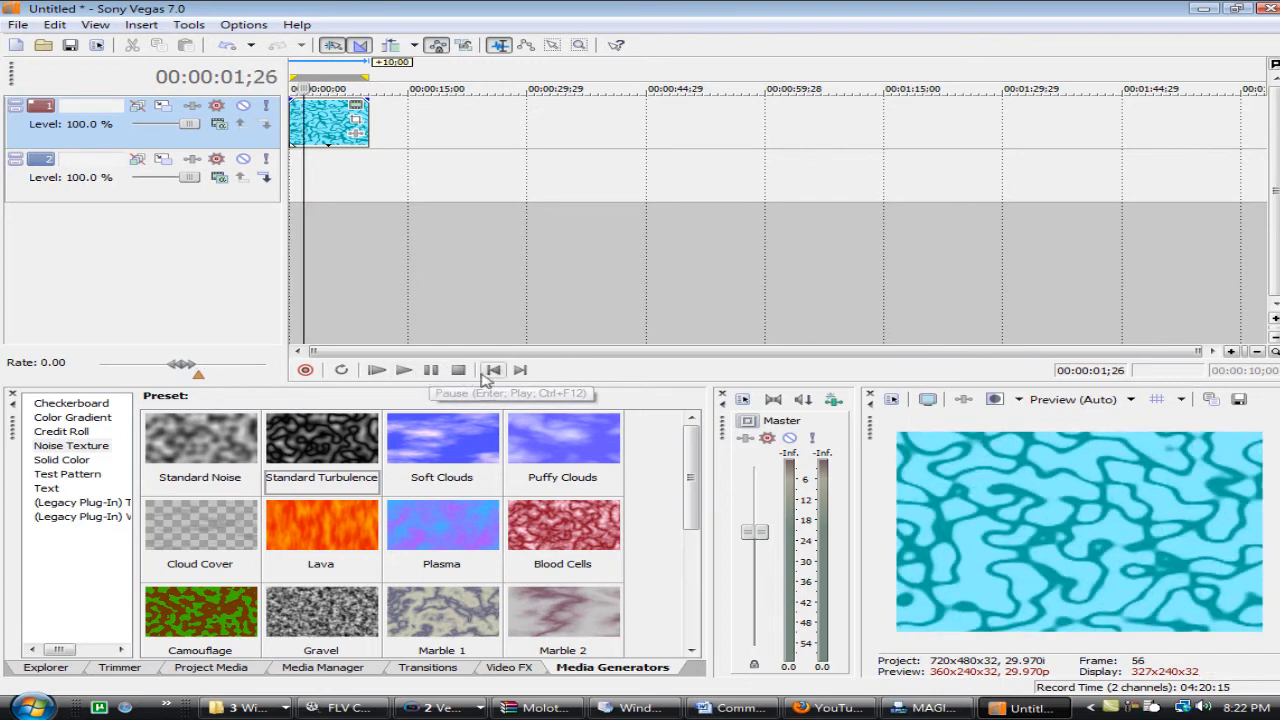
{"action": "left_click", "coordinate": [376, 370]}
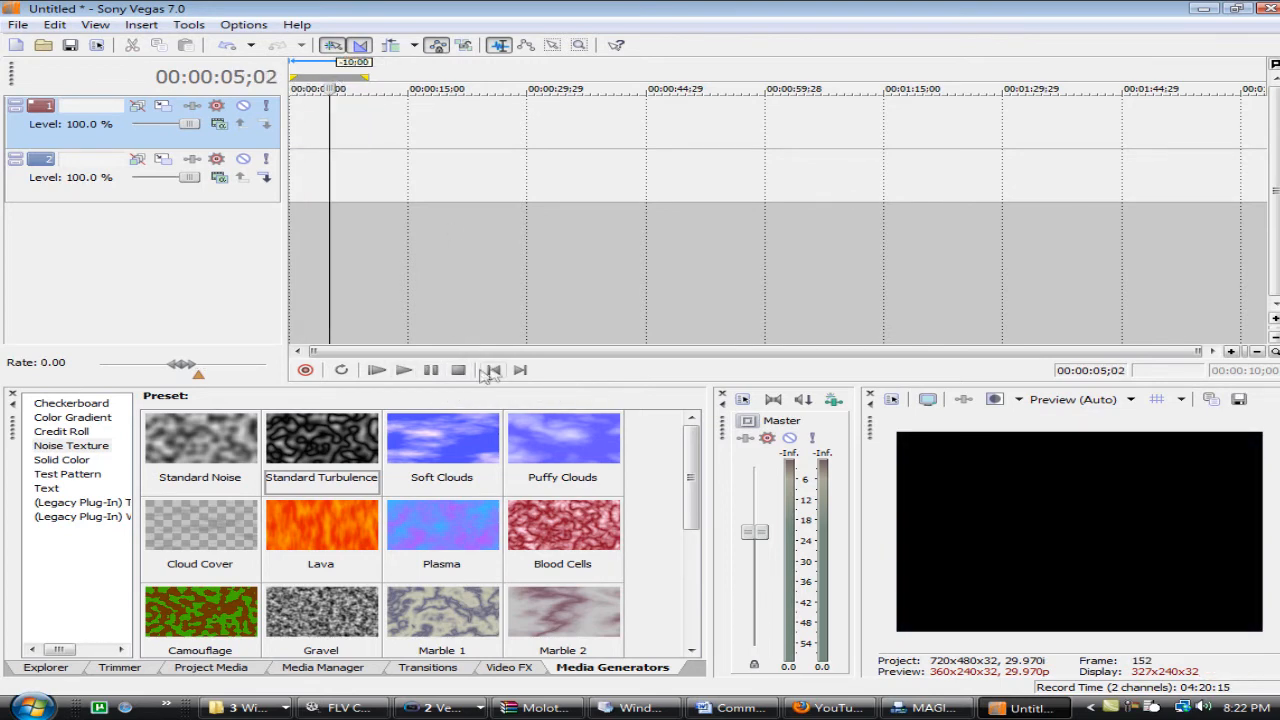
{"action": "left_click", "coordinate": [62, 458]}
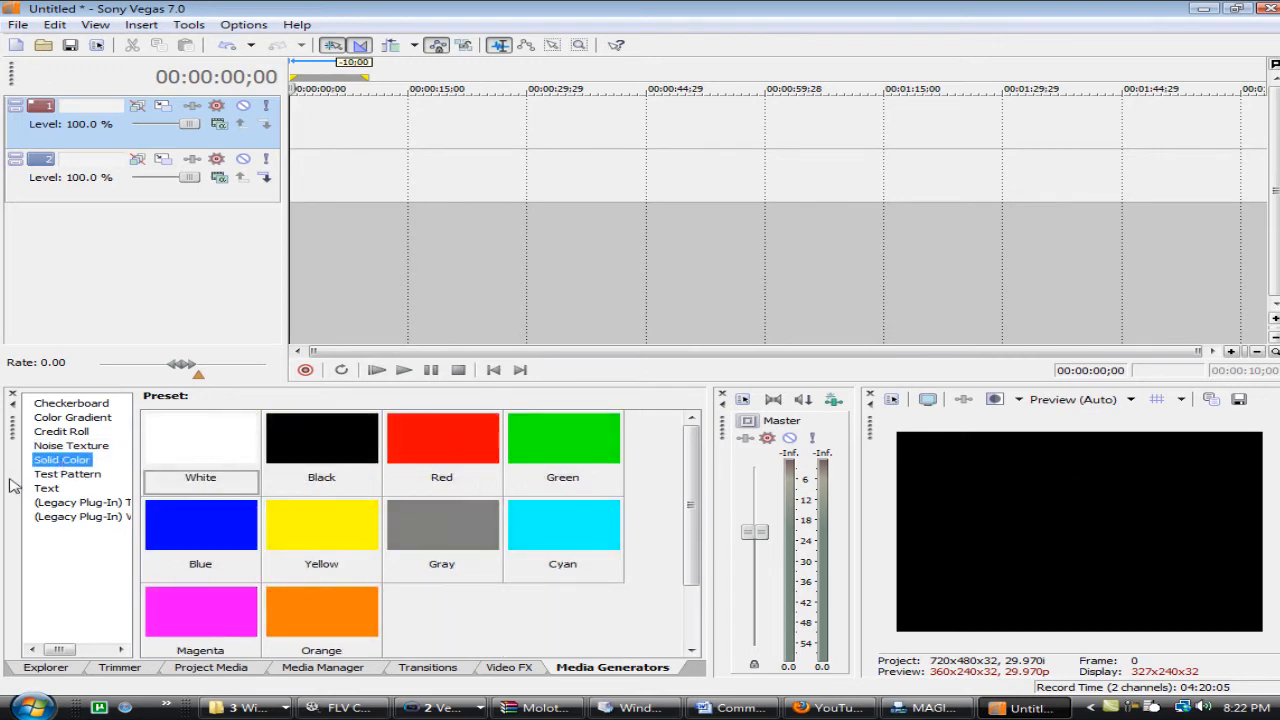
- Add a test pattern, trying Pluge and Porches and Color Bars (NTSC), settling on SMPTE Bars (NTSC)
{"action": "left_click", "coordinate": [68, 472]}
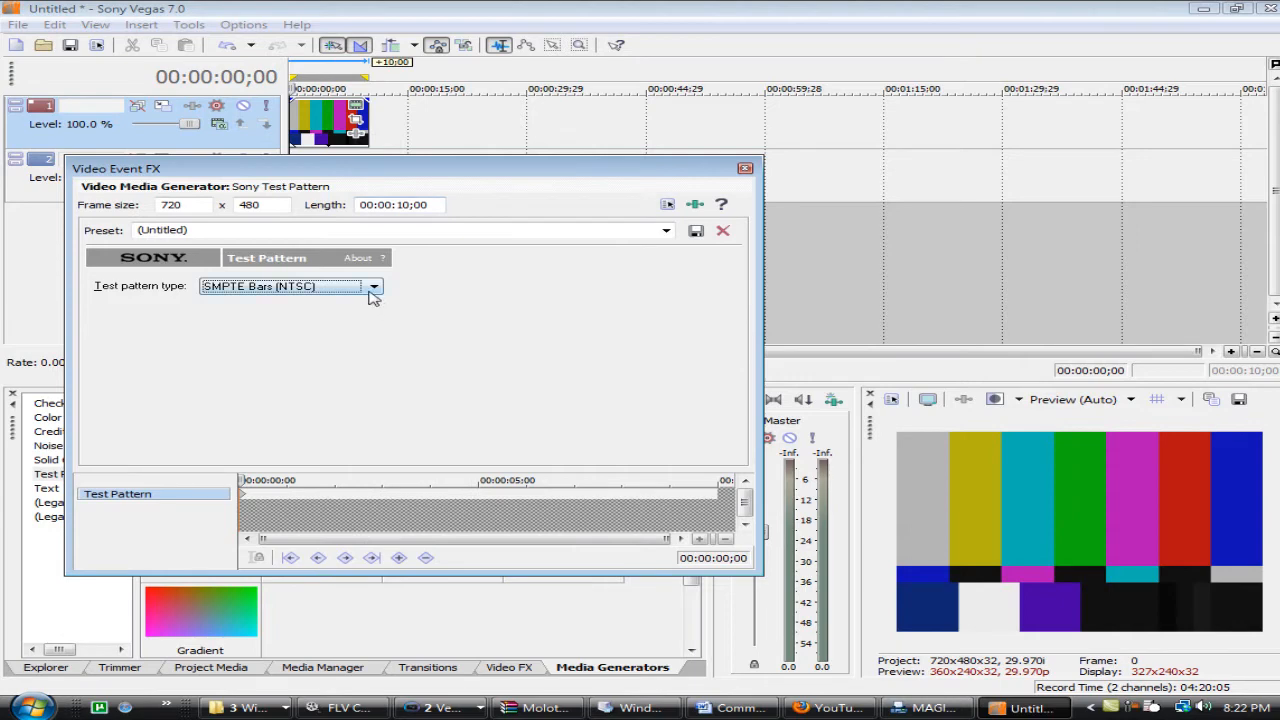
{"action": "left_click", "coordinate": [292, 286]}
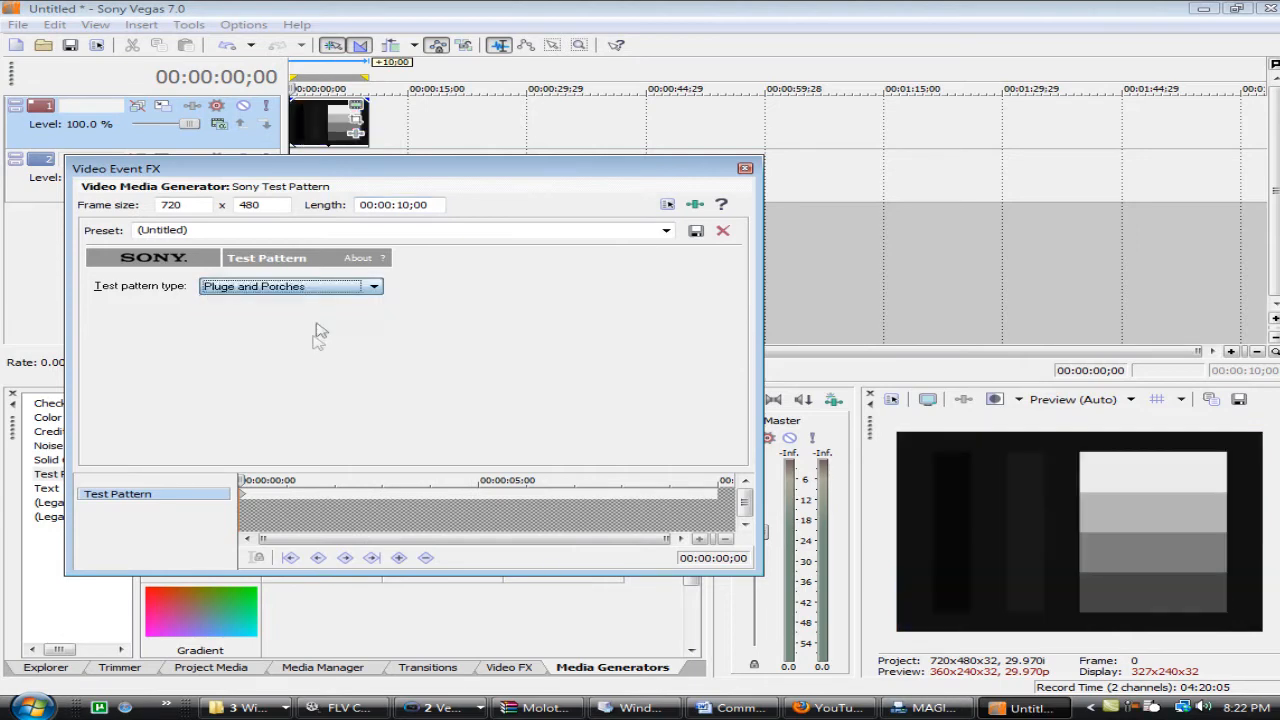
{"action": "left_click", "coordinate": [290, 286]}
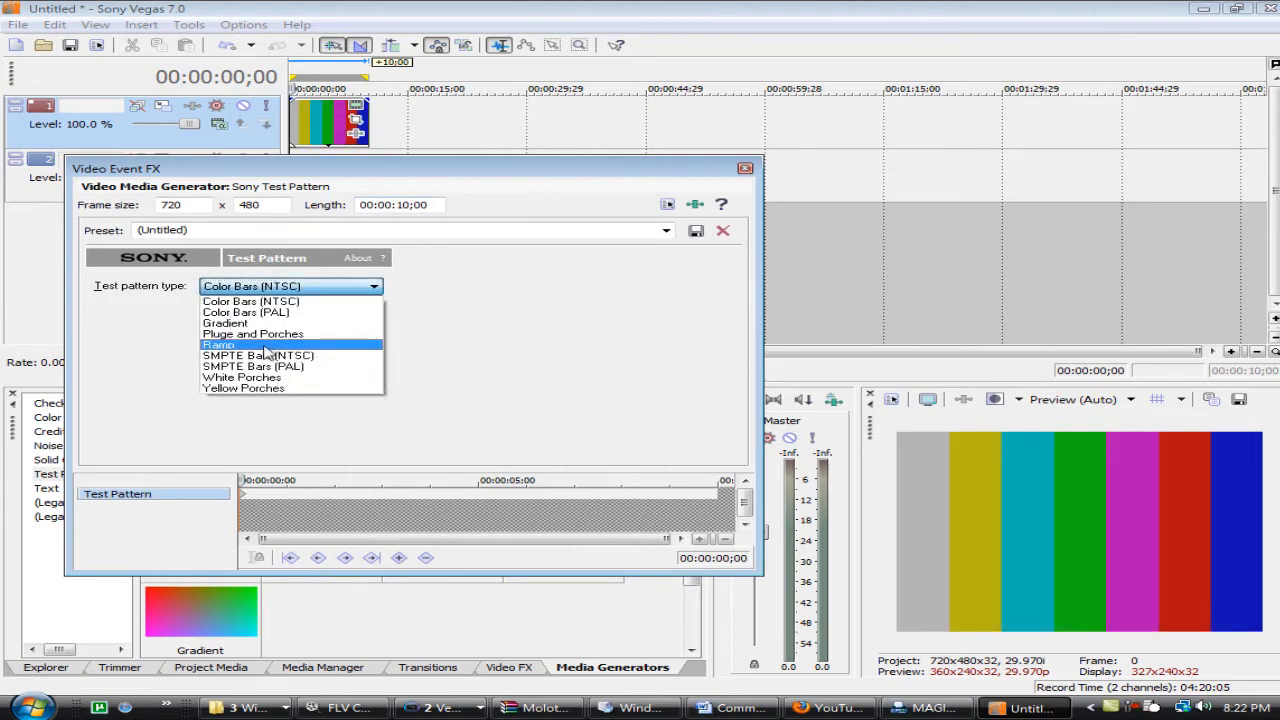
{"action": "left_click", "coordinate": [224, 324]}
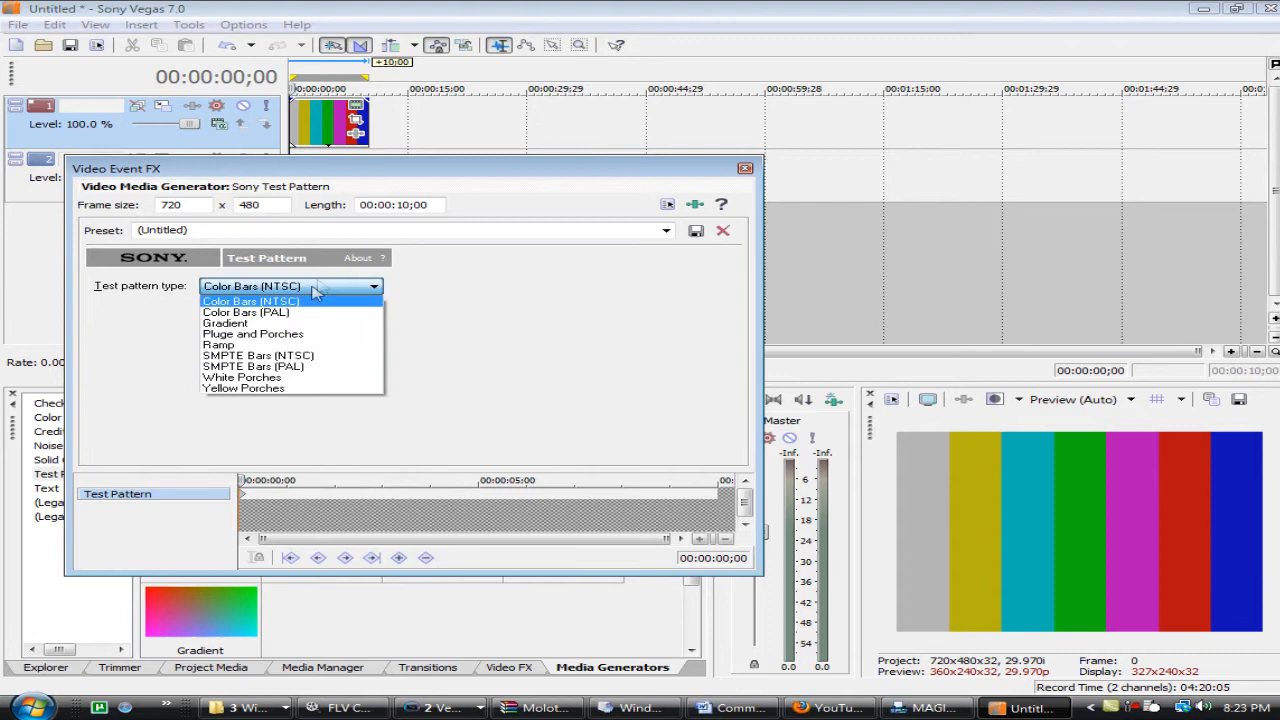
{"action": "left_click", "coordinate": [246, 312]}
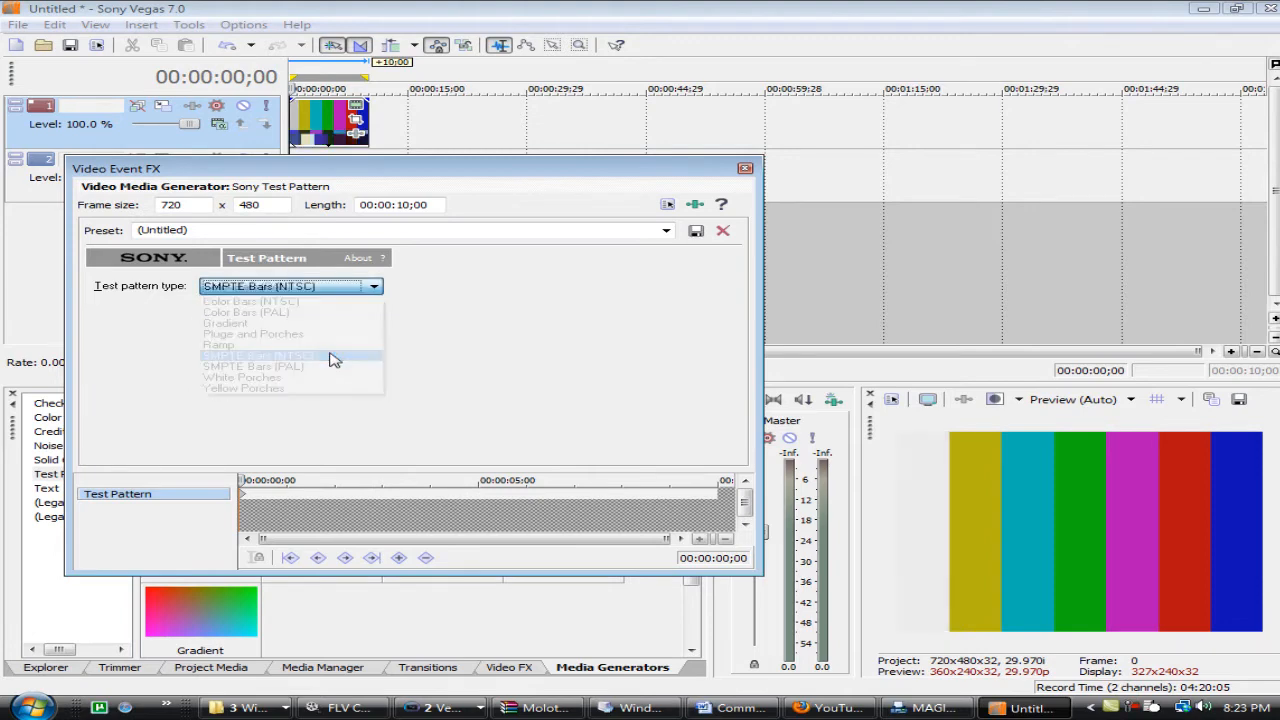
{"action": "left_click", "coordinate": [260, 356]}
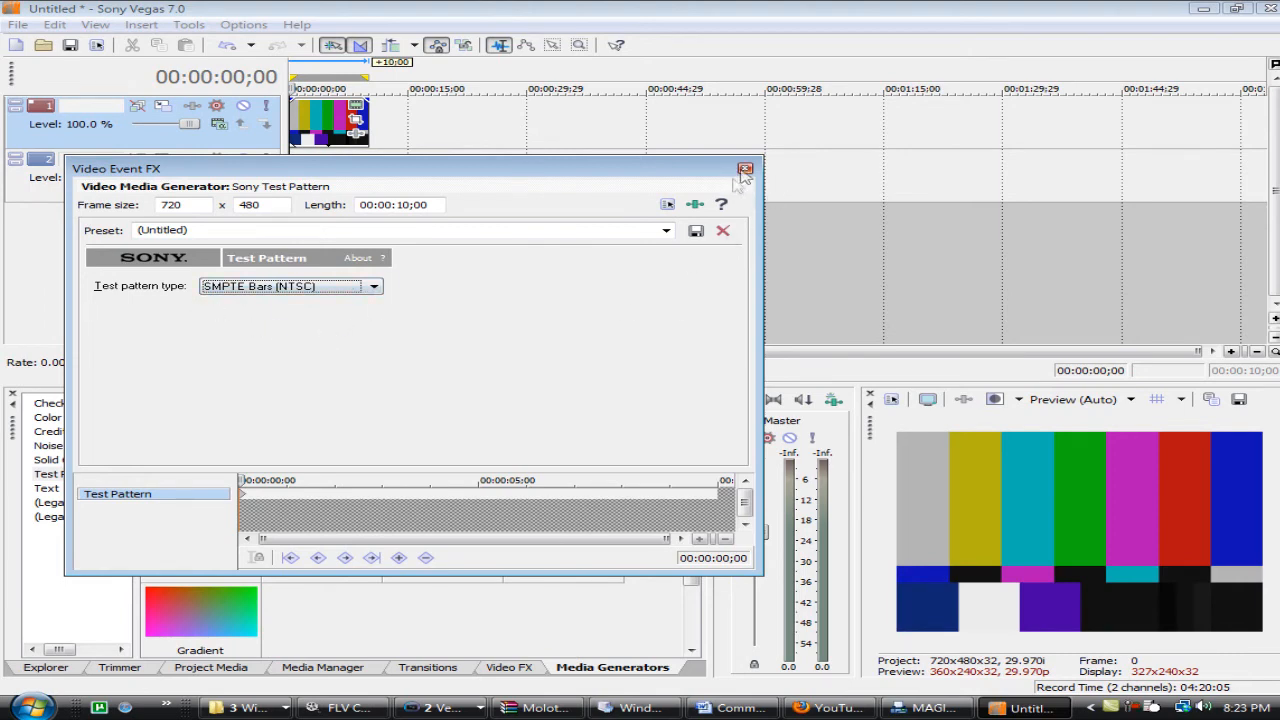
{"action": "mouse_move", "coordinate": [778, 156]}
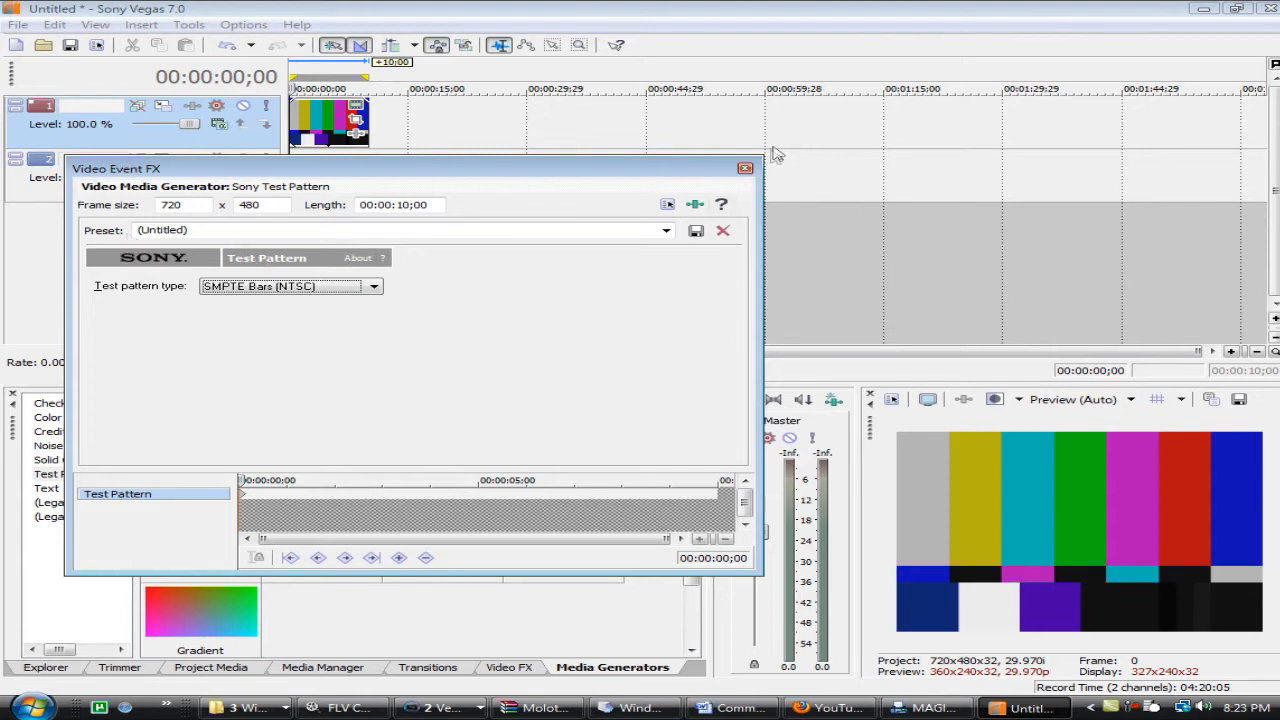
{"action": "mouse_move", "coordinate": [744, 168]}
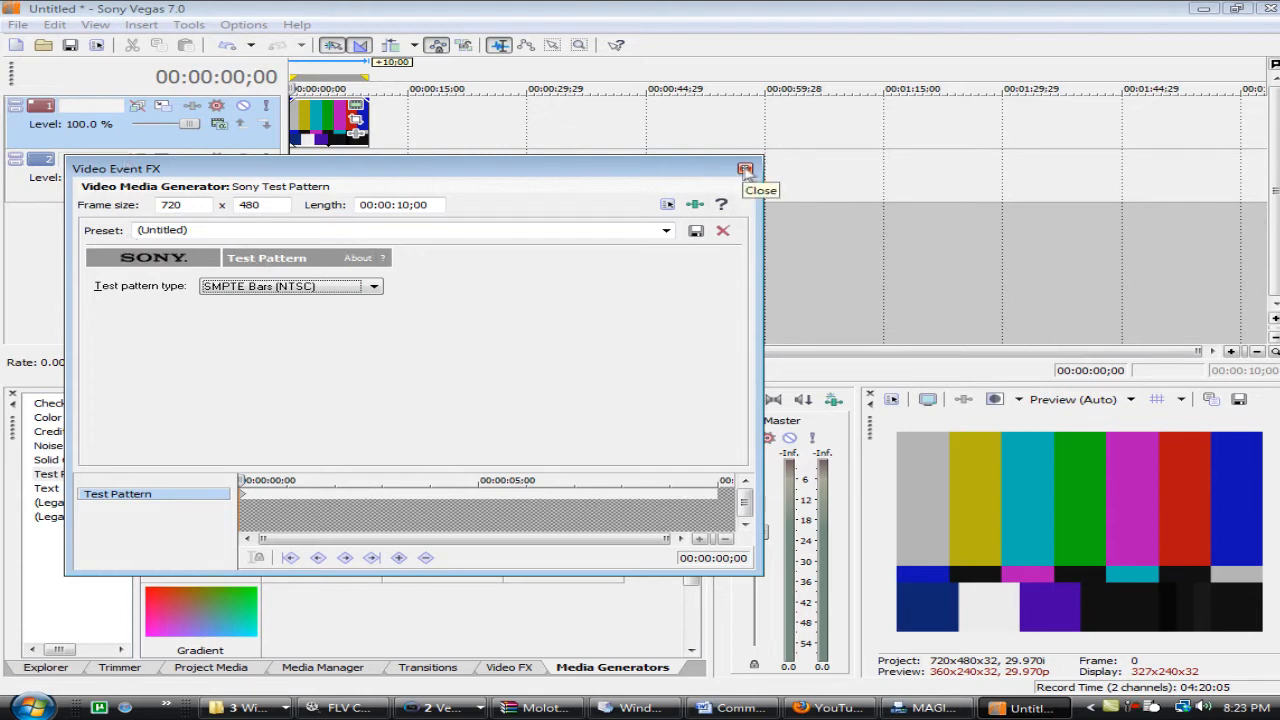
{"action": "left_click", "coordinate": [744, 168]}
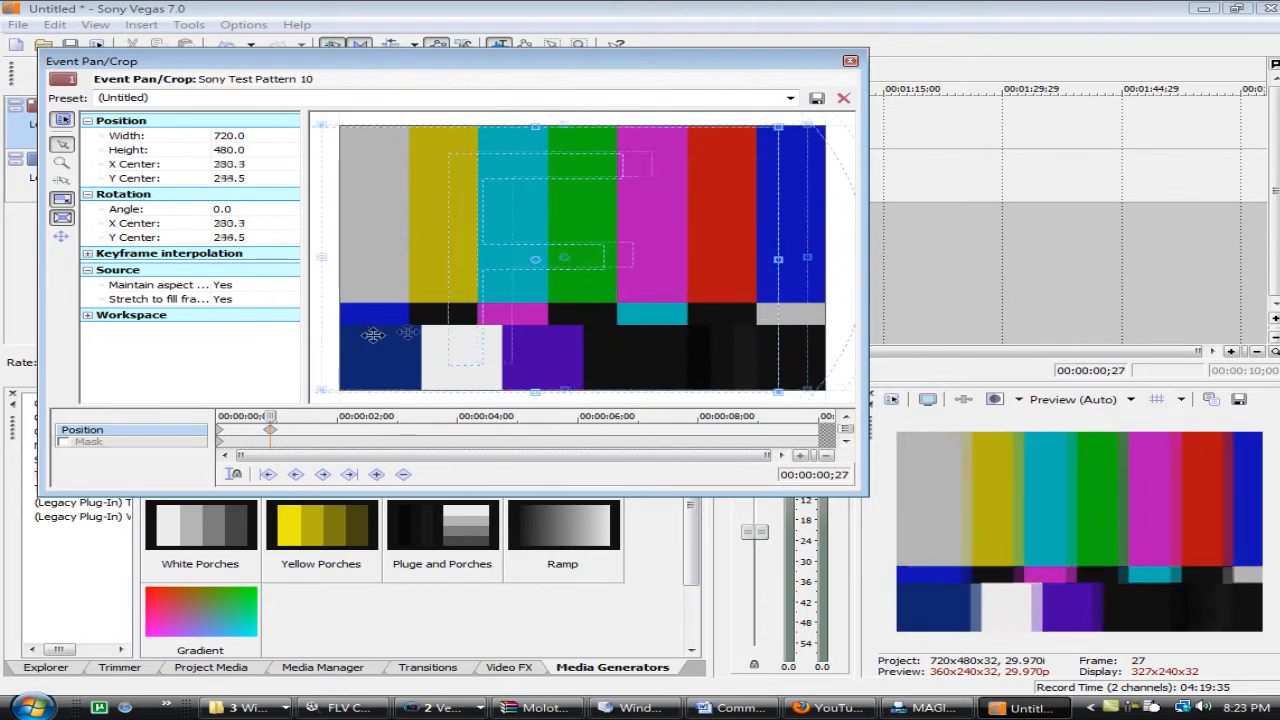
- Shift the SMPTE bars within the frame via Pan/Crop, then switch to the text generator presets
{"action": "left_click_drag", "start_coordinate": [372, 334], "coordinate": [576, 332]}
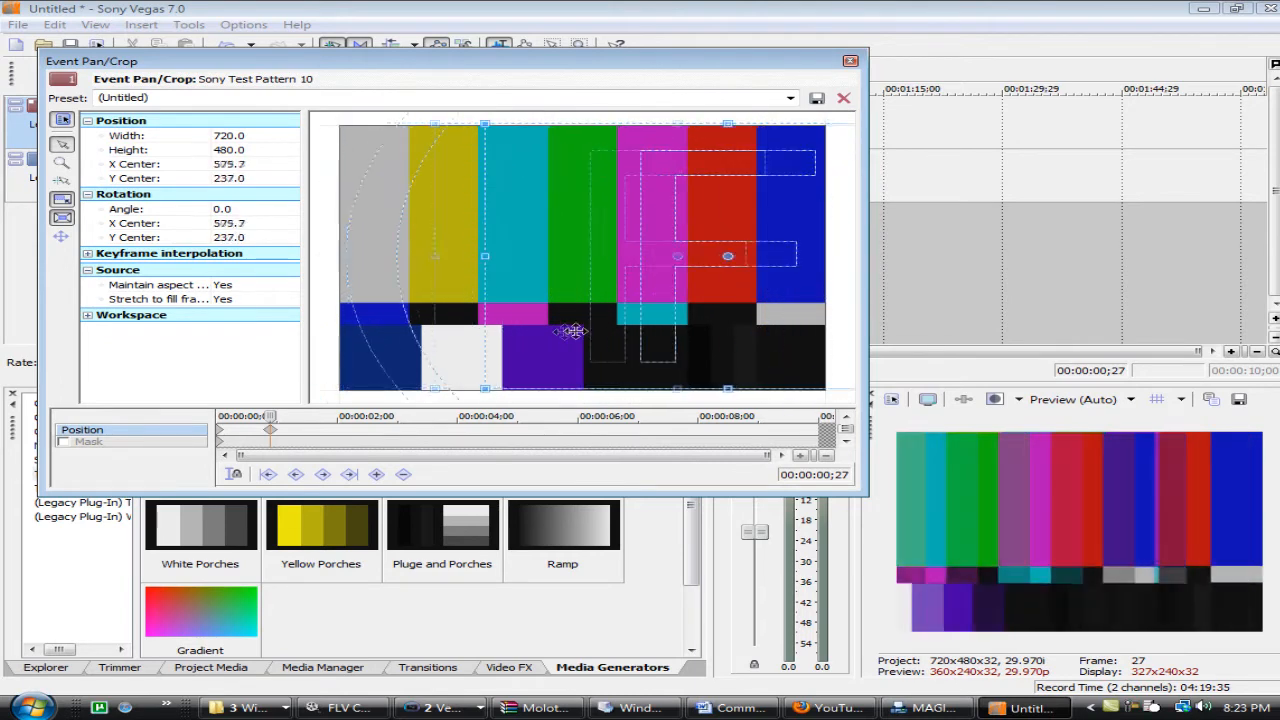
{"action": "left_click_drag", "start_coordinate": [576, 332], "coordinate": [532, 364]}
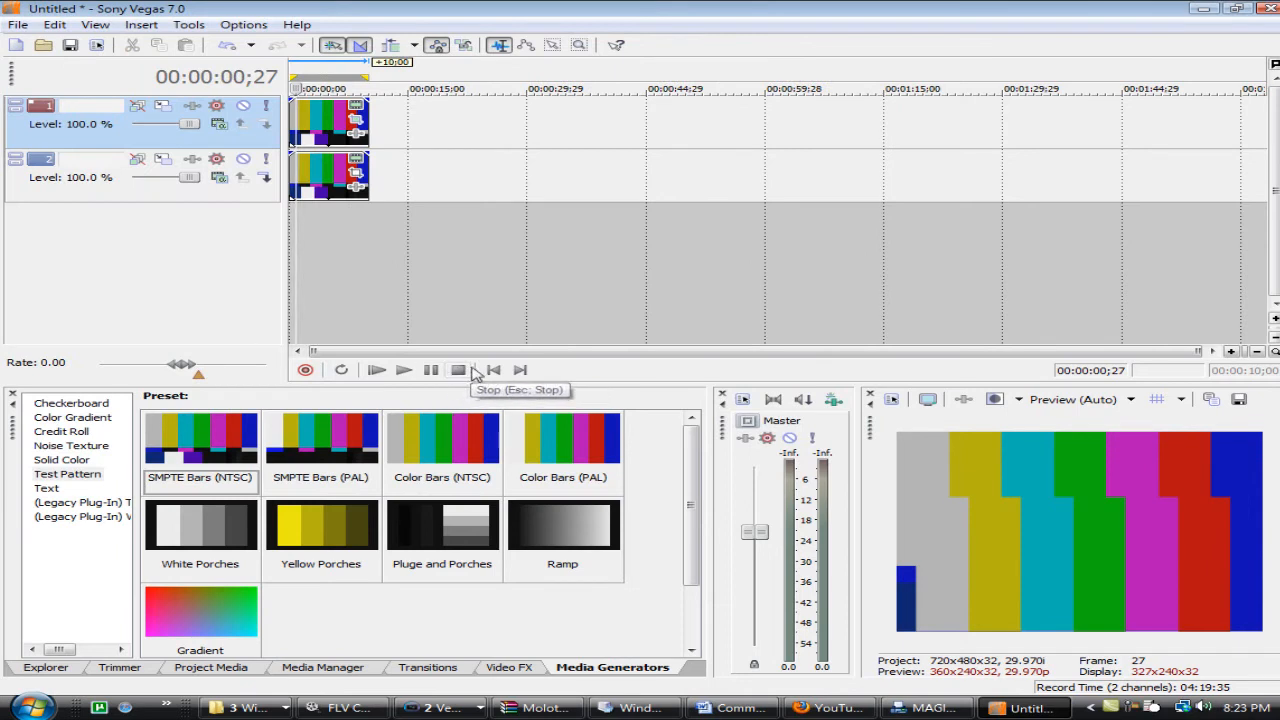
{"action": "mouse_move", "coordinate": [490, 368]}
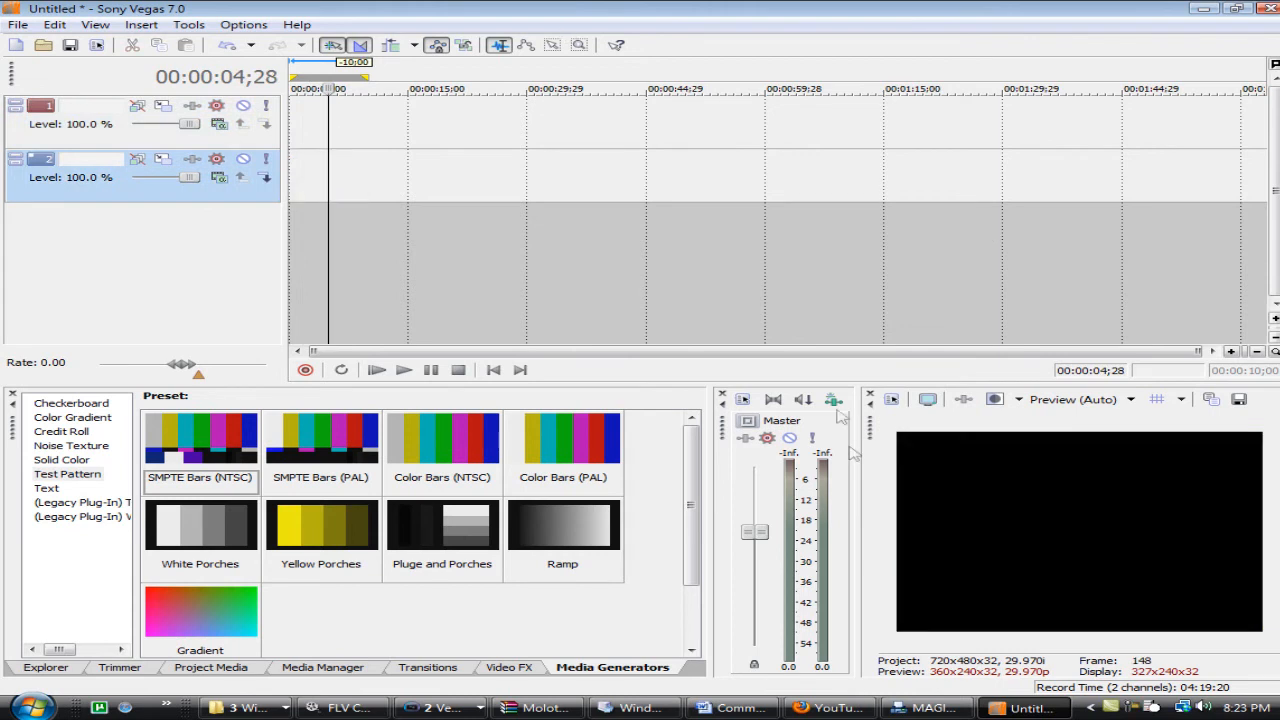
{"action": "left_click", "coordinate": [46, 488]}
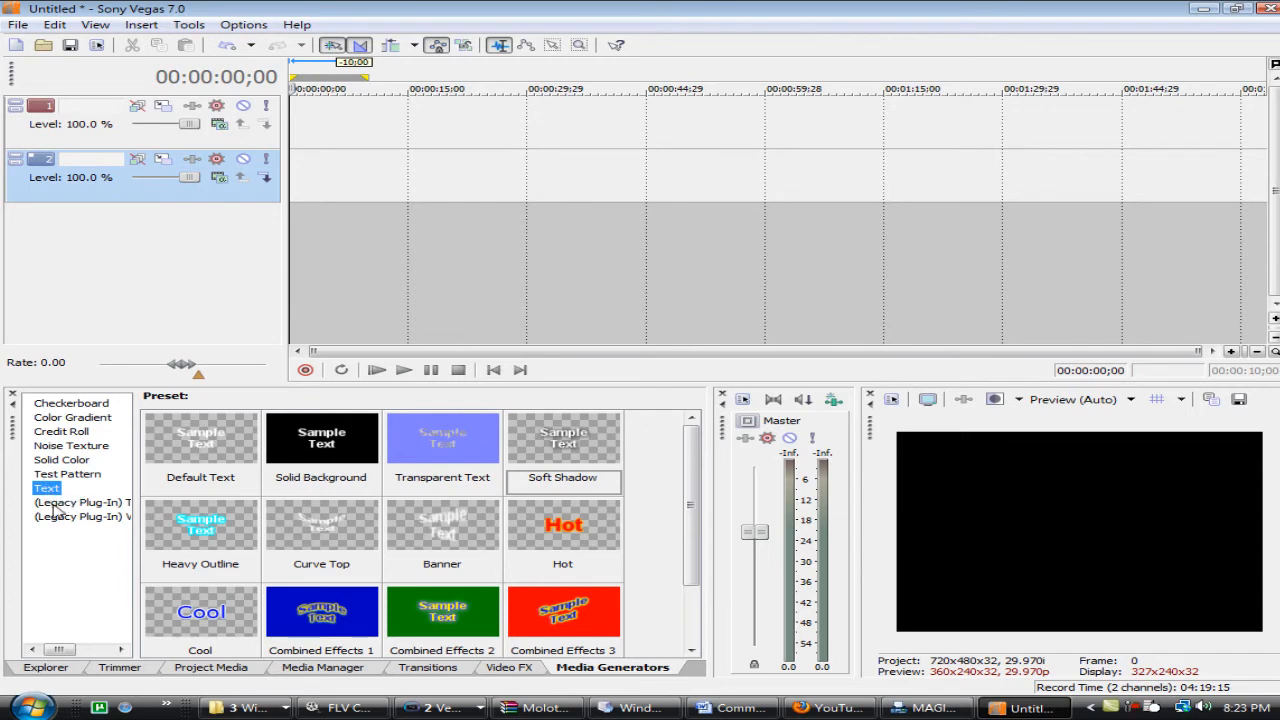
{"action": "mouse_move", "coordinate": [540, 456]}
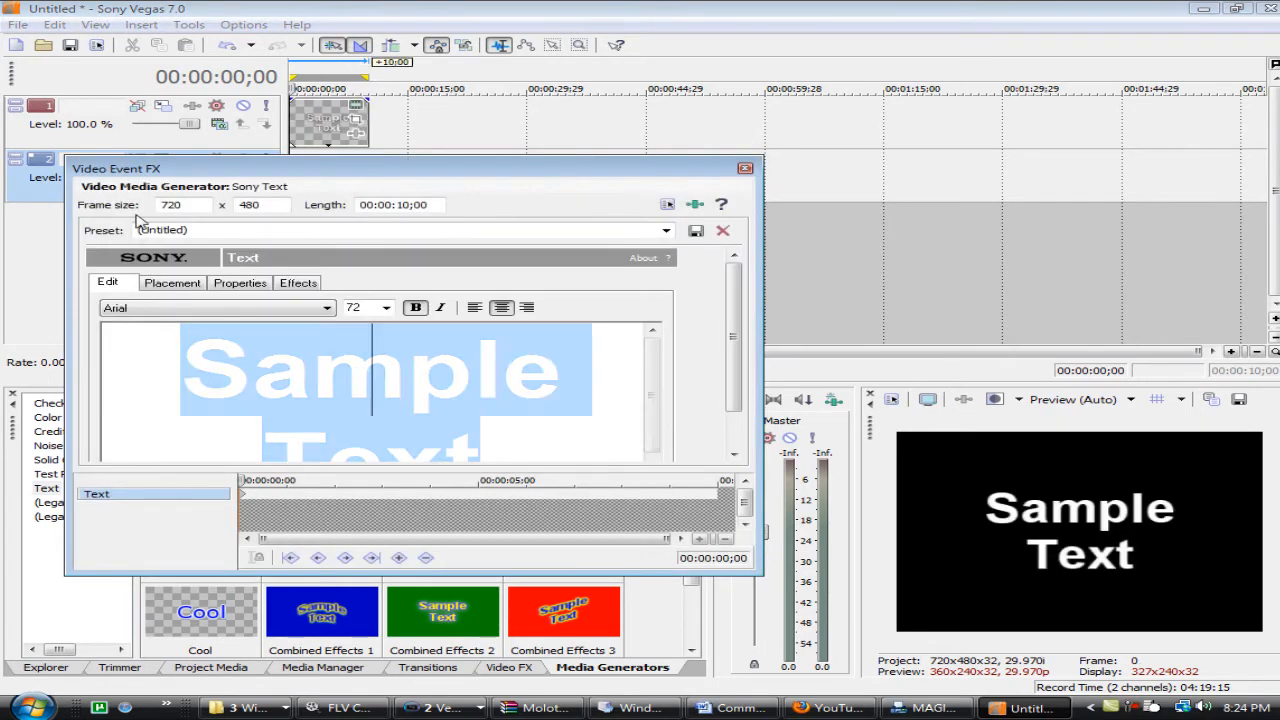
- Replace the sample text with 'Test' and give it blue lettering on a dark background
{"action": "key", "text": "Delete"}
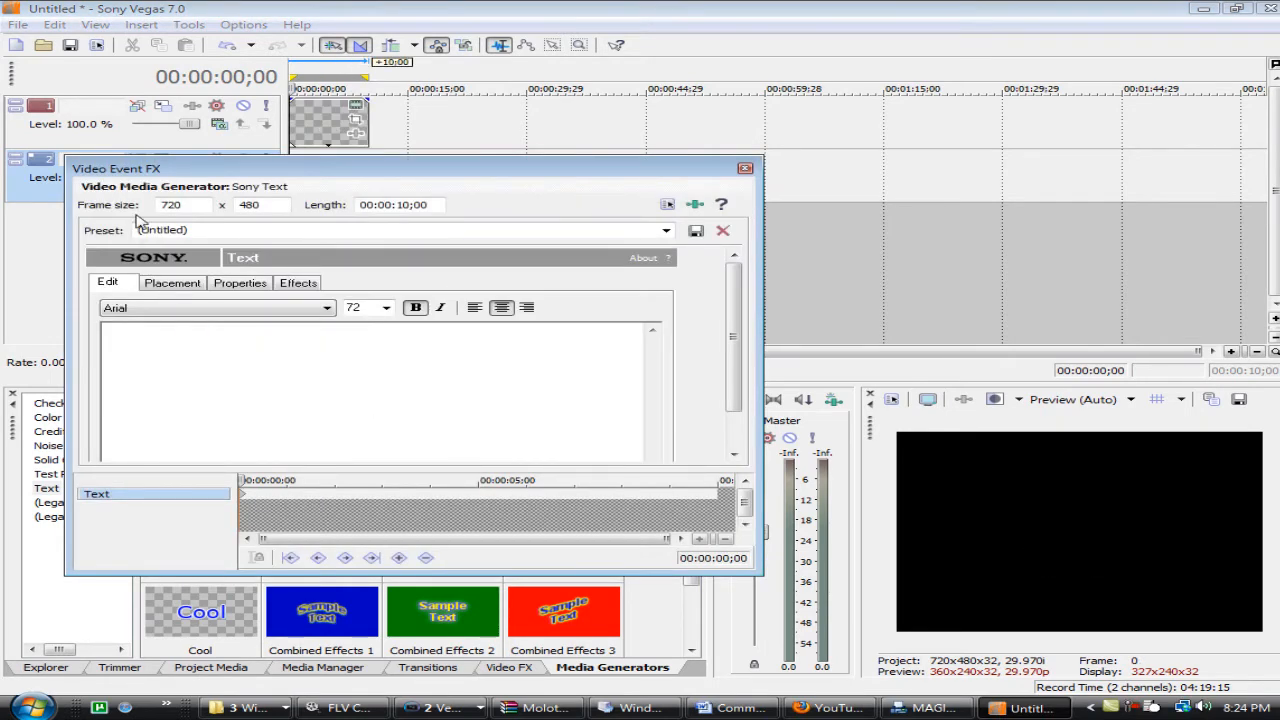
{"action": "type", "text": "Test"}
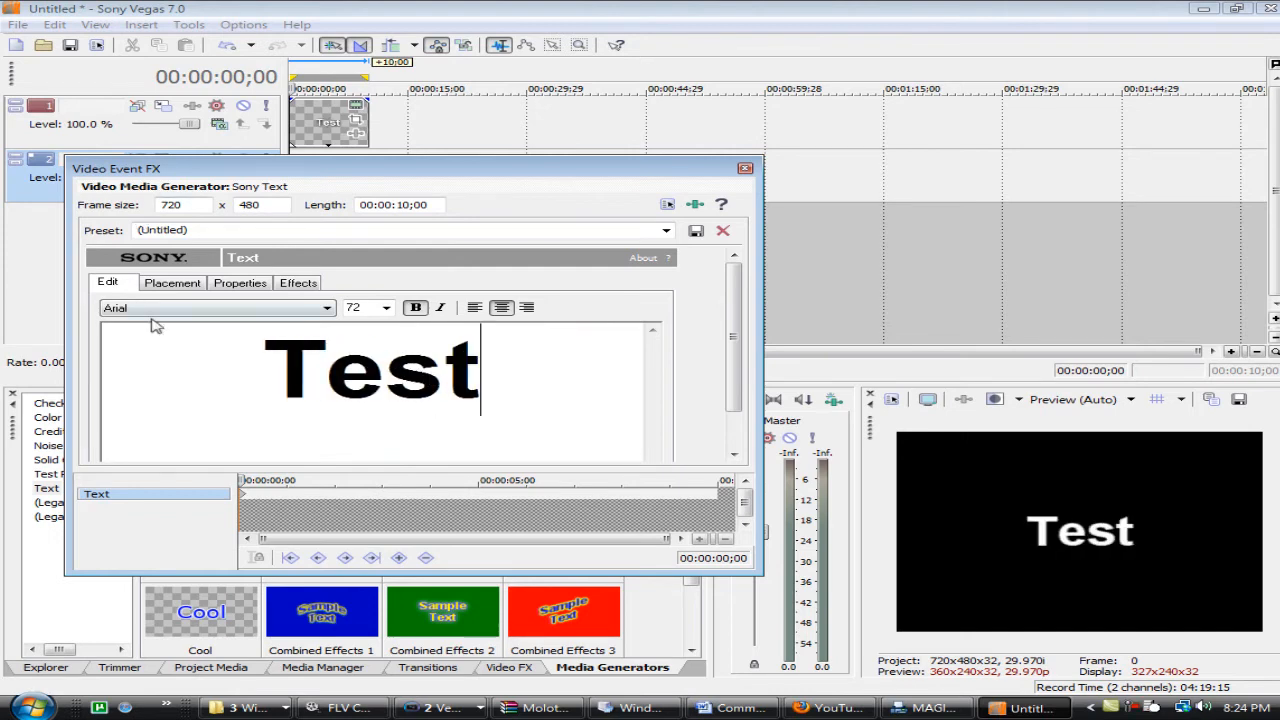
{"action": "left_click", "coordinate": [216, 308]}
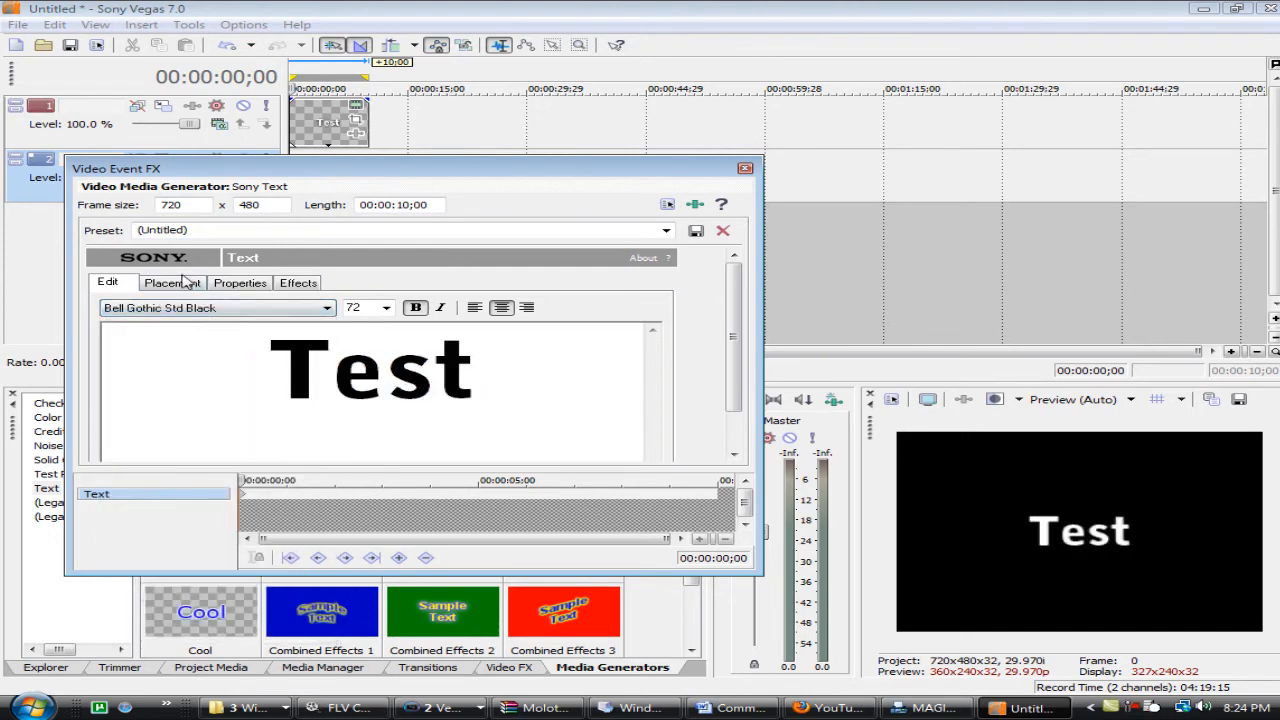
{"action": "left_click", "coordinate": [240, 282]}
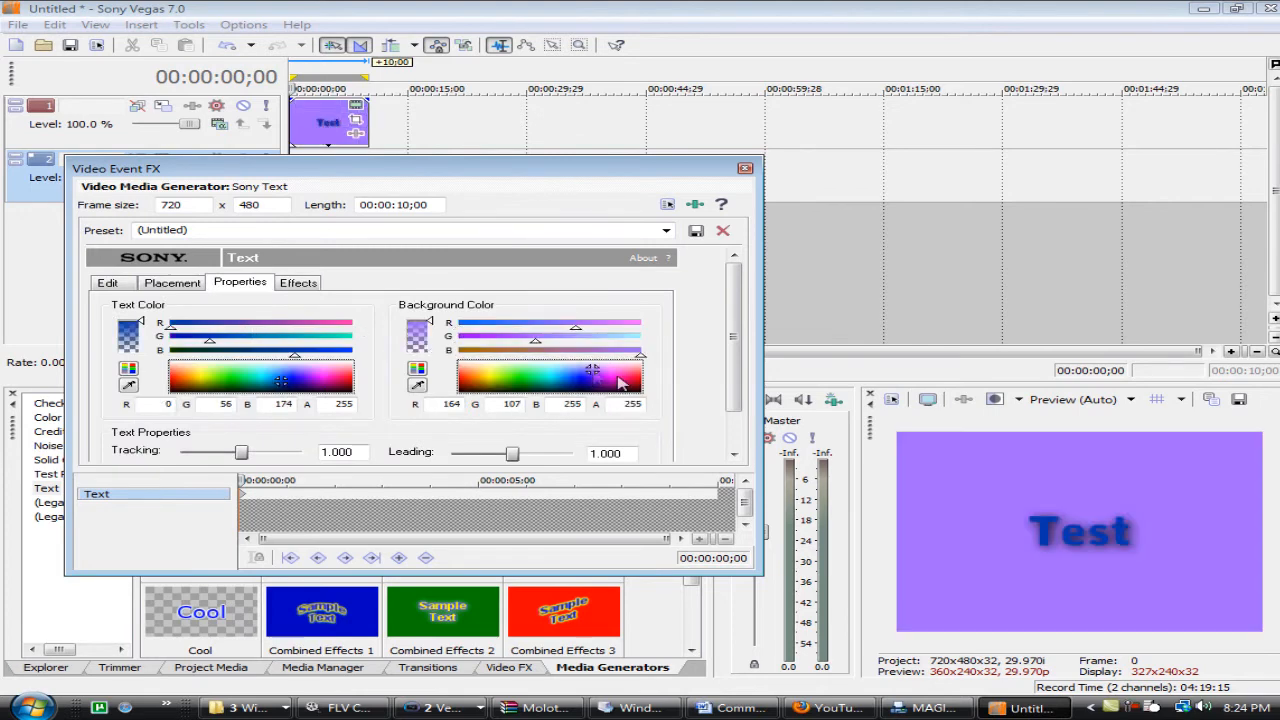
- Thicken the yellow outline, feather and offset the shadow further, and apply horizontal shear deformation
{"action": "left_click", "coordinate": [298, 282]}
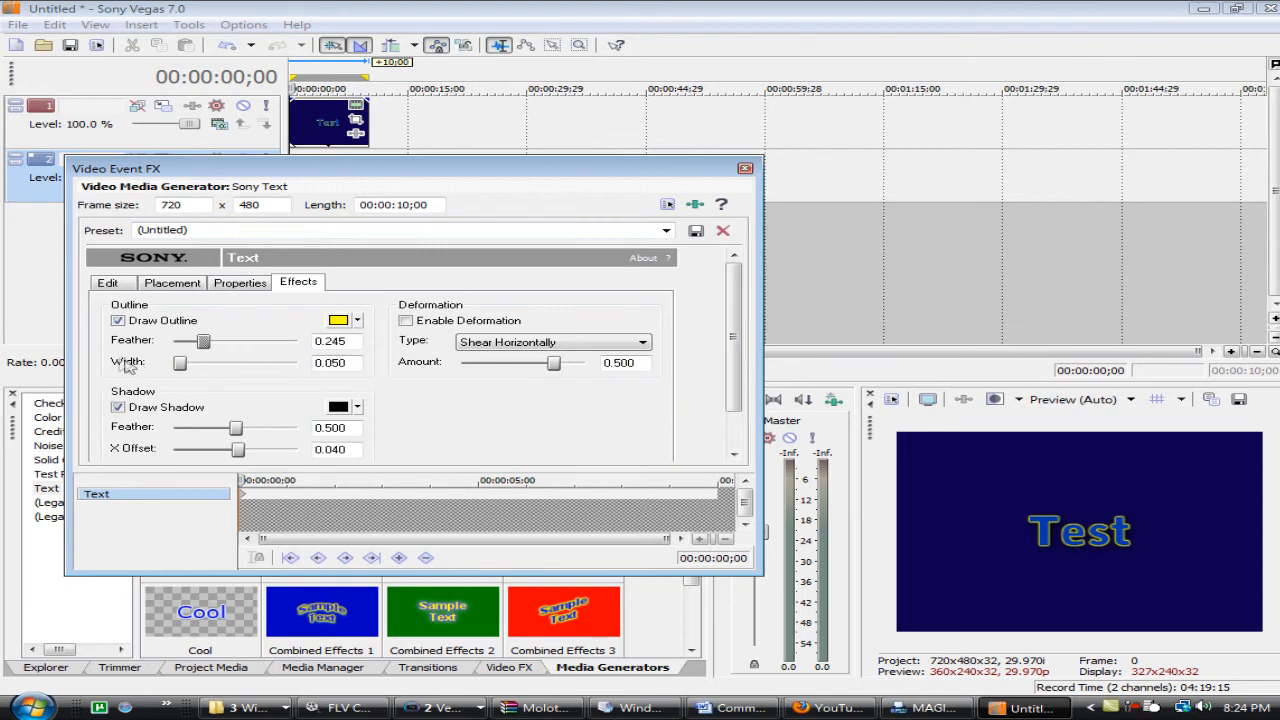
{"action": "left_click_drag", "start_coordinate": [180, 362], "coordinate": [208, 362]}
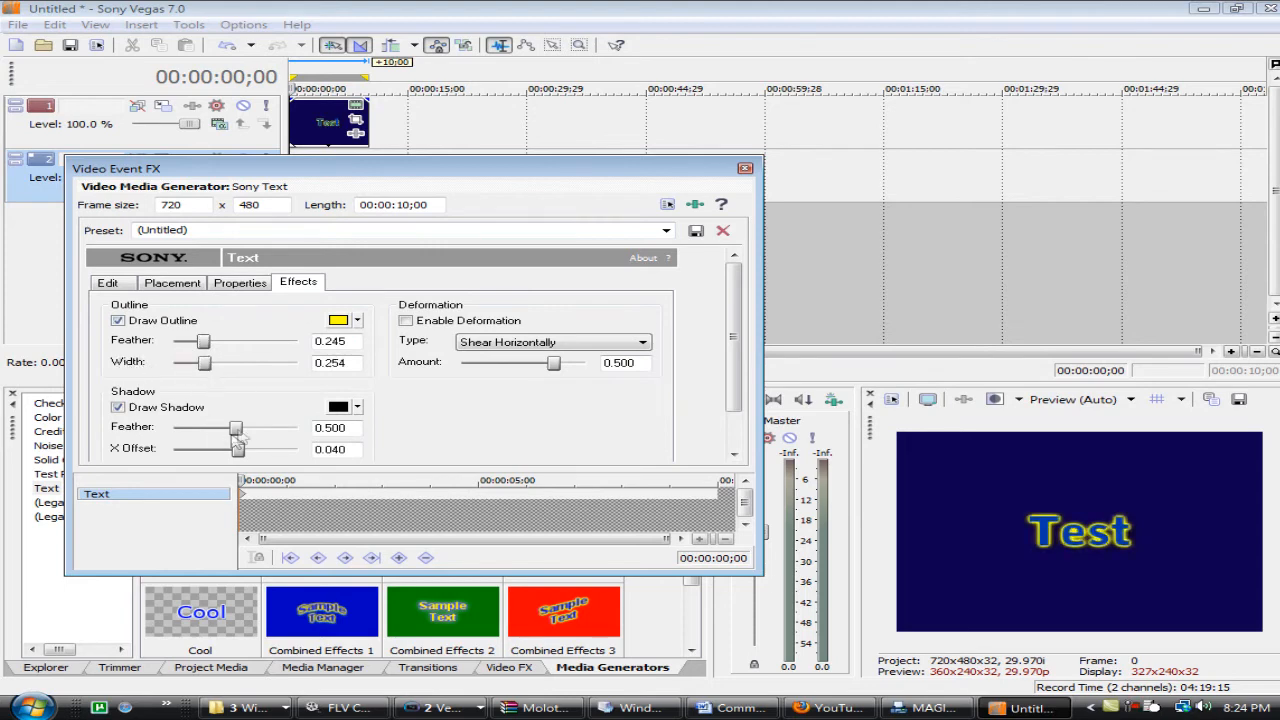
{"action": "left_click_drag", "start_coordinate": [234, 428], "coordinate": [268, 428]}
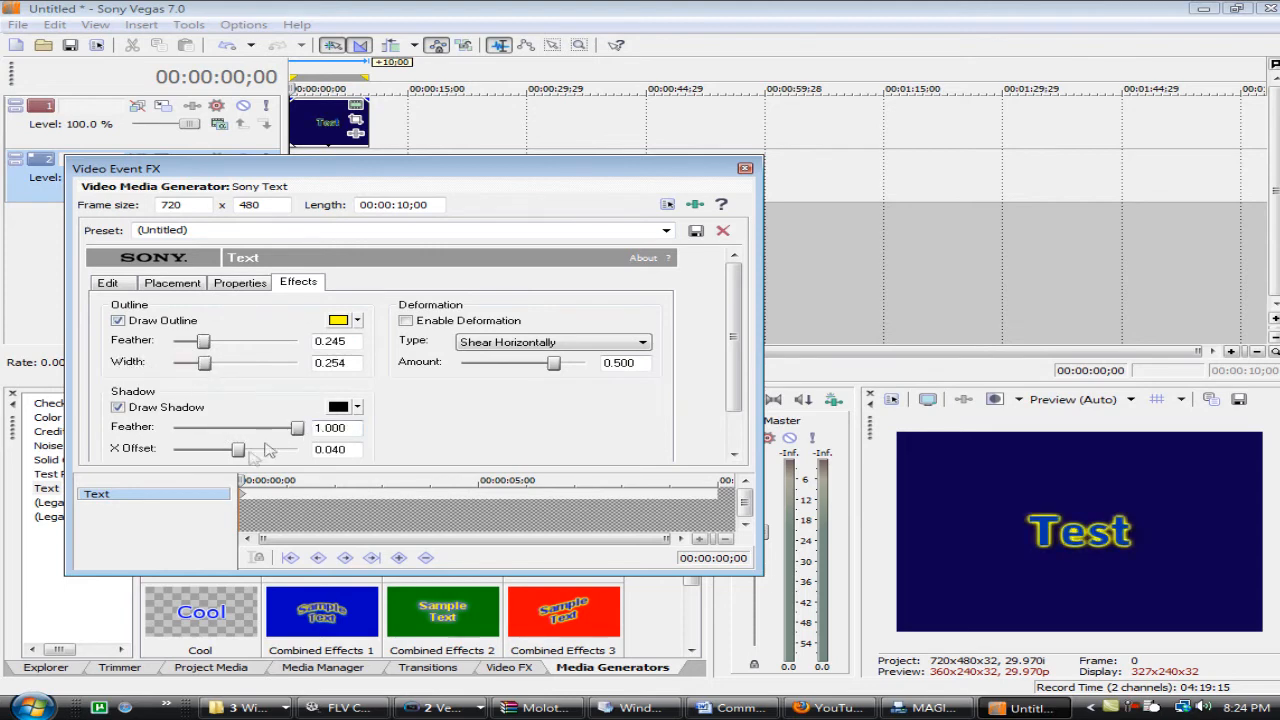
{"action": "left_click_drag", "start_coordinate": [238, 448], "coordinate": [260, 448]}
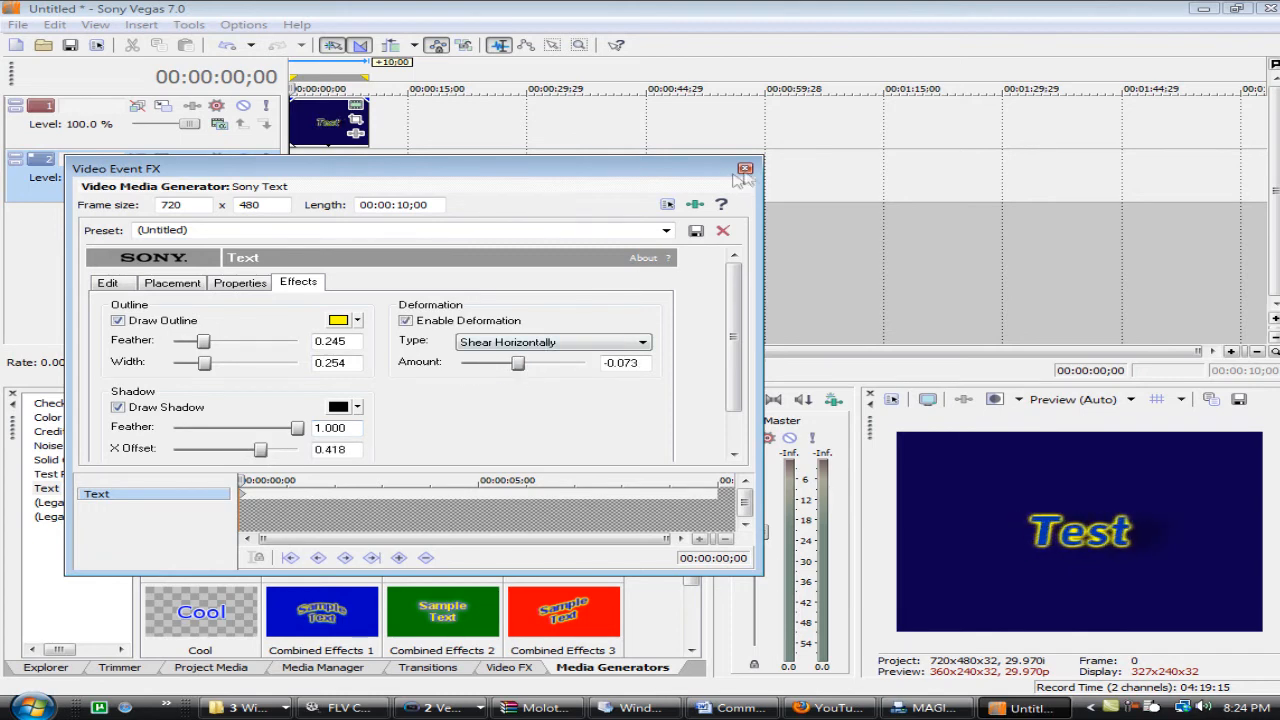
{"action": "left_click", "coordinate": [744, 168]}
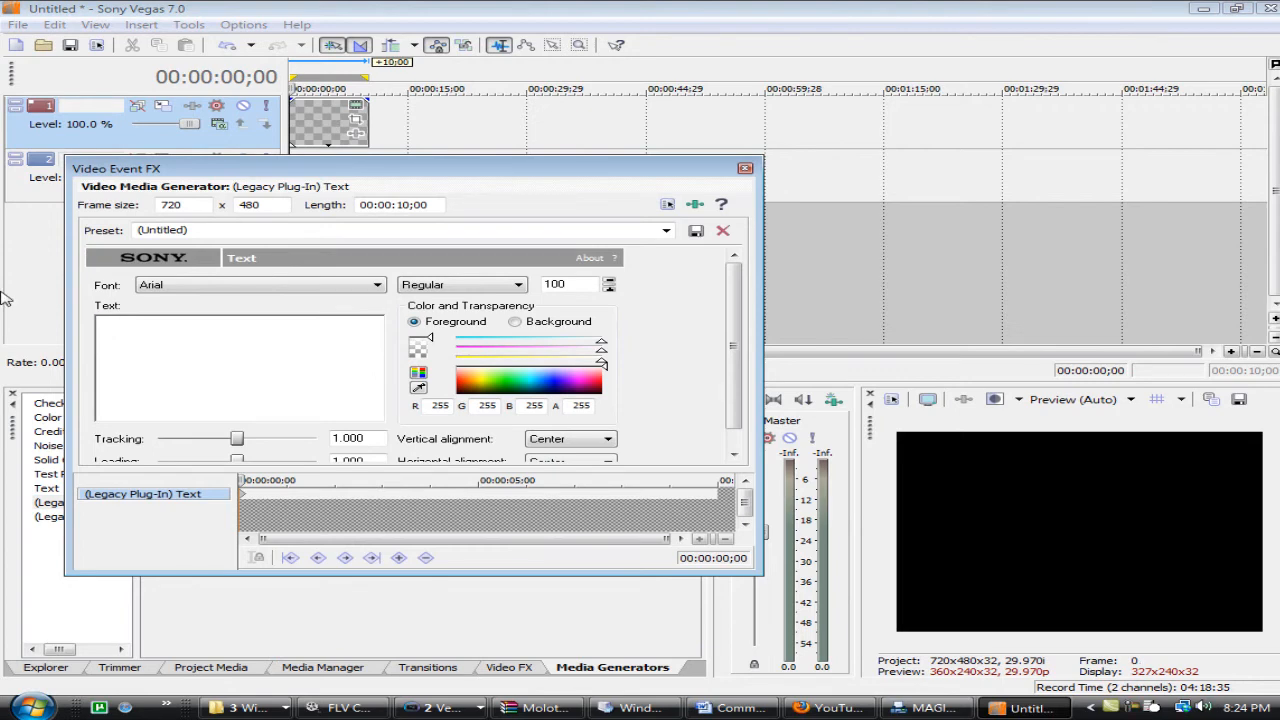
- Enter the legacy title text 'sportsfan1100' with green foreground on a blue background
{"action": "type", "text": "sportsfan1100"}
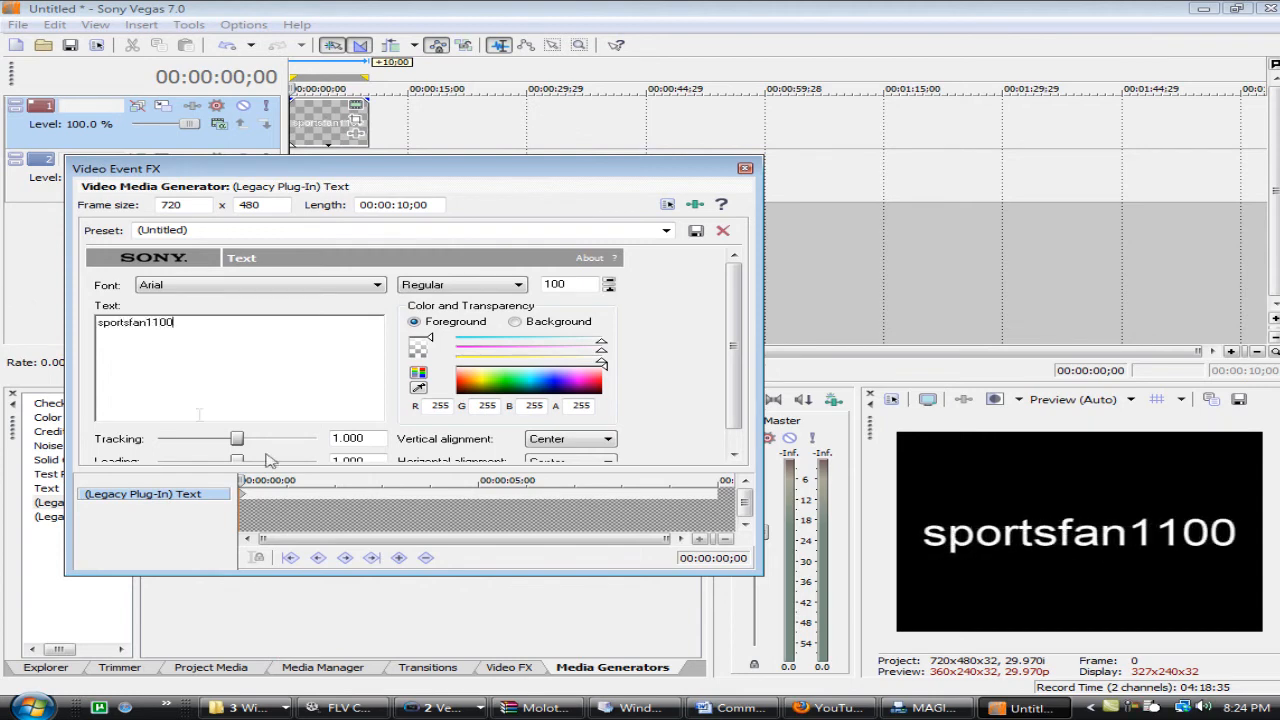
{"action": "left_click", "coordinate": [510, 380]}
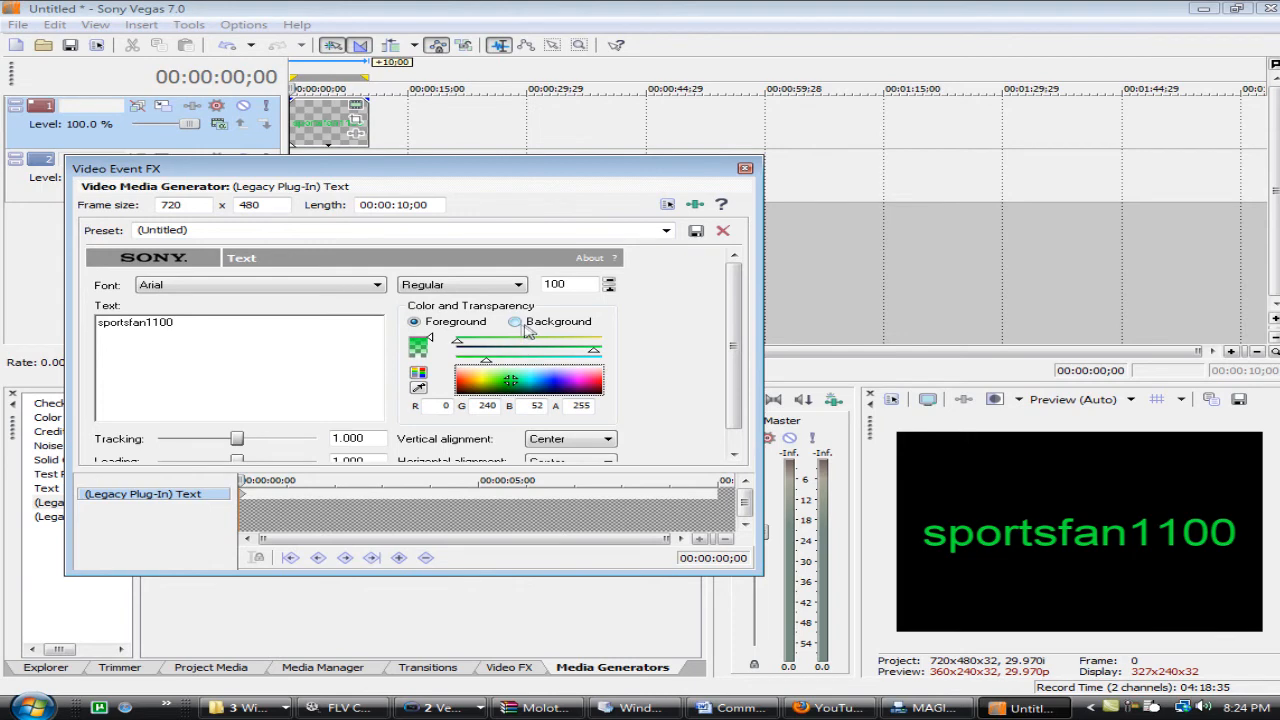
{"action": "left_click", "coordinate": [516, 320]}
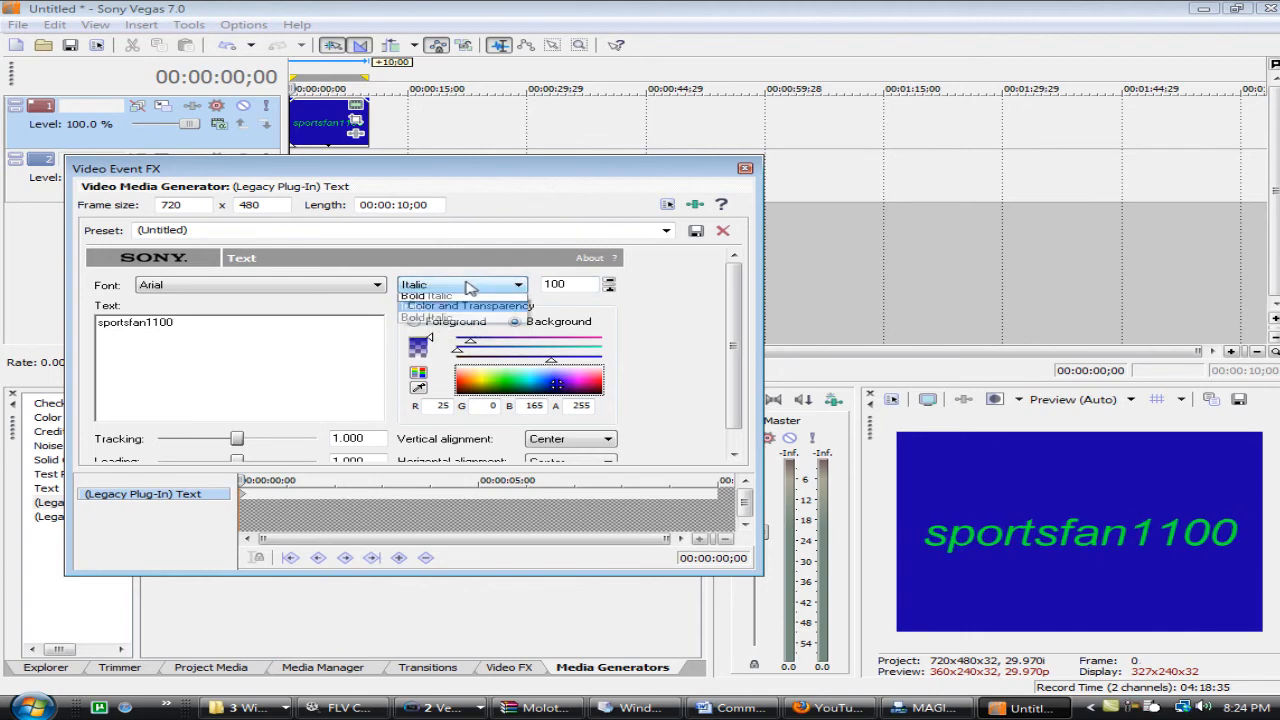
- Test italic and wide tracking, then return the title to regular style, centred, with normal letter spacing
{"action": "left_click", "coordinate": [608, 440]}
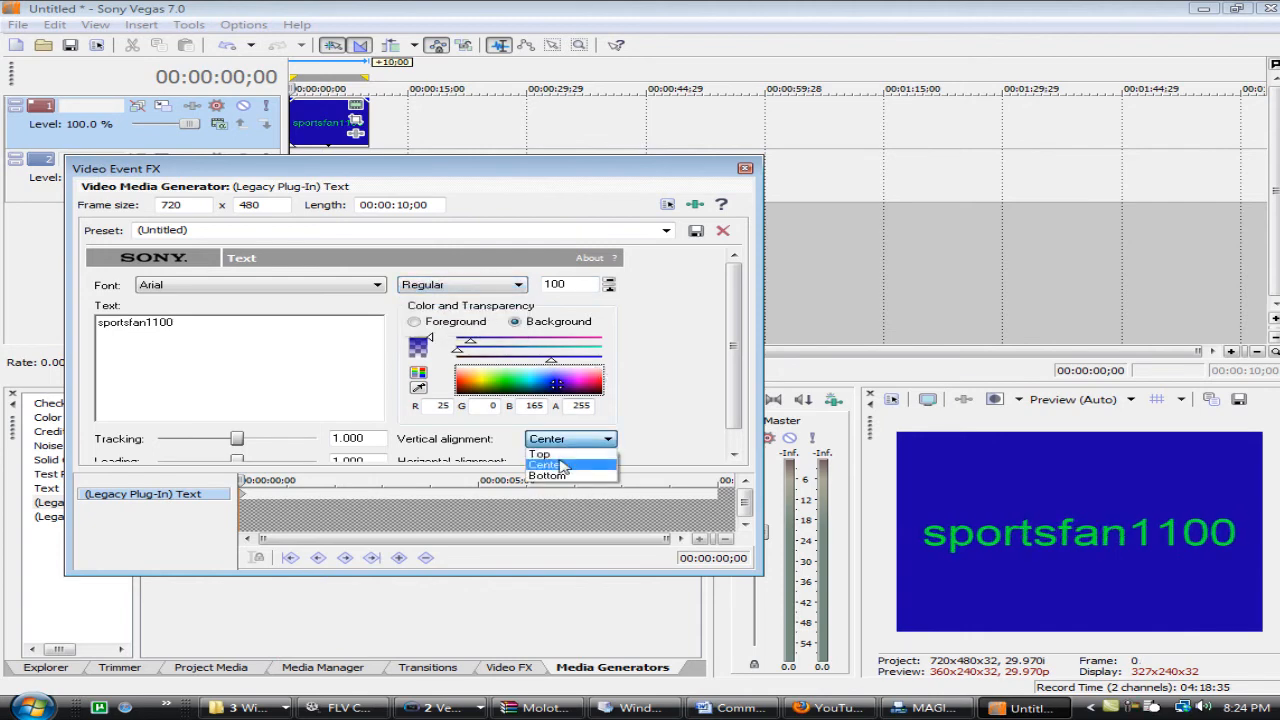
{"action": "left_click", "coordinate": [546, 464]}
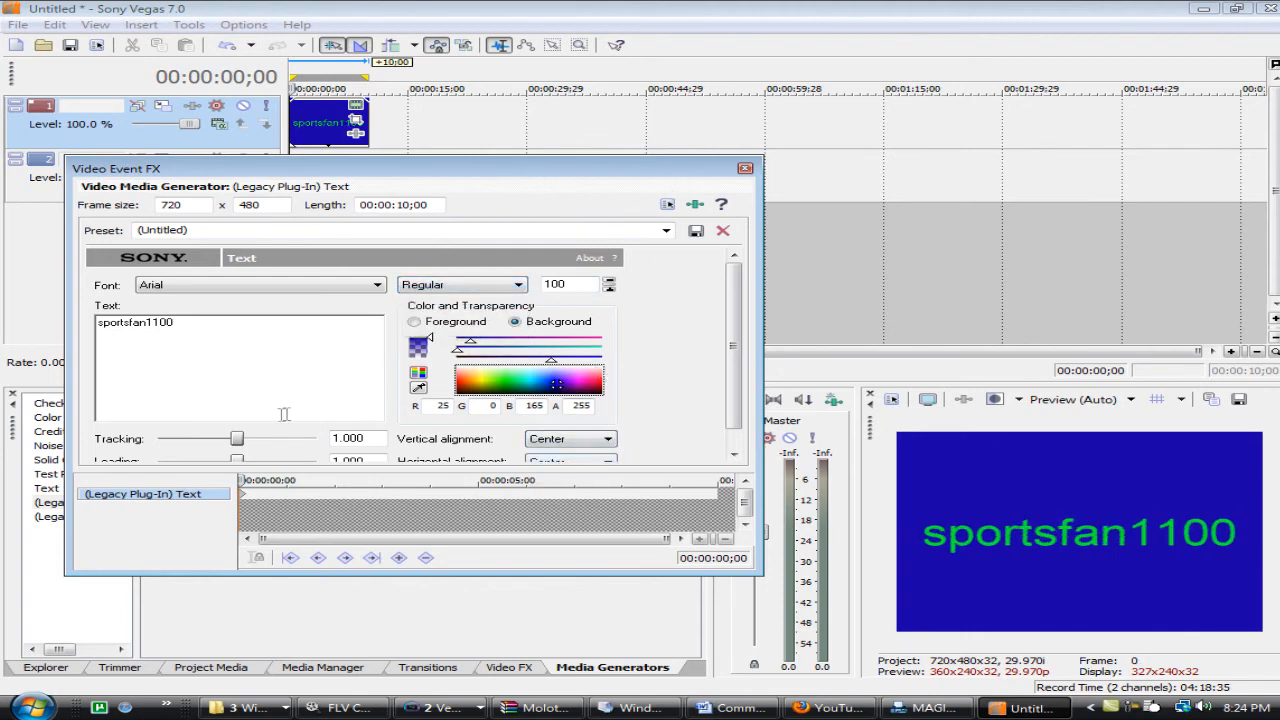
{"action": "left_click_drag", "start_coordinate": [236, 440], "coordinate": [200, 440]}
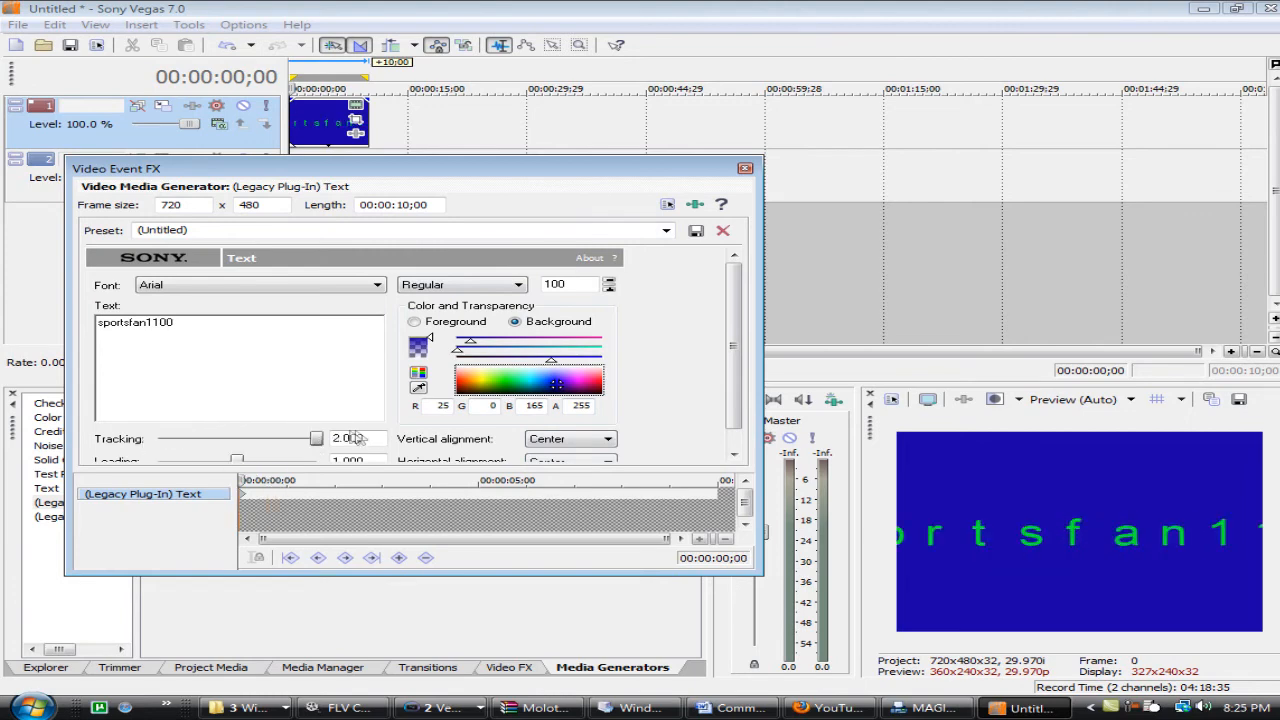
{"action": "left_click_drag", "start_coordinate": [316, 438], "coordinate": [244, 438]}
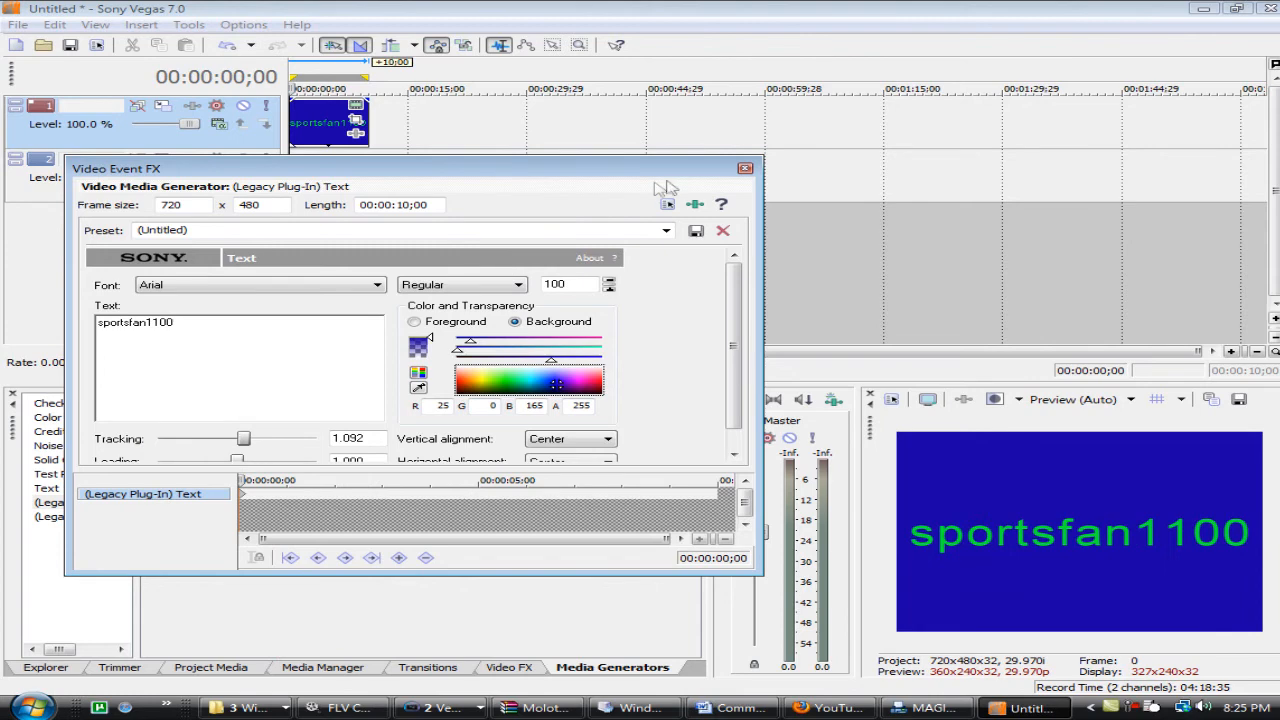
{"action": "left_click", "coordinate": [744, 168]}
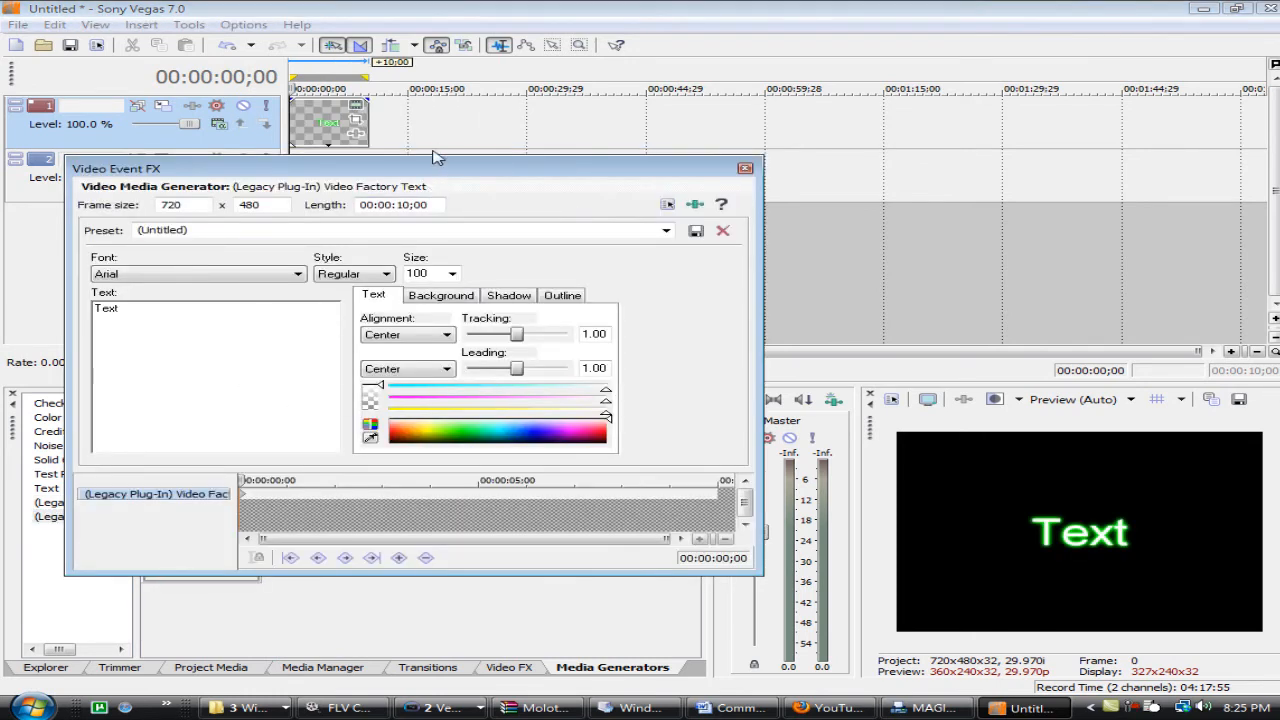
{"action": "mouse_move", "coordinate": [412, 180]}
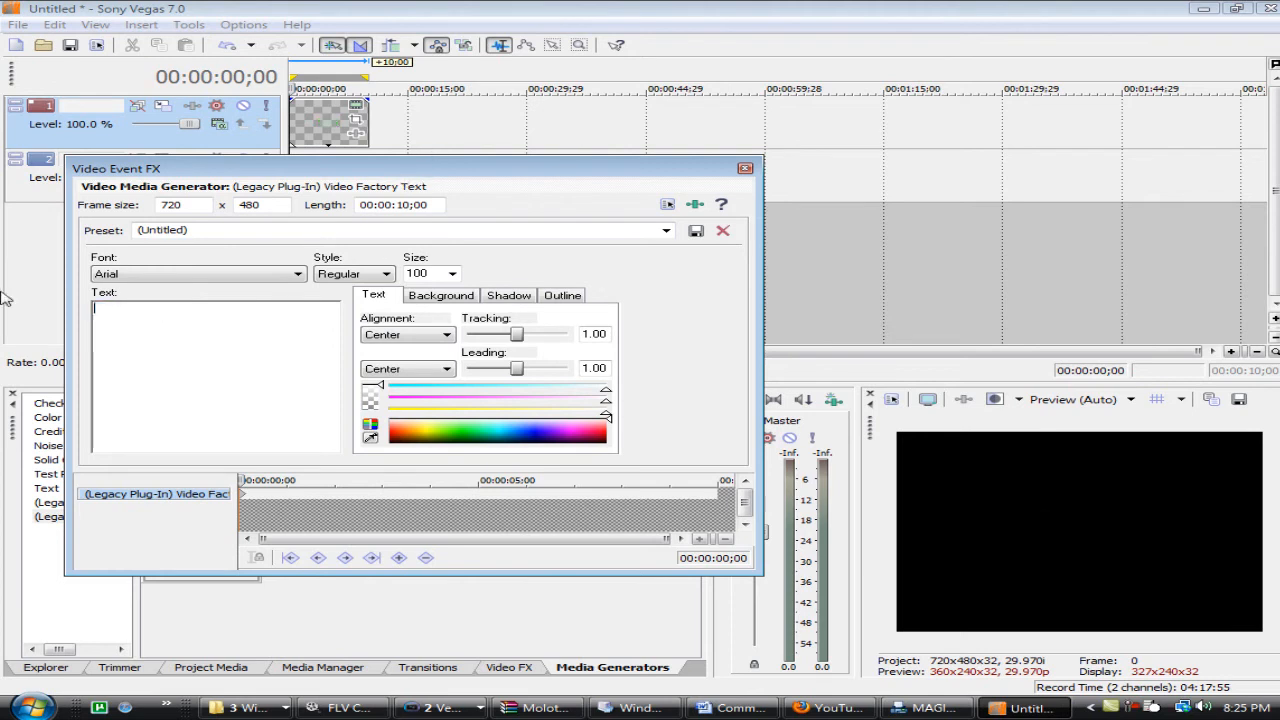
- Replace the Video Factory default word with 'Sortsfan1100' and close its settings
{"action": "type", "text": "So"}
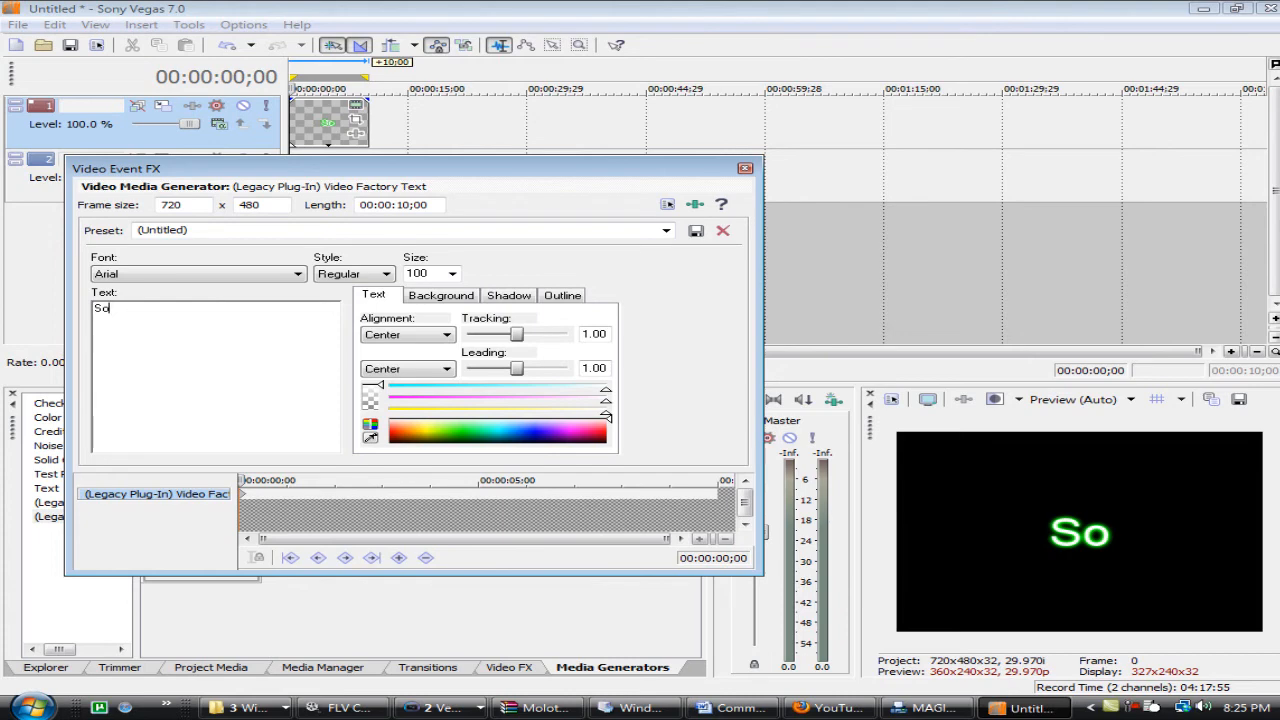
{"action": "type", "text": "rtsfan11"}
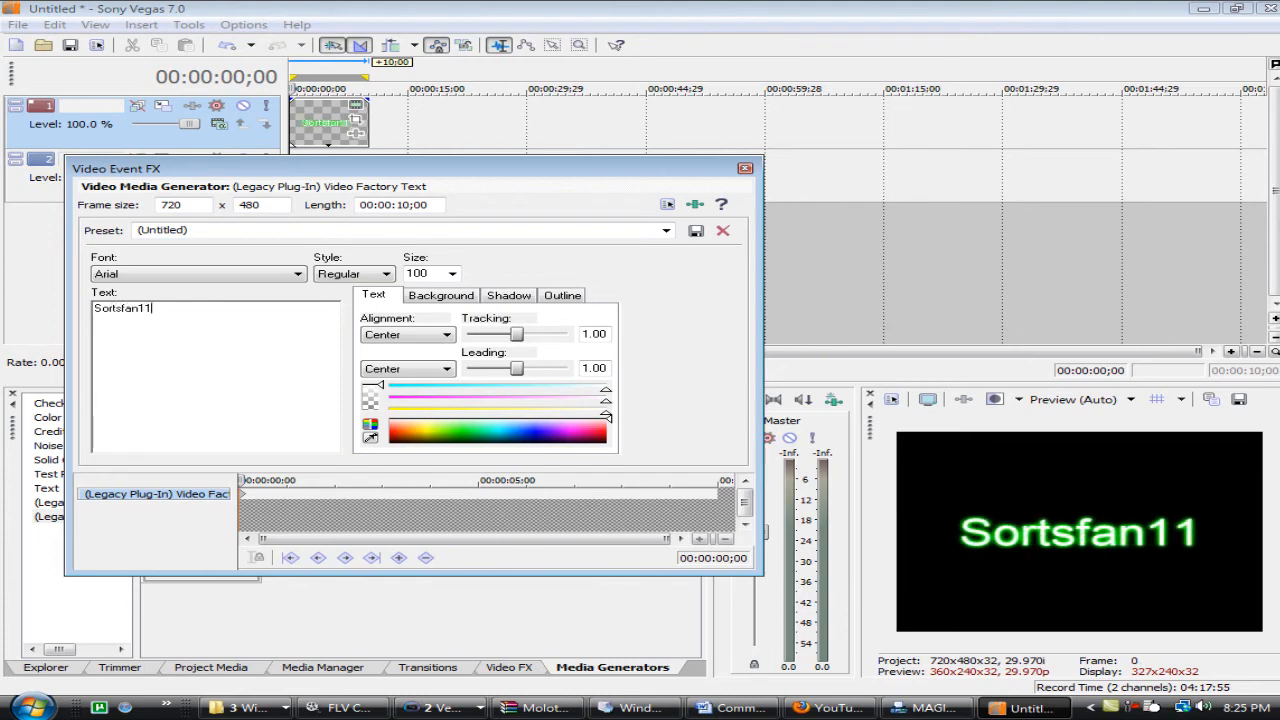
{"action": "type", "text": "00"}
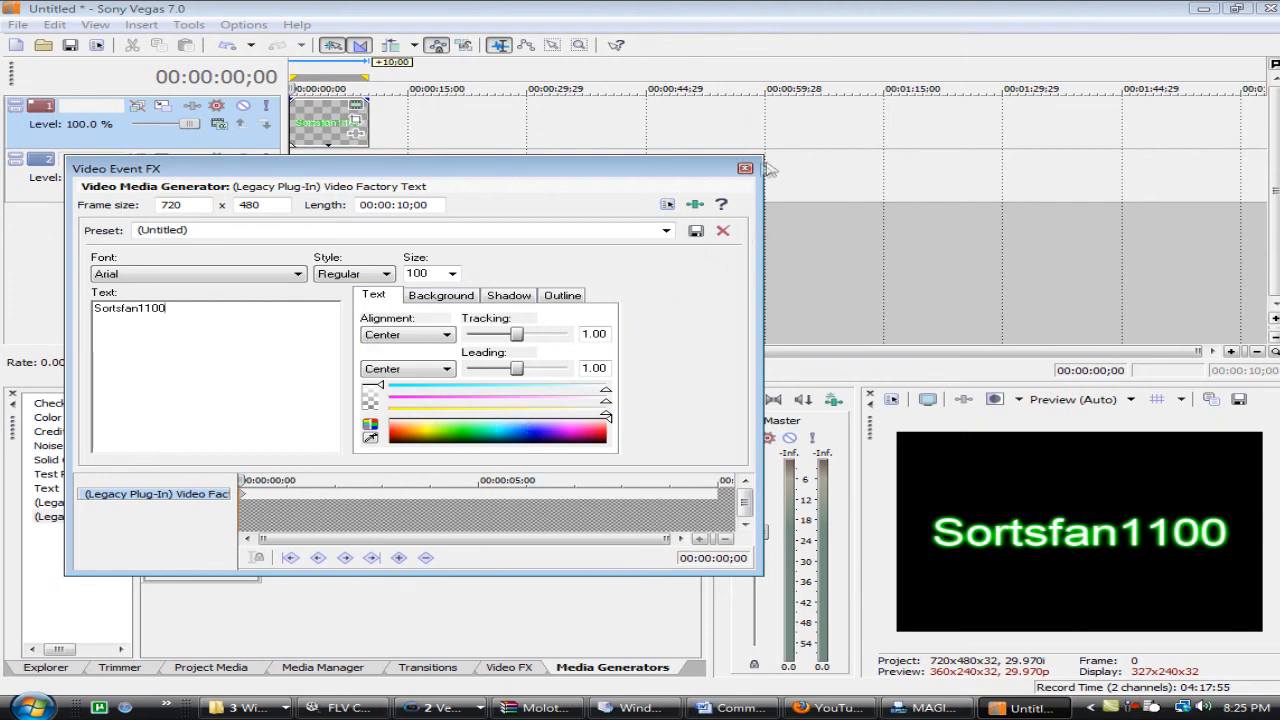
{"action": "left_click", "coordinate": [744, 168]}
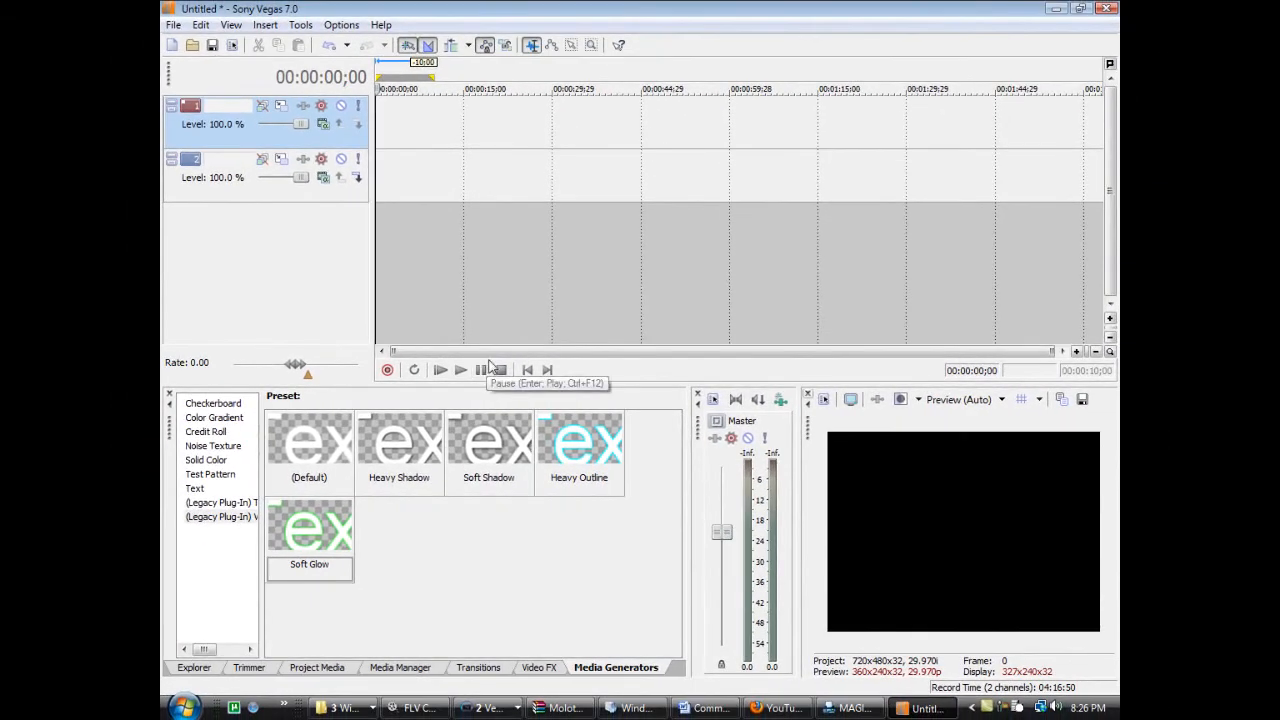
{"action": "mouse_move", "coordinate": [490, 360]}
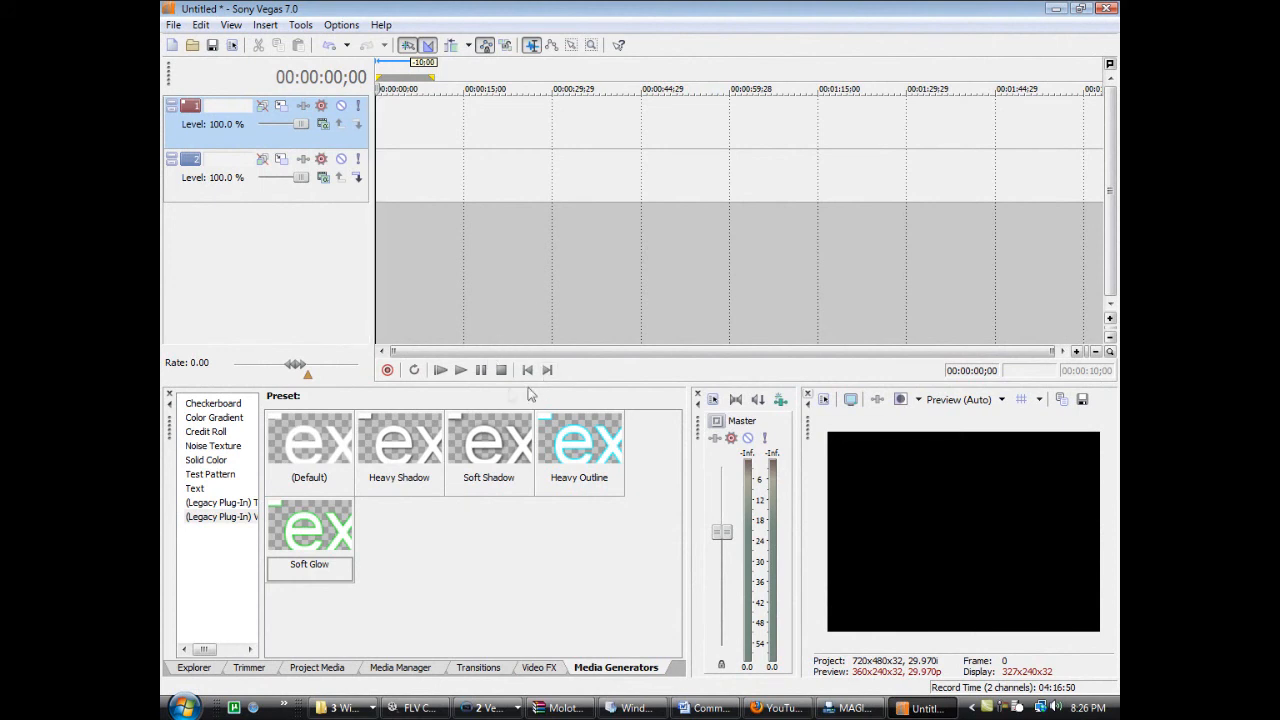
{"action": "mouse_move", "coordinate": [460, 368]}
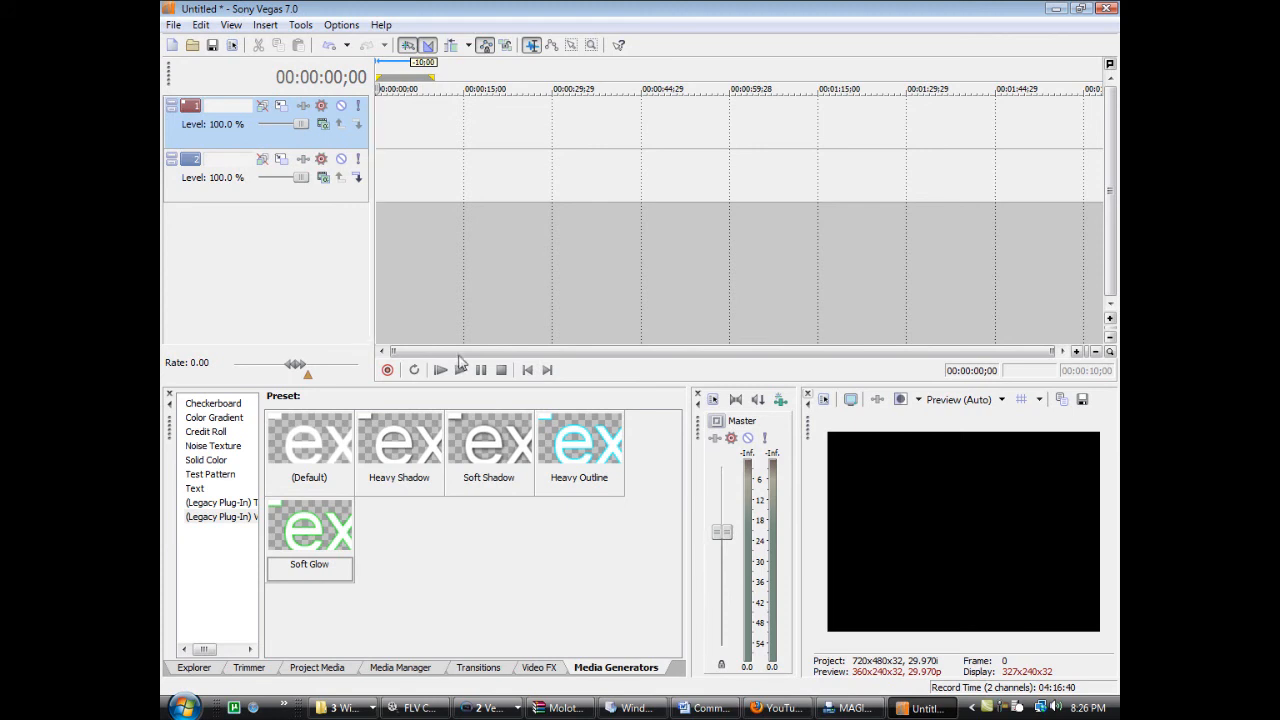
{"action": "mouse_move", "coordinate": [456, 354]}
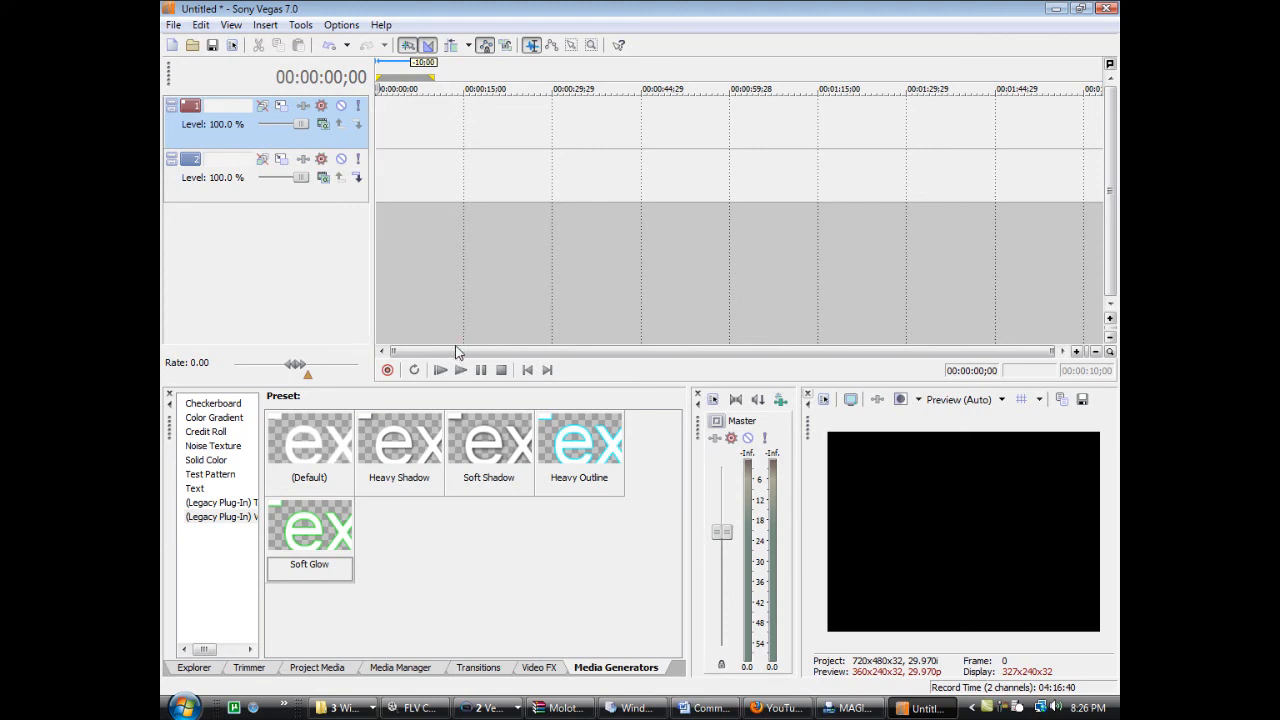